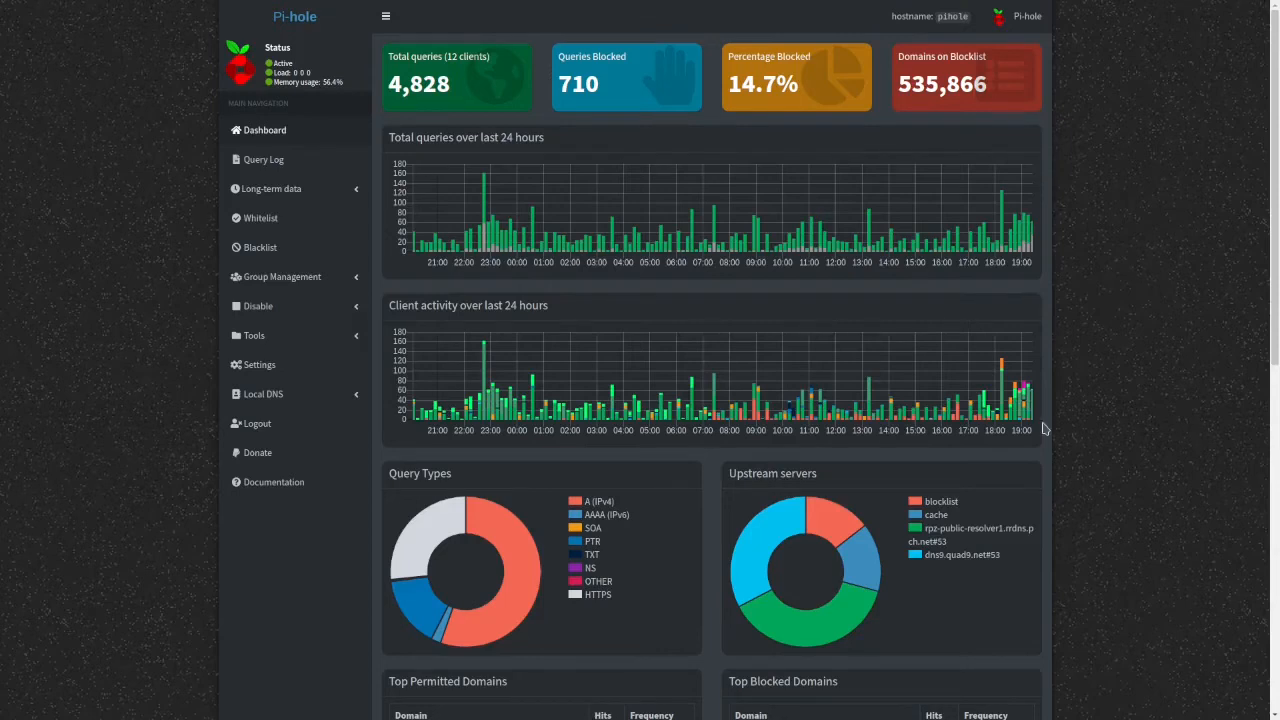
mouse_move(612, 312)
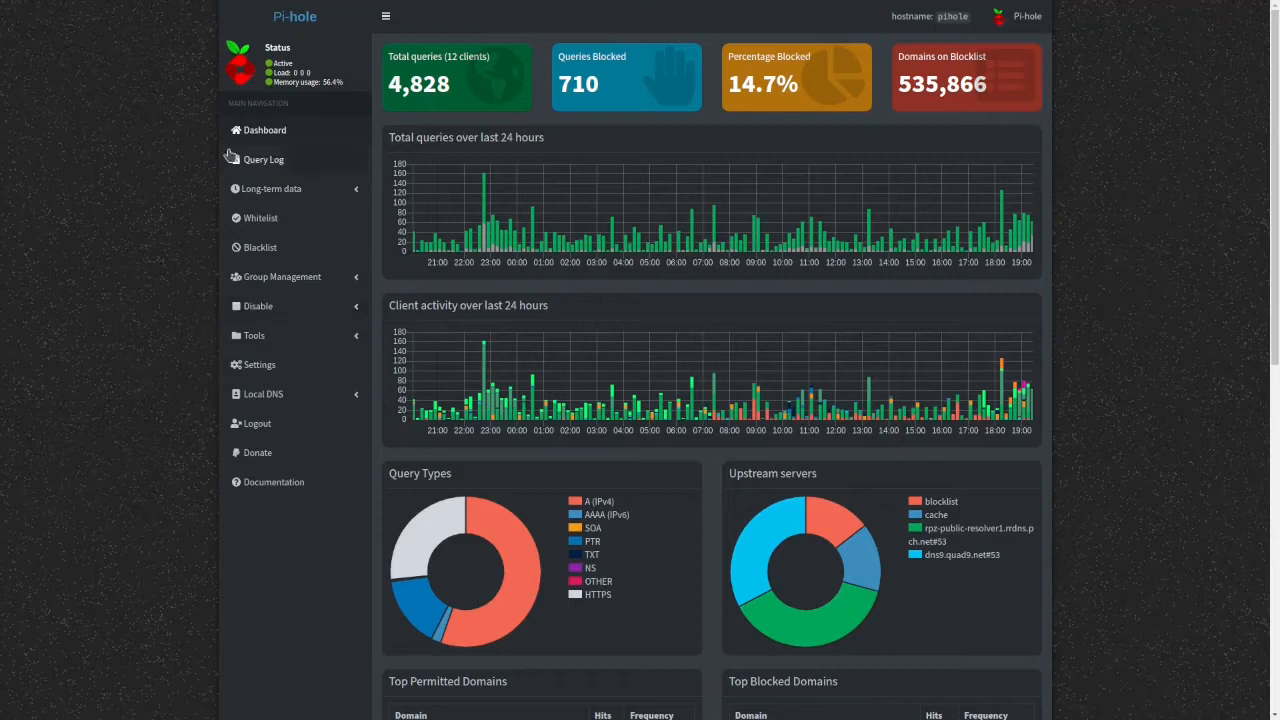
mouse_move(268, 296)
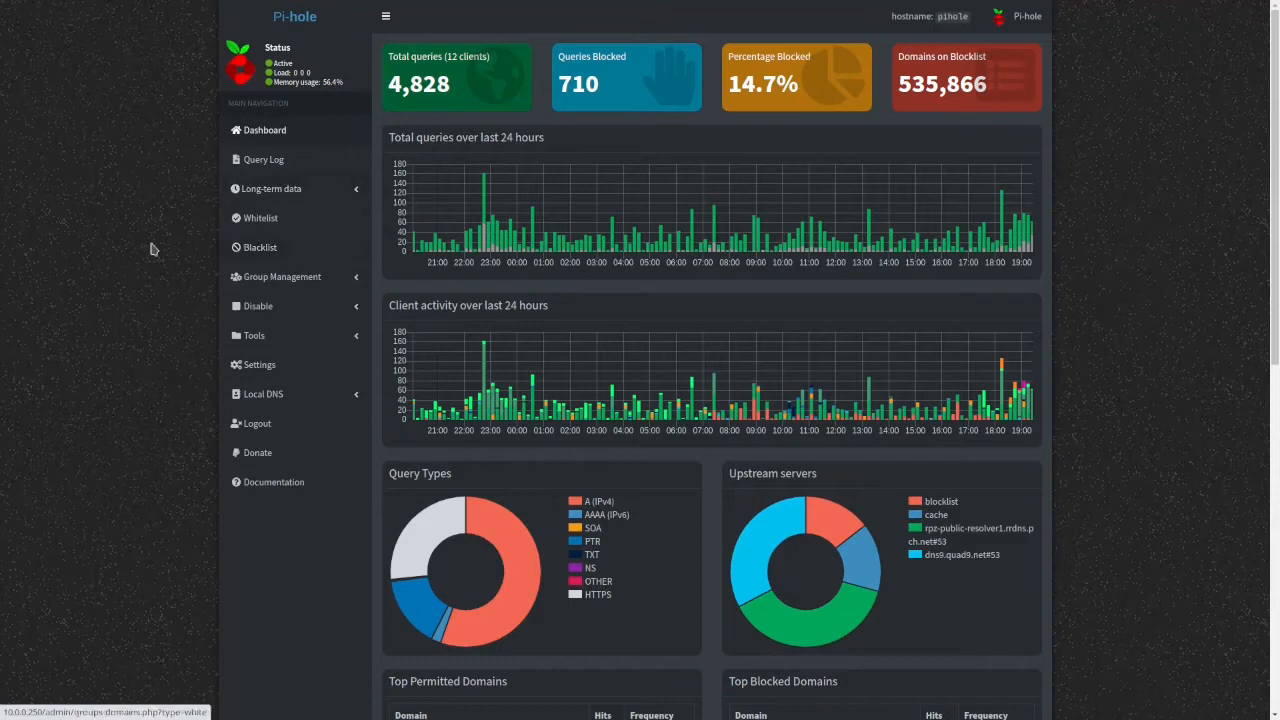
mouse_move(150, 244)
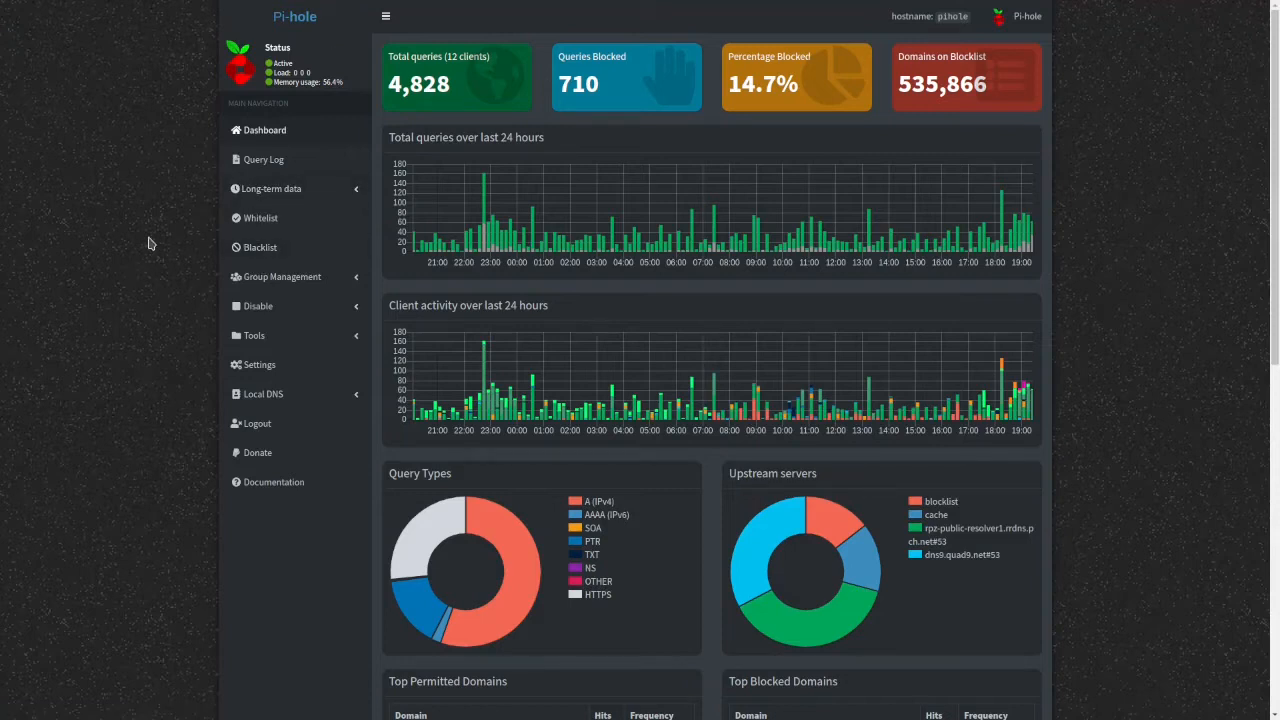
mouse_move(190, 264)
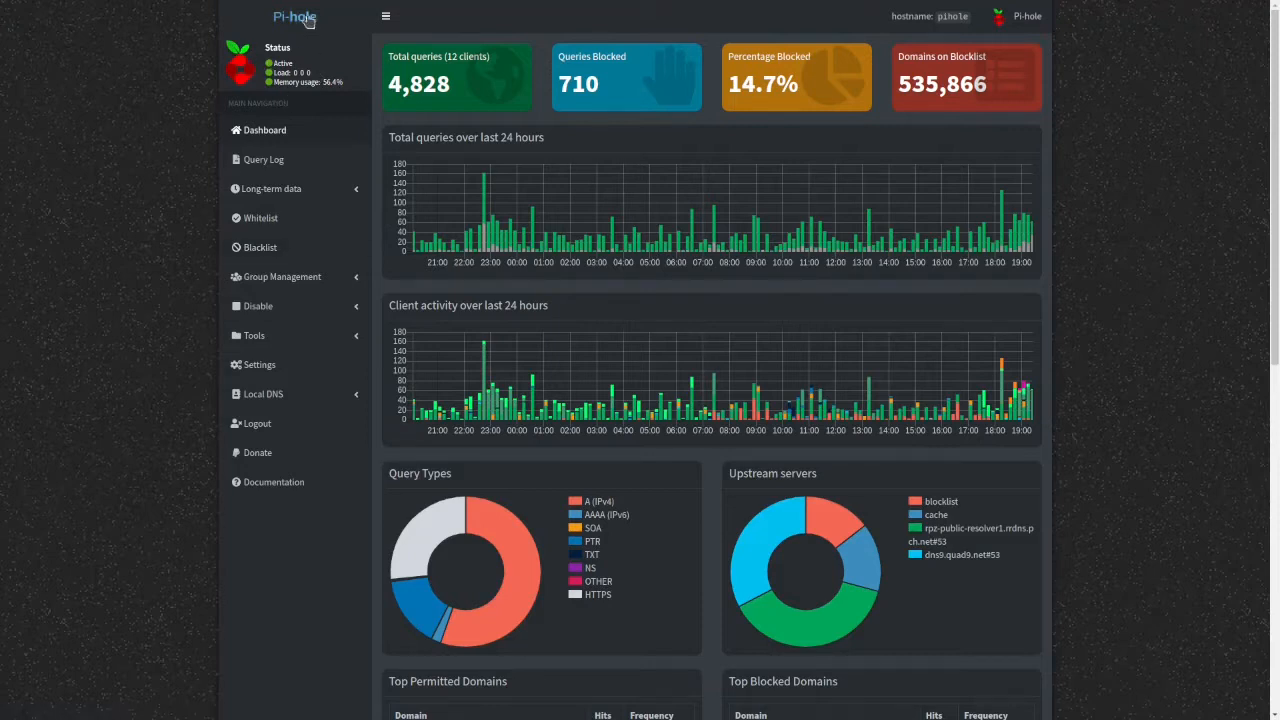
mouse_move(372, 98)
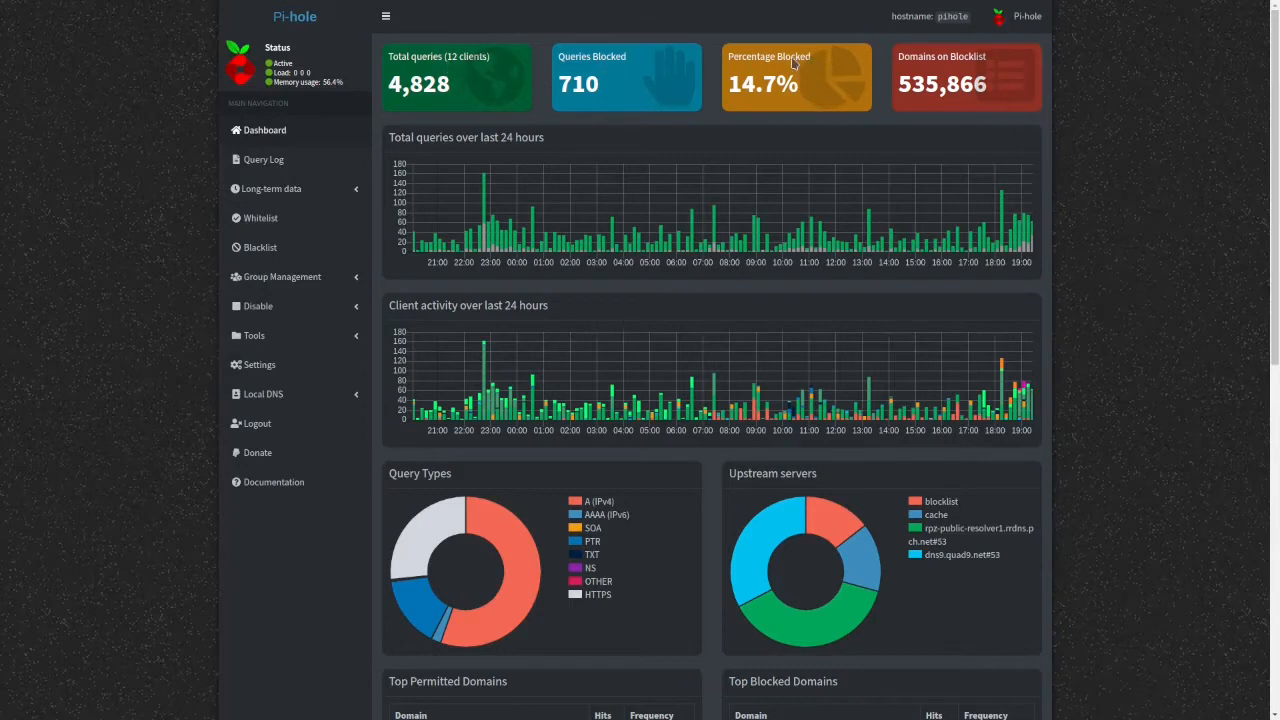
mouse_move(920, 76)
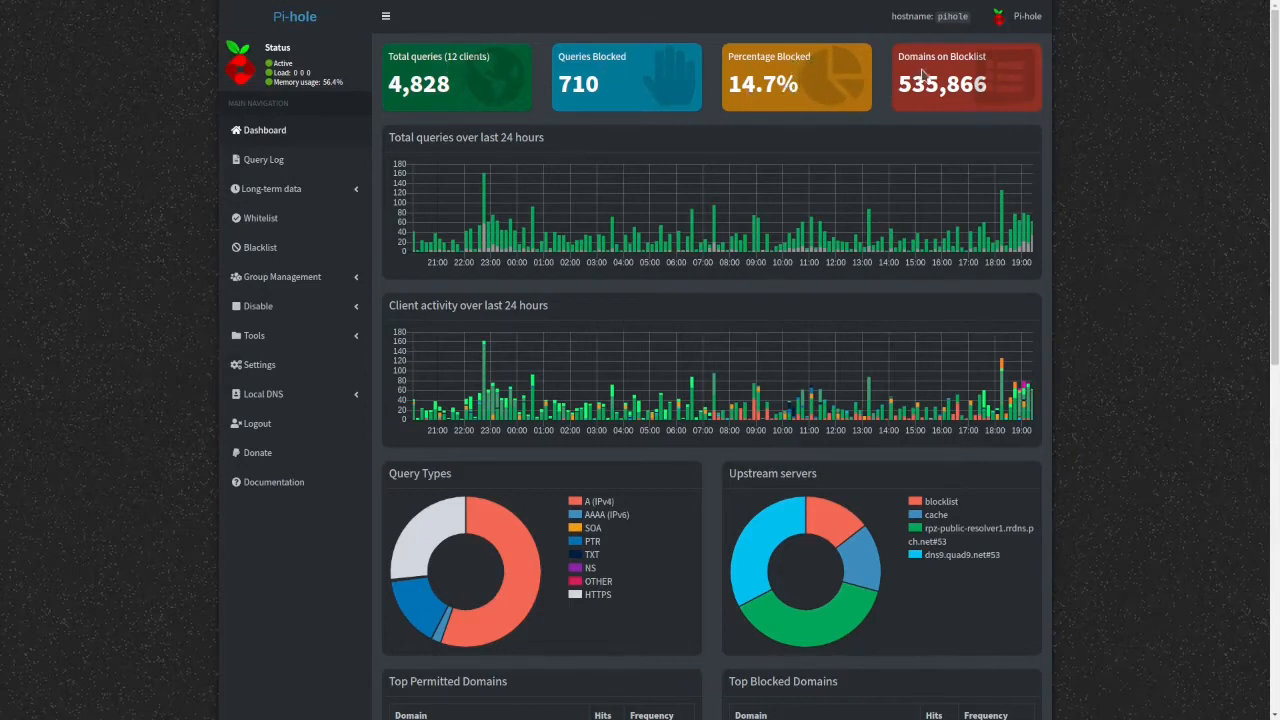
mouse_move(856, 206)
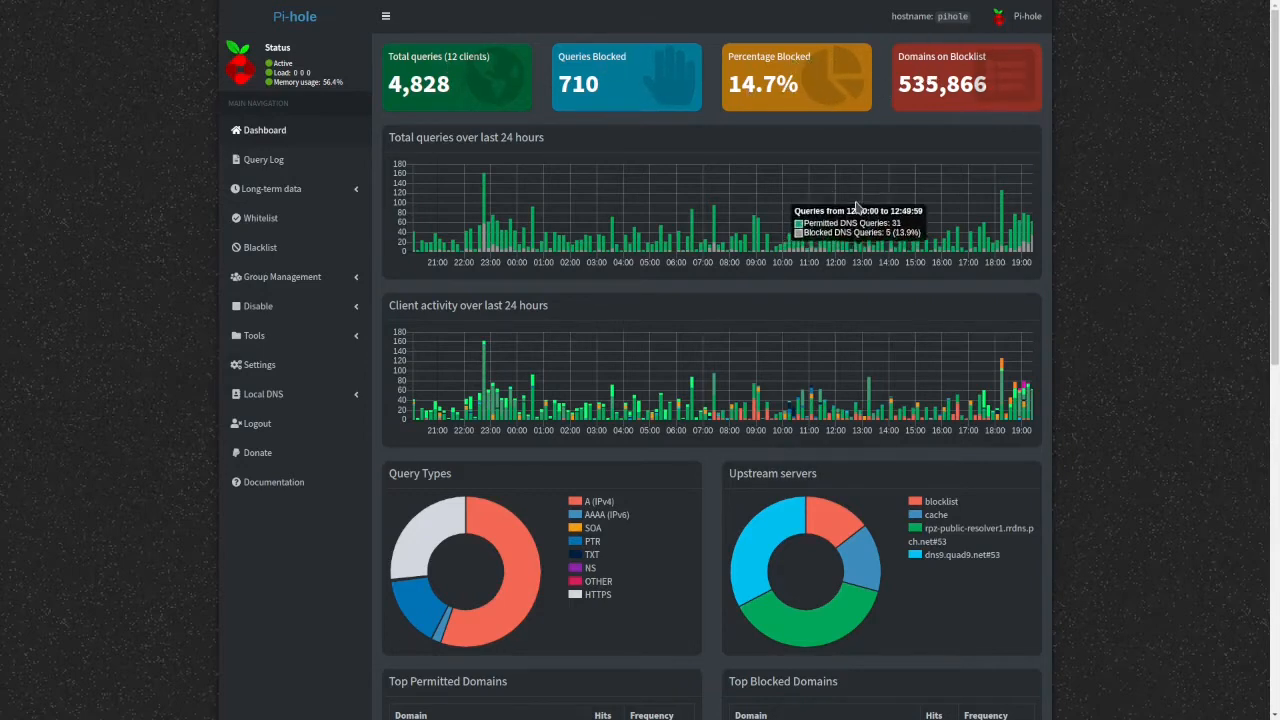
mouse_move(780, 110)
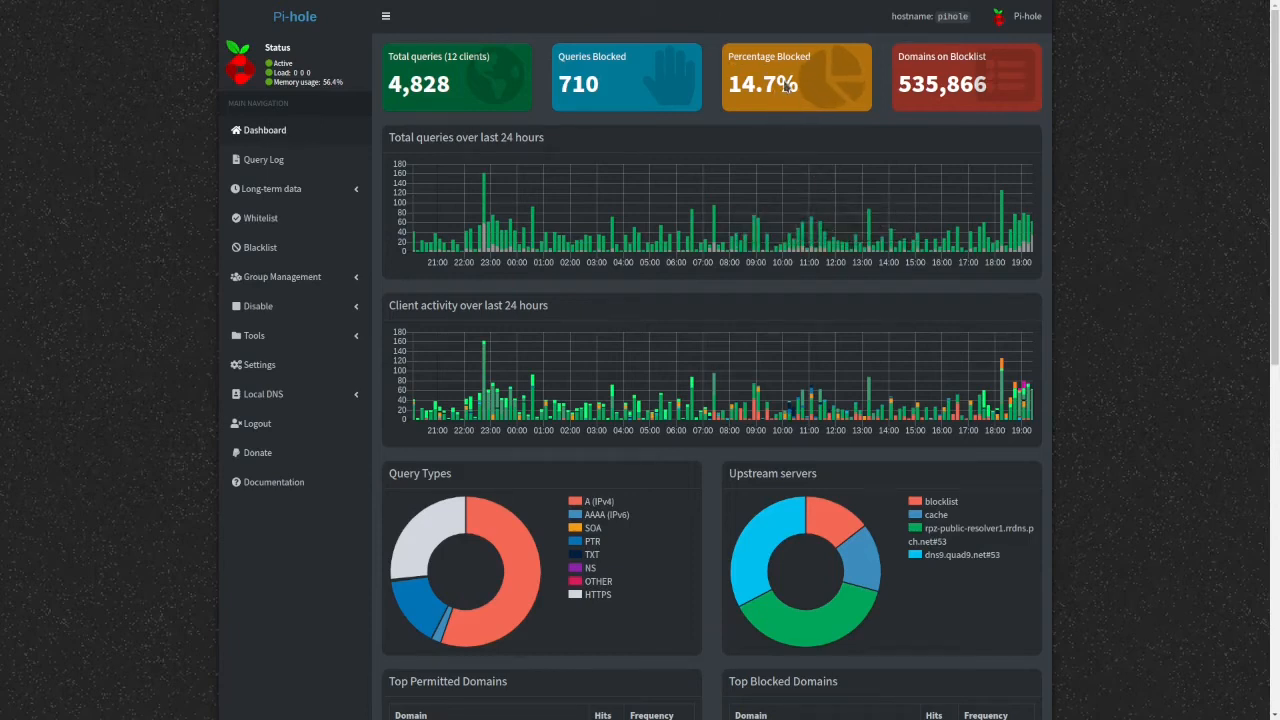
mouse_move(1068, 418)
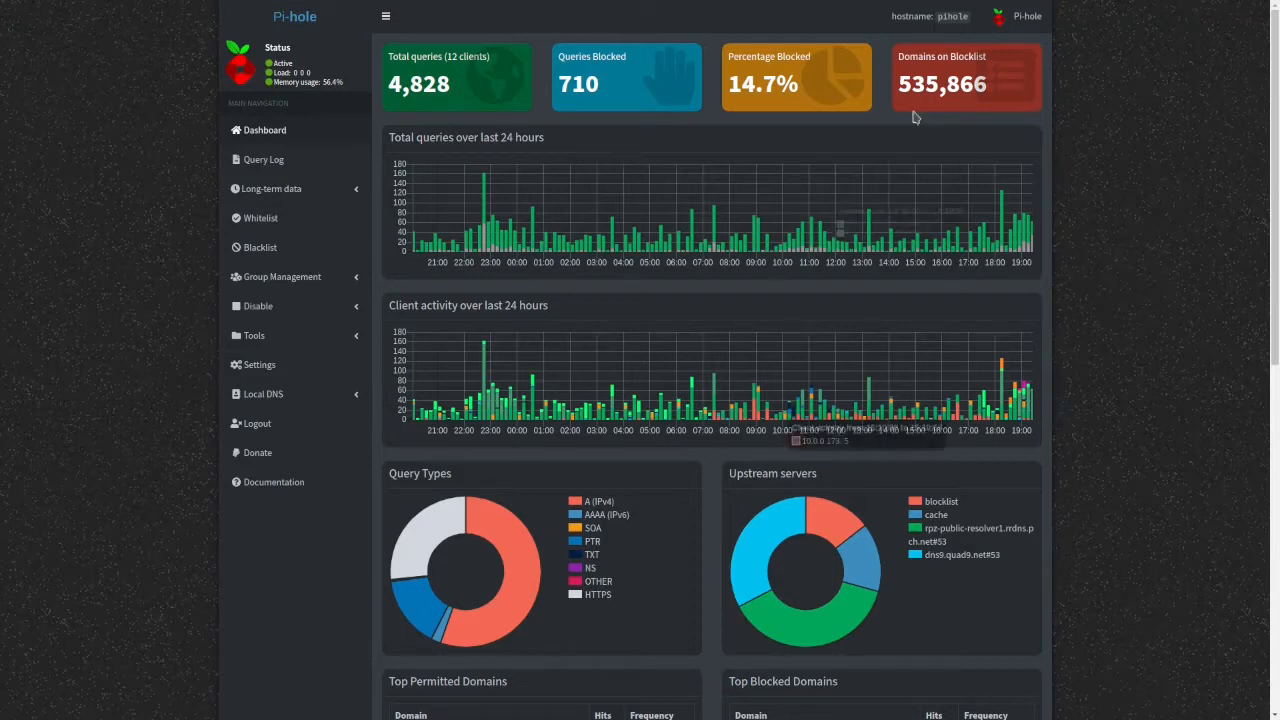
mouse_move(1044, 306)
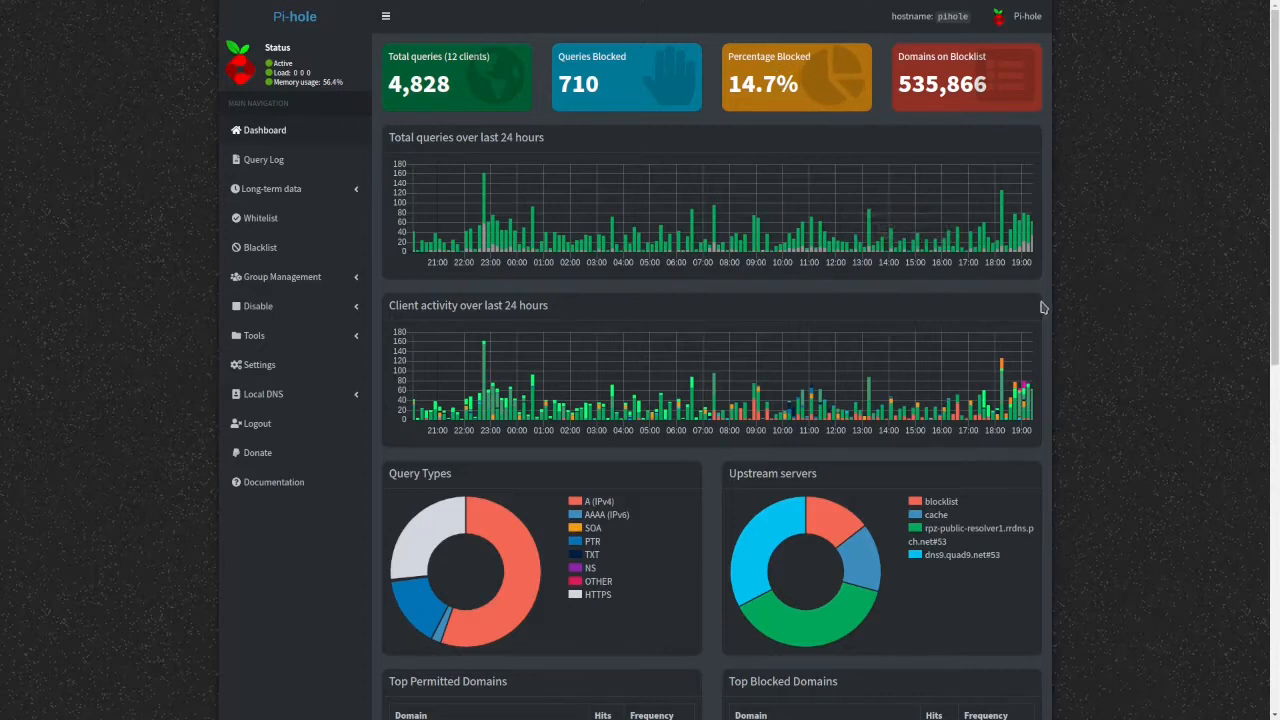
mouse_move(784, 68)
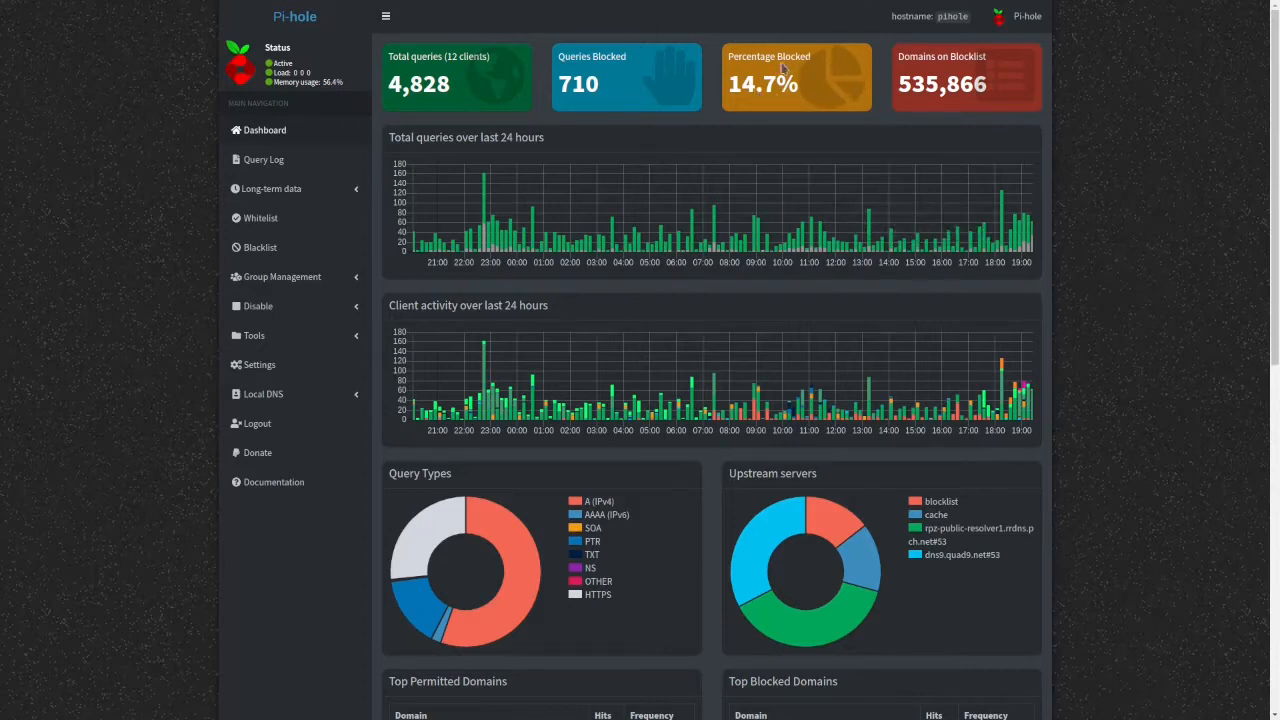
mouse_move(786, 136)
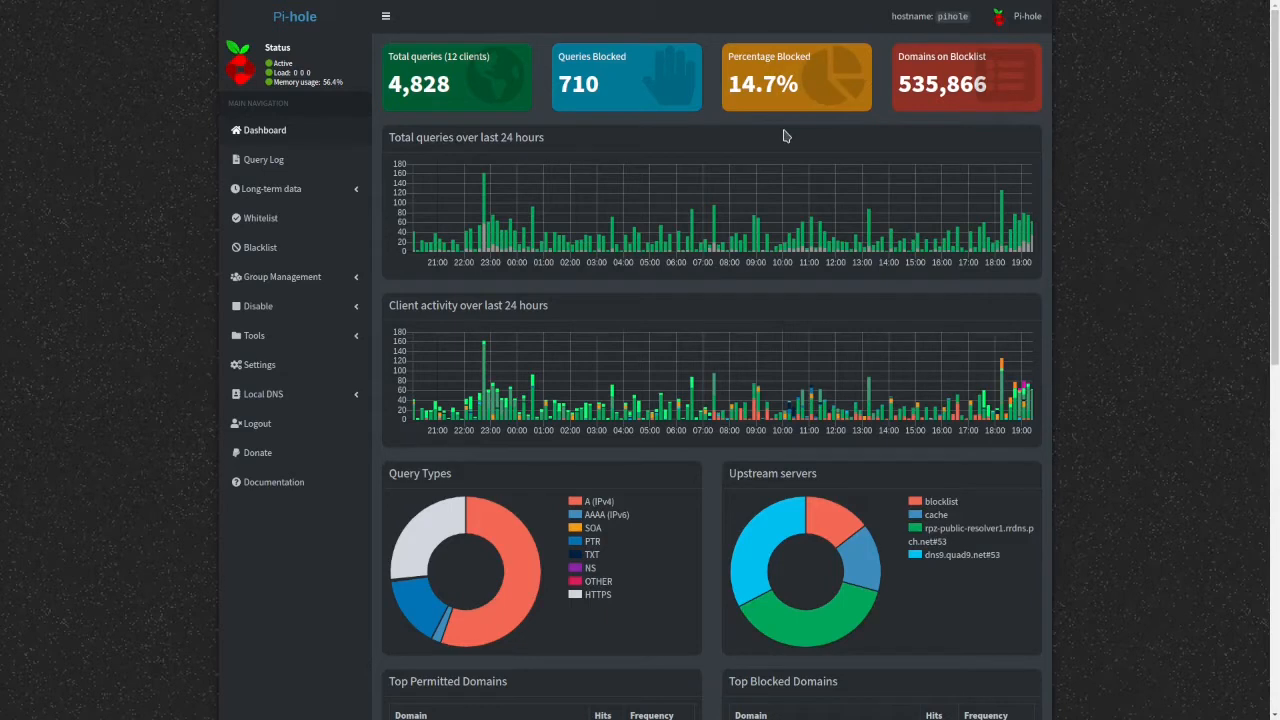
mouse_move(812, 128)
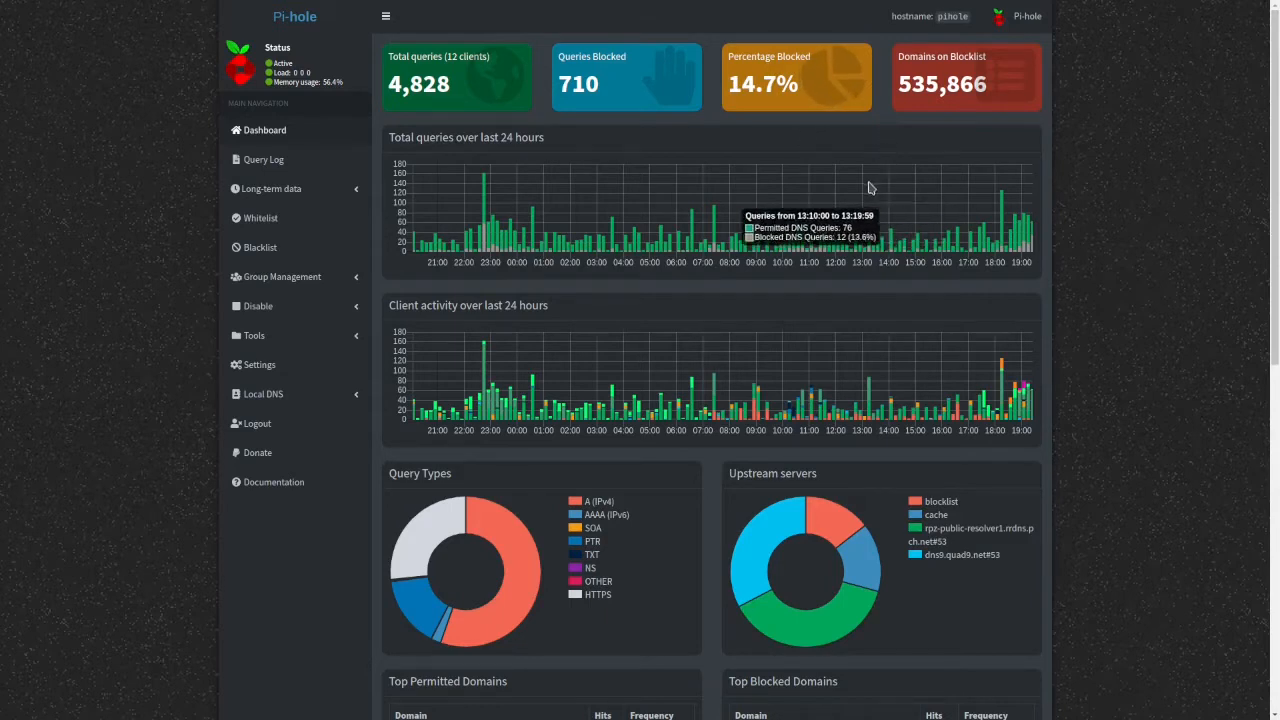
mouse_move(1084, 500)
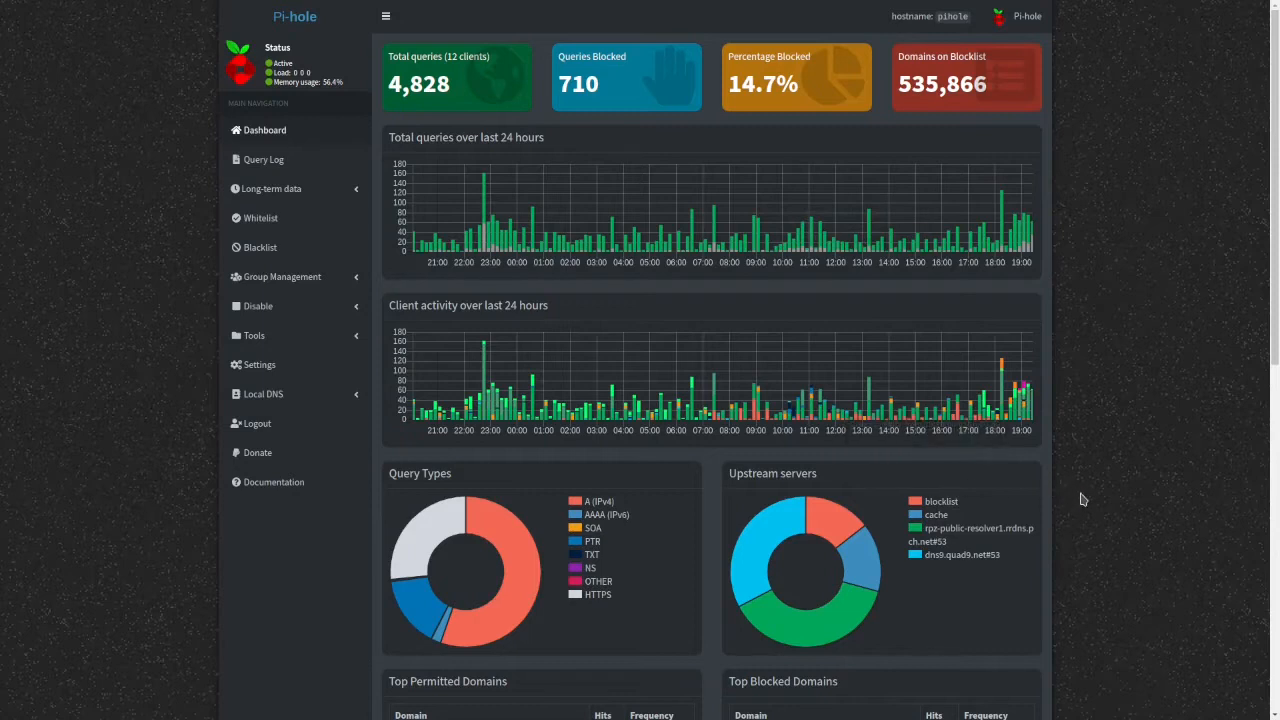
mouse_move(1088, 482)
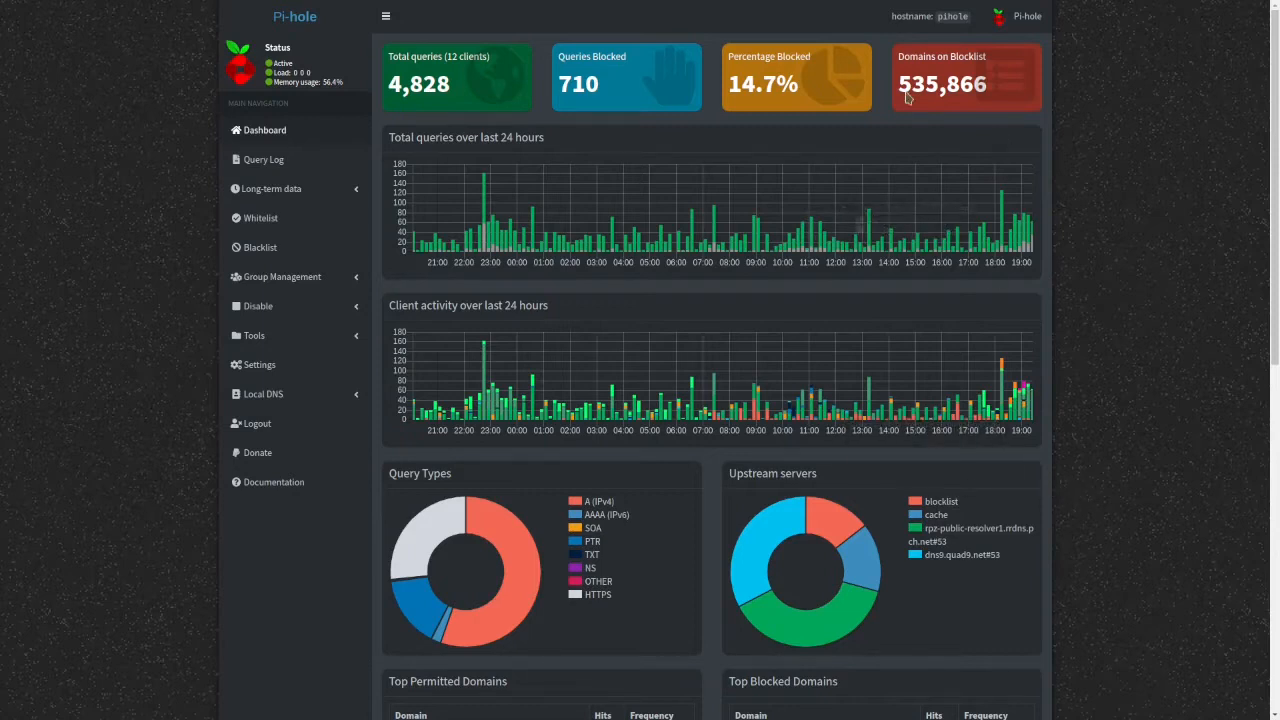
mouse_move(858, 348)
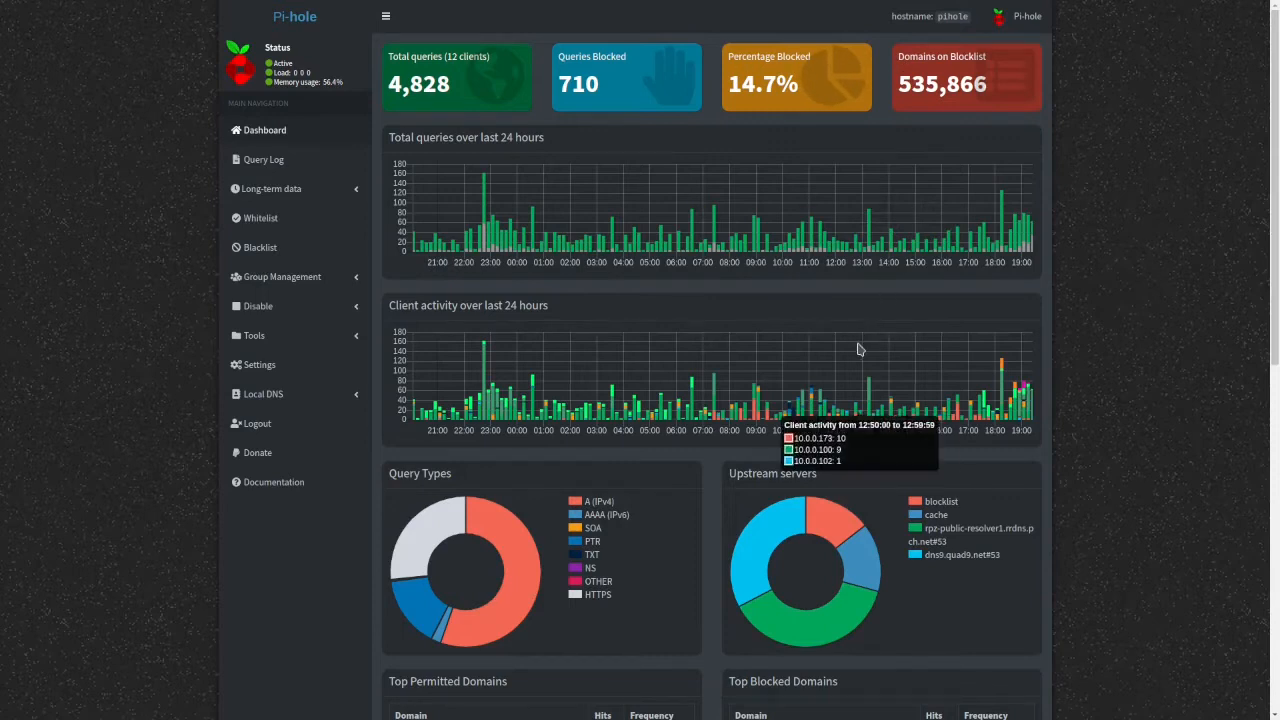
mouse_move(1120, 404)
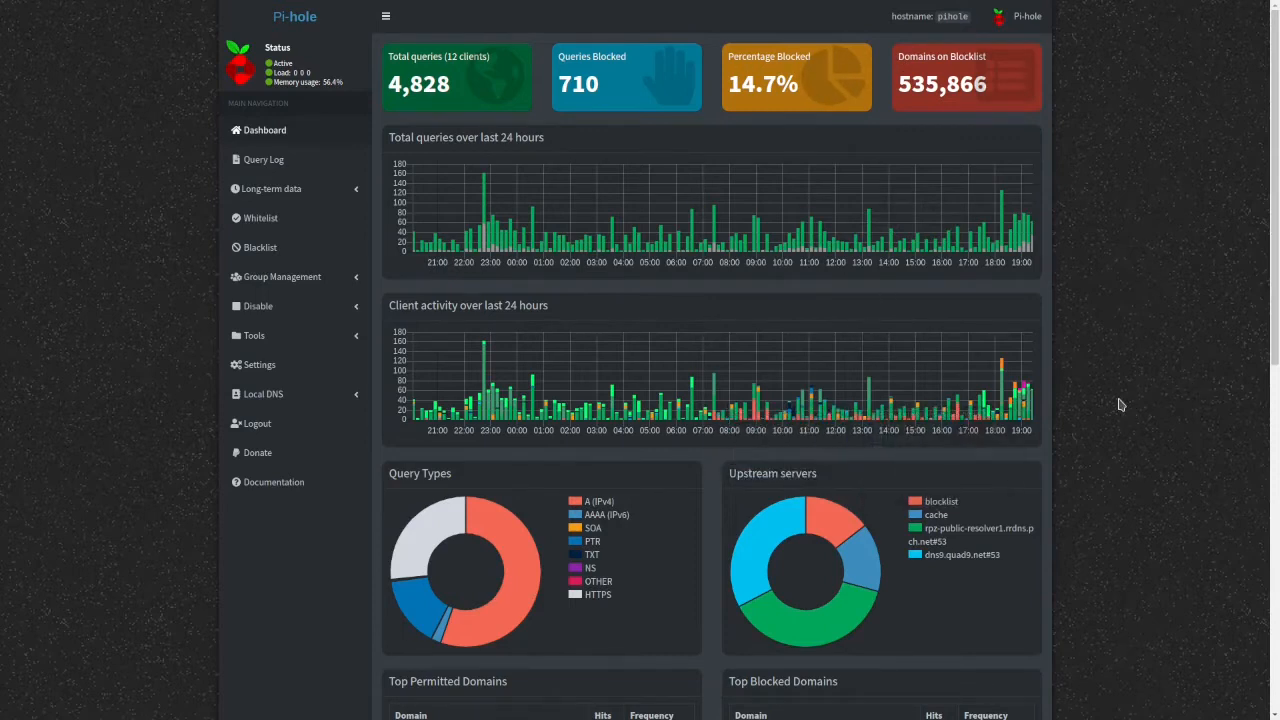
- Scroll down through the dashboard statistics and back to the top
scroll("down", 3)
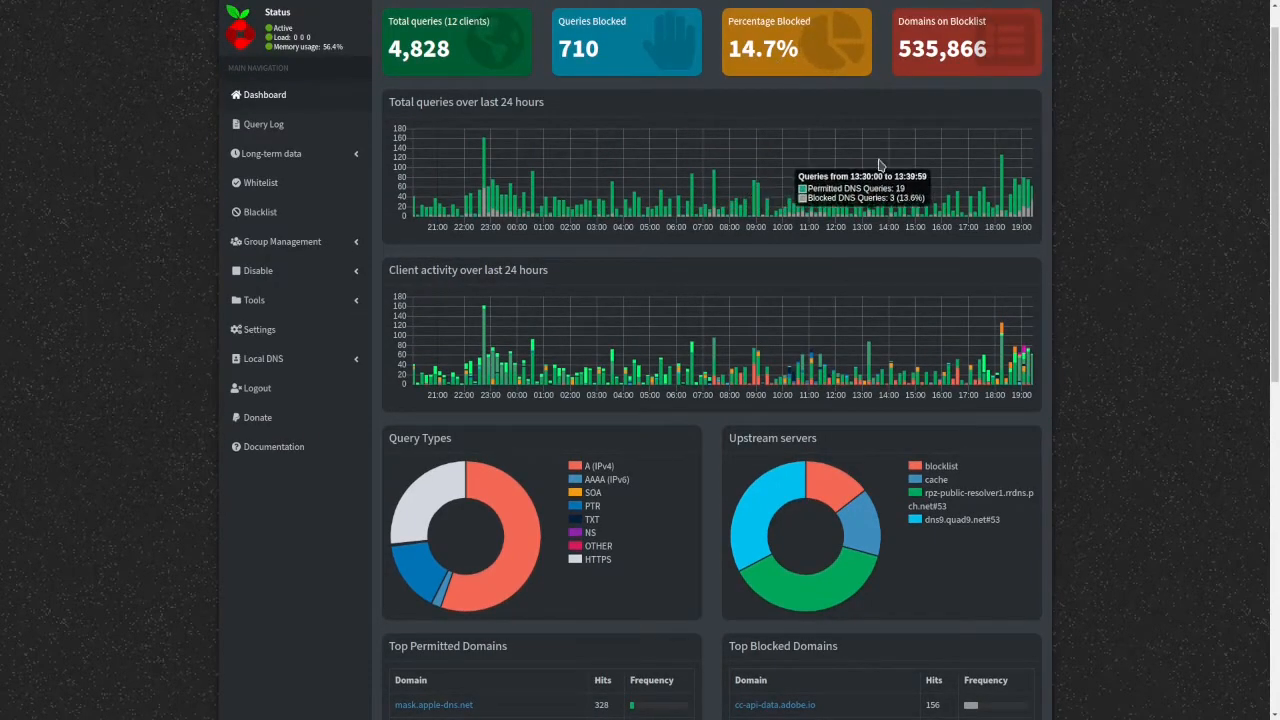
mouse_move(636, 210)
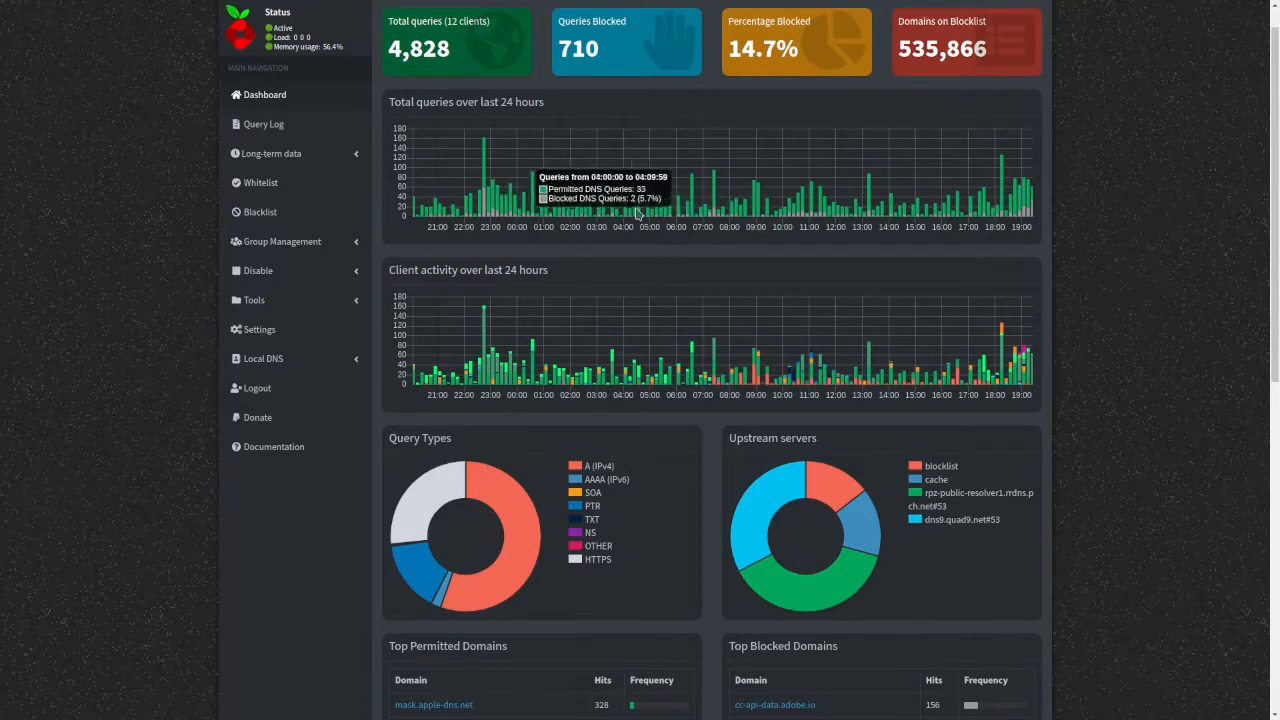
scroll("down", 3)
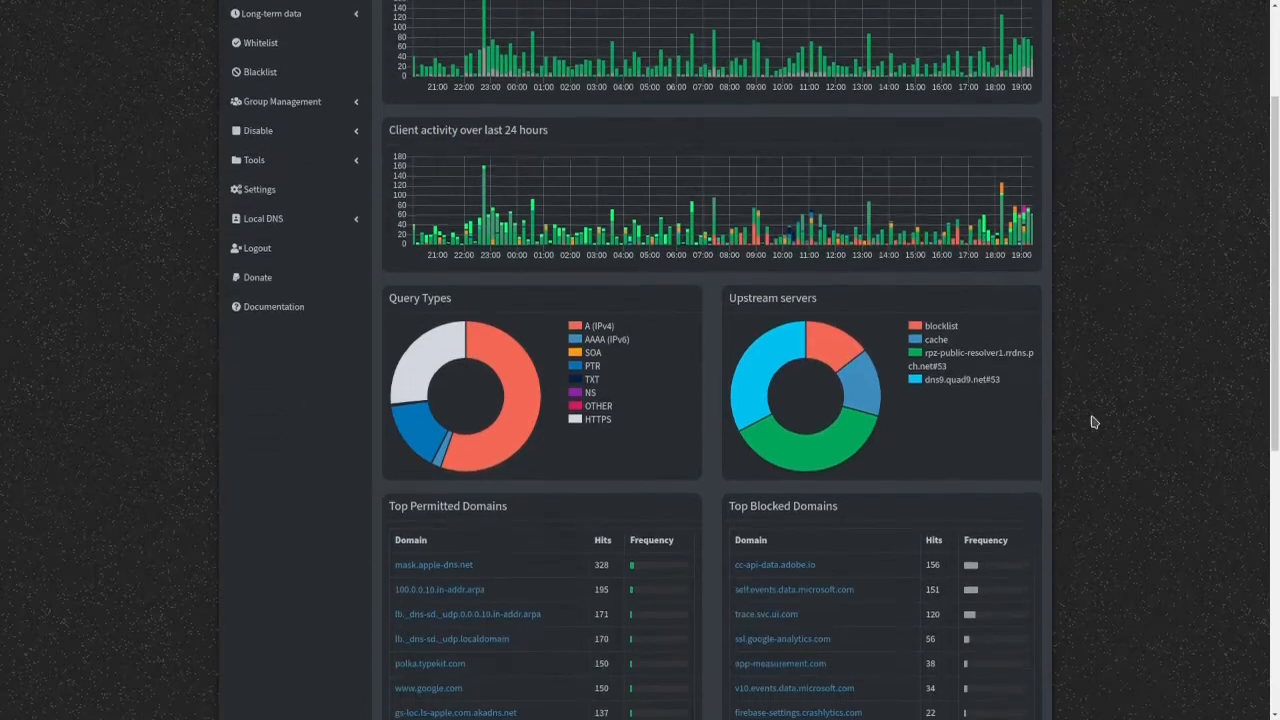
mouse_move(450, 458)
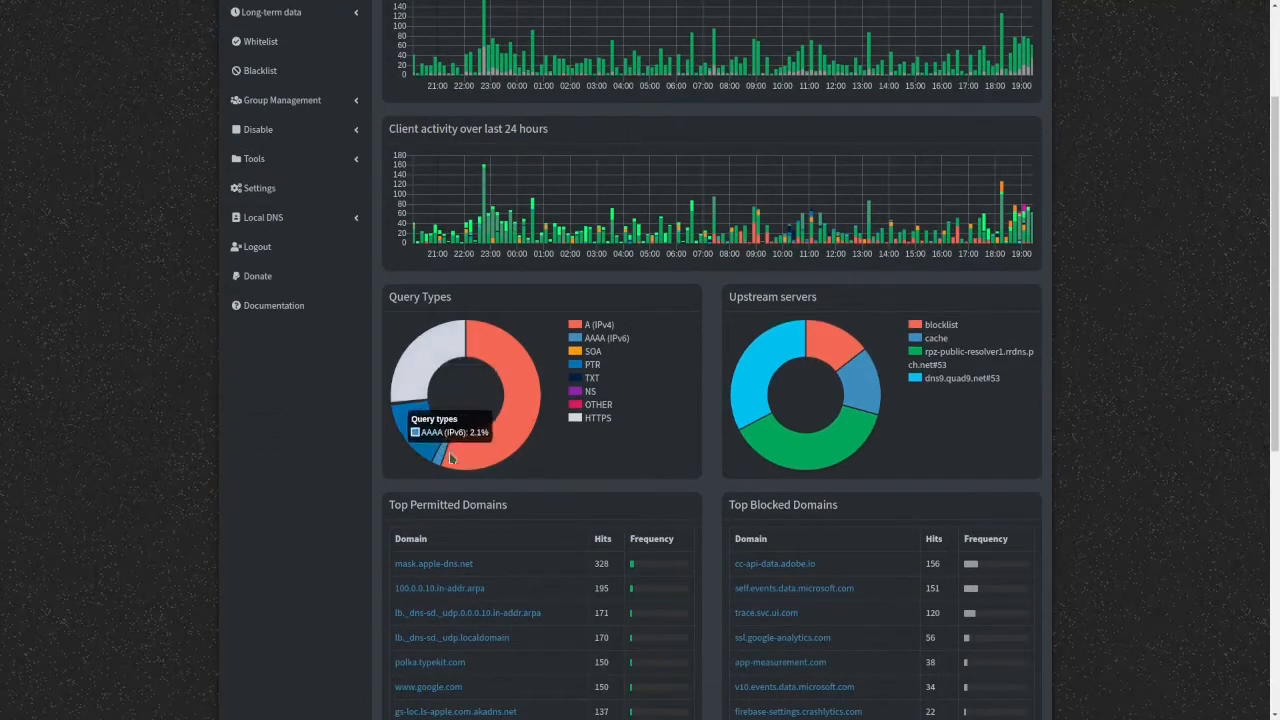
mouse_move(634, 350)
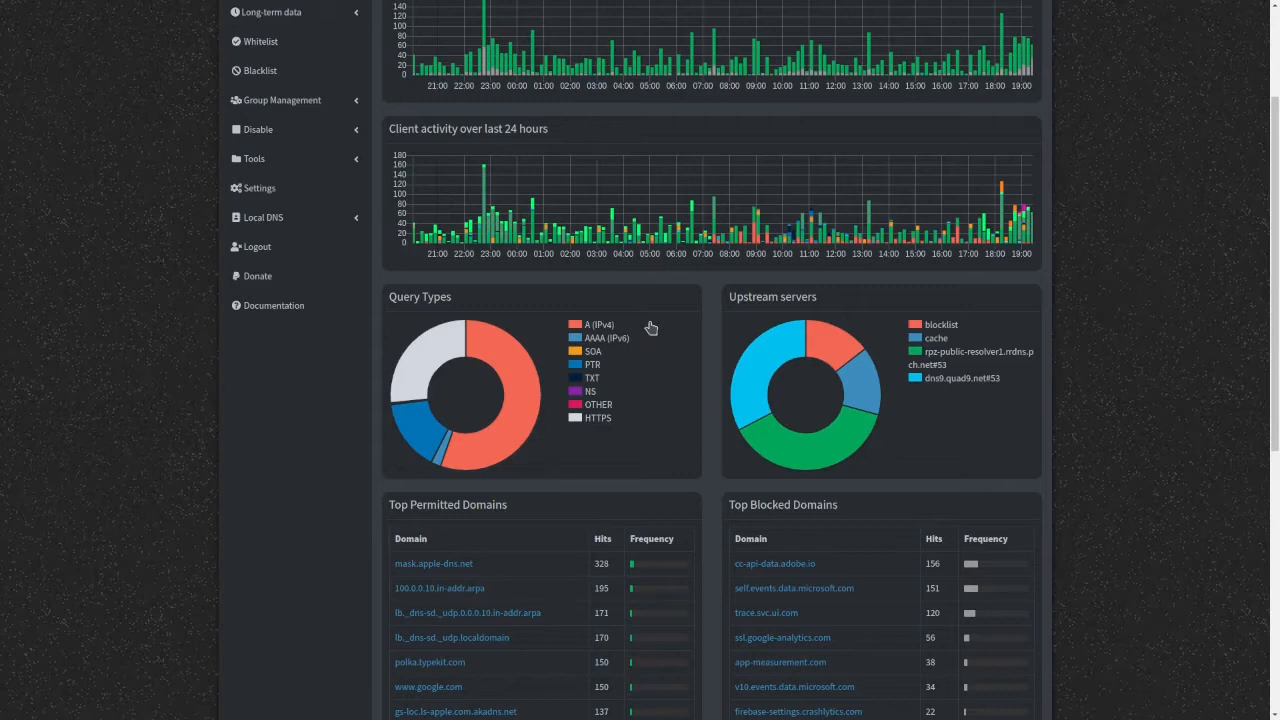
mouse_move(632, 342)
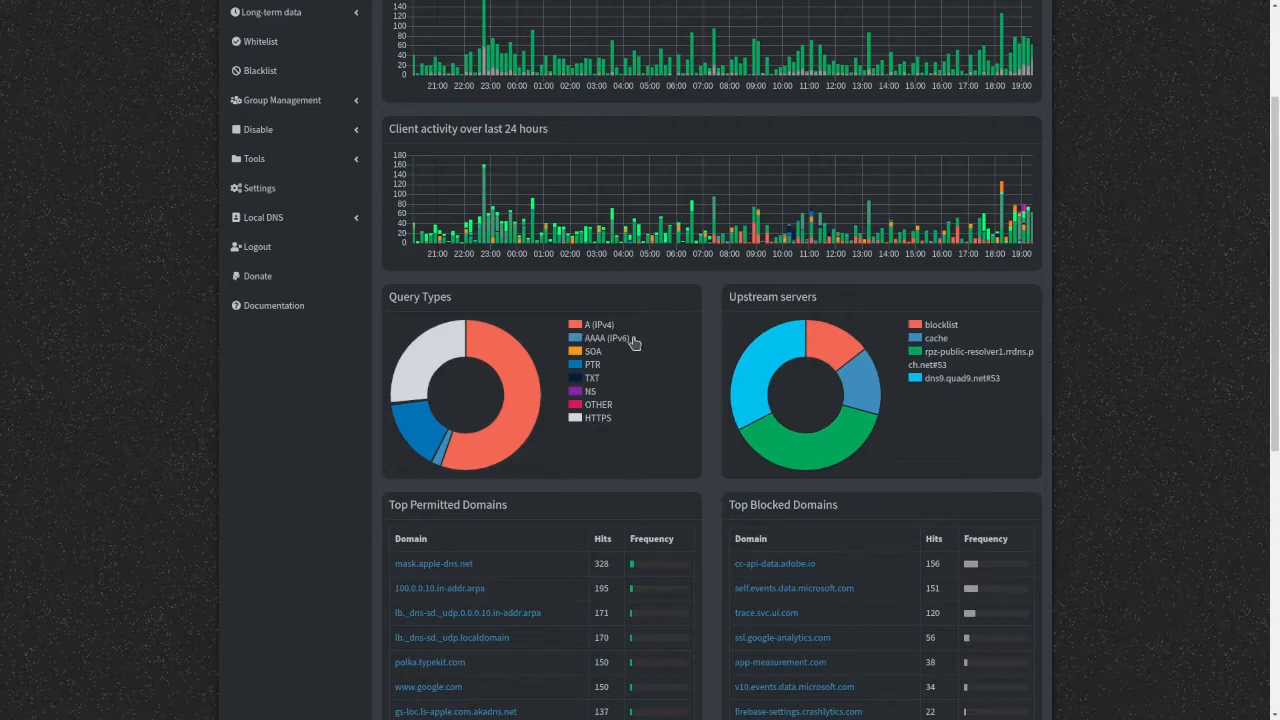
mouse_move(646, 348)
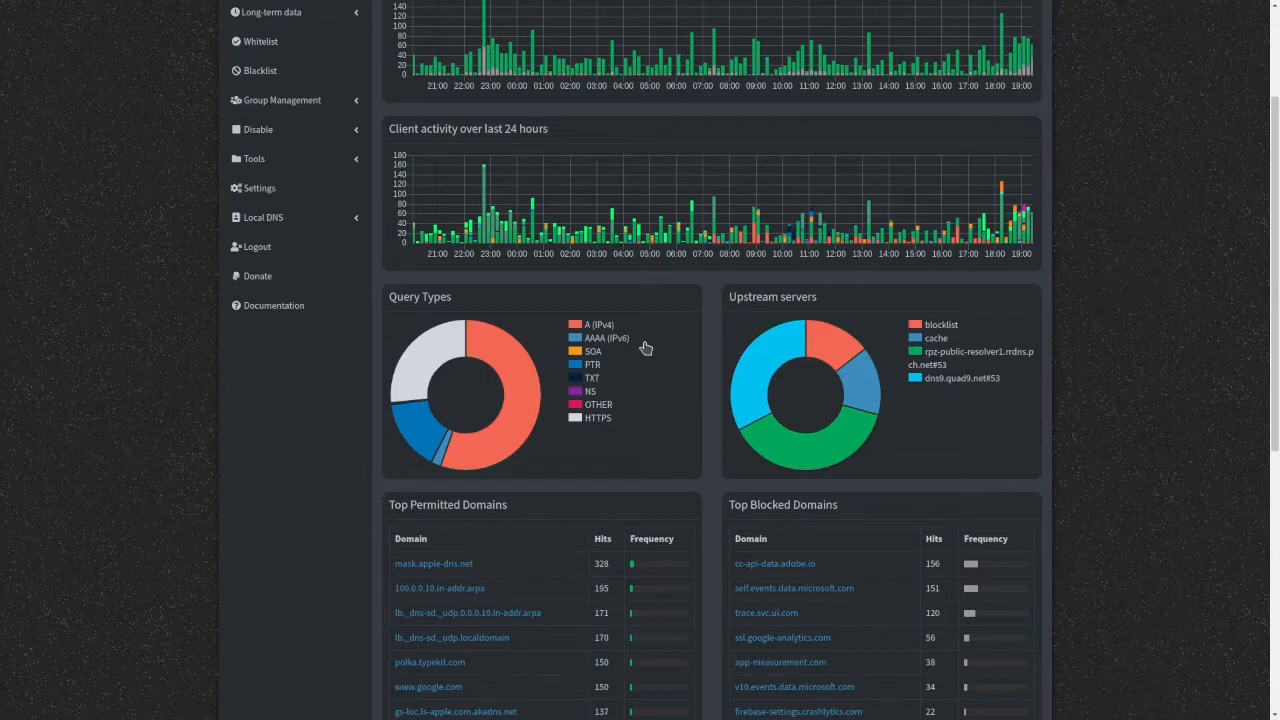
scroll("down", 3)
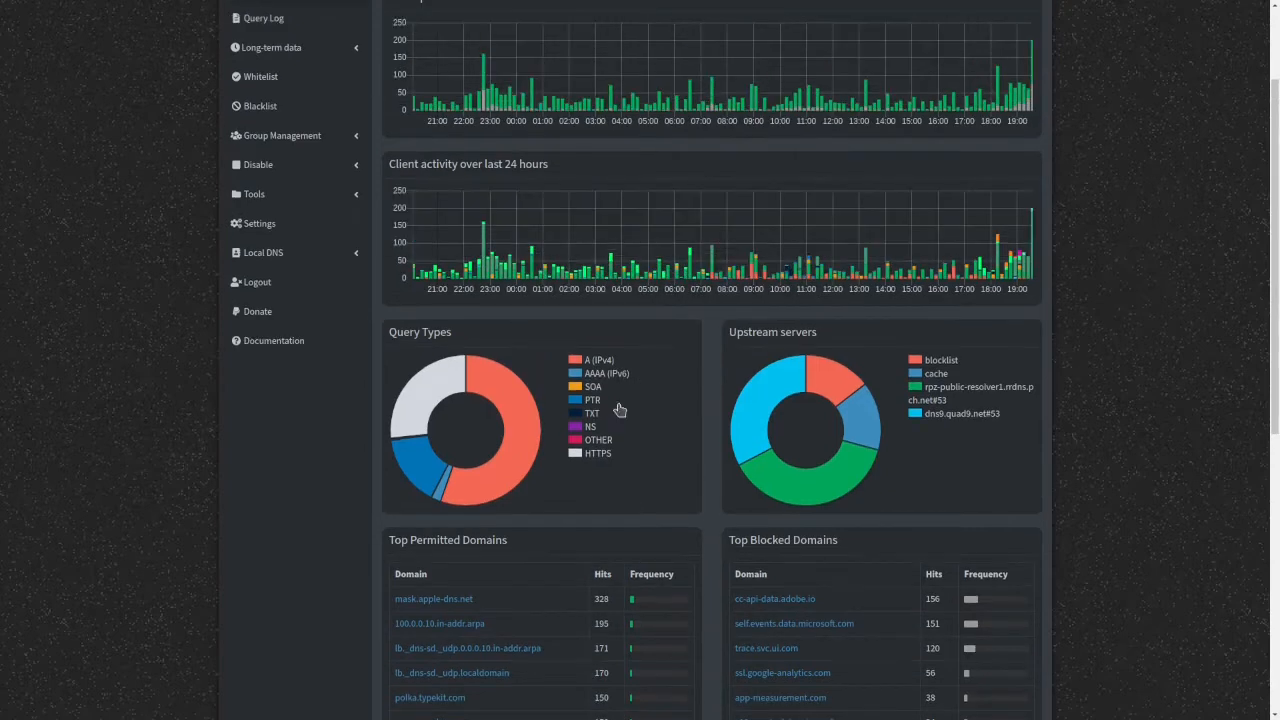
mouse_move(588, 408)
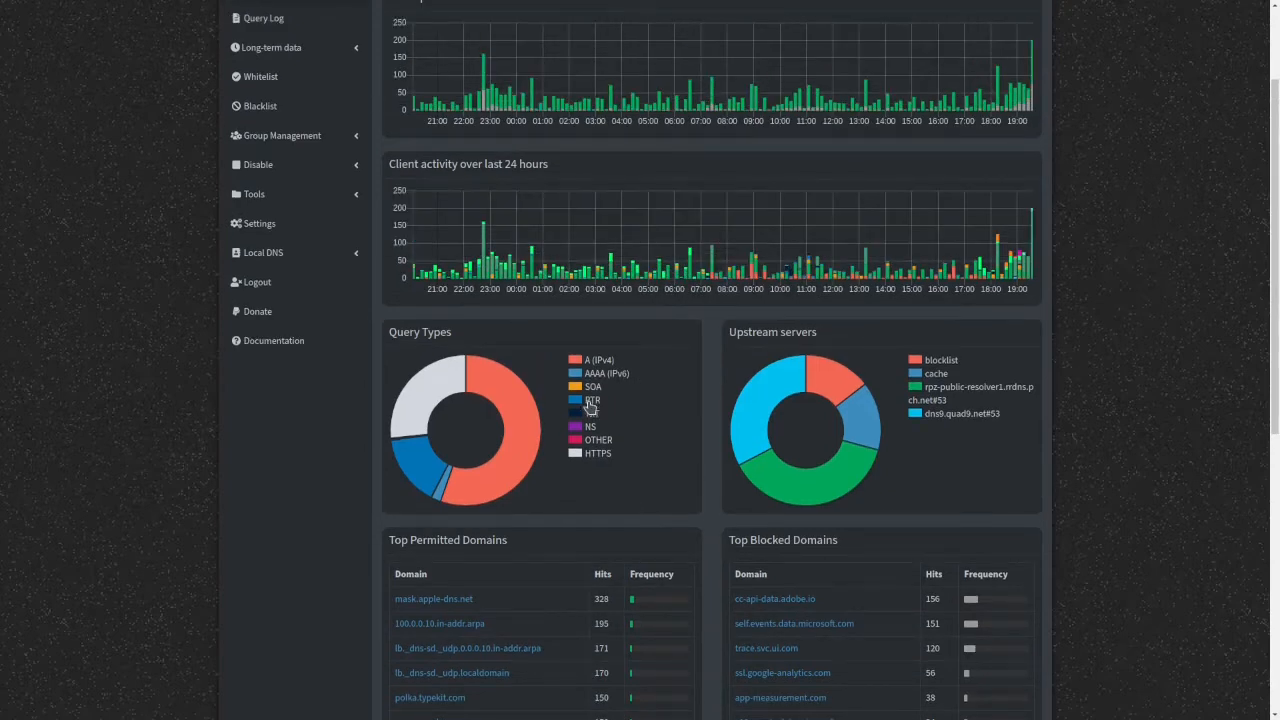
mouse_move(632, 424)
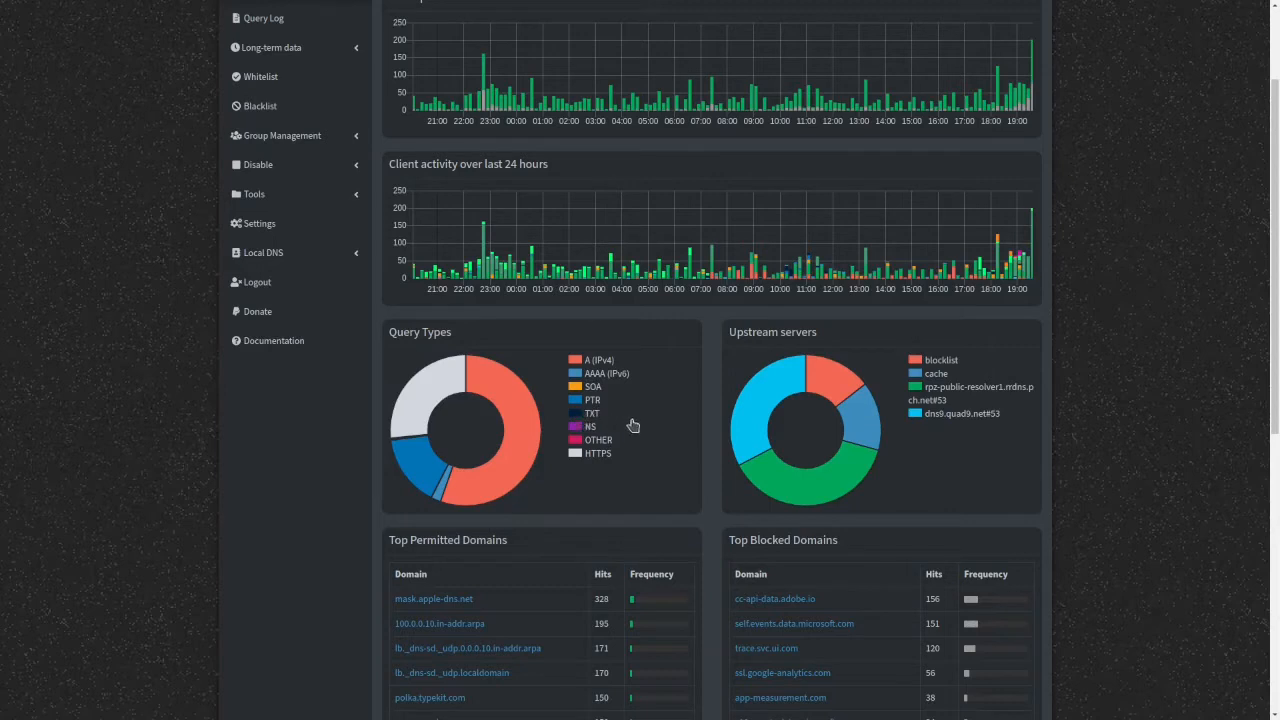
mouse_move(644, 414)
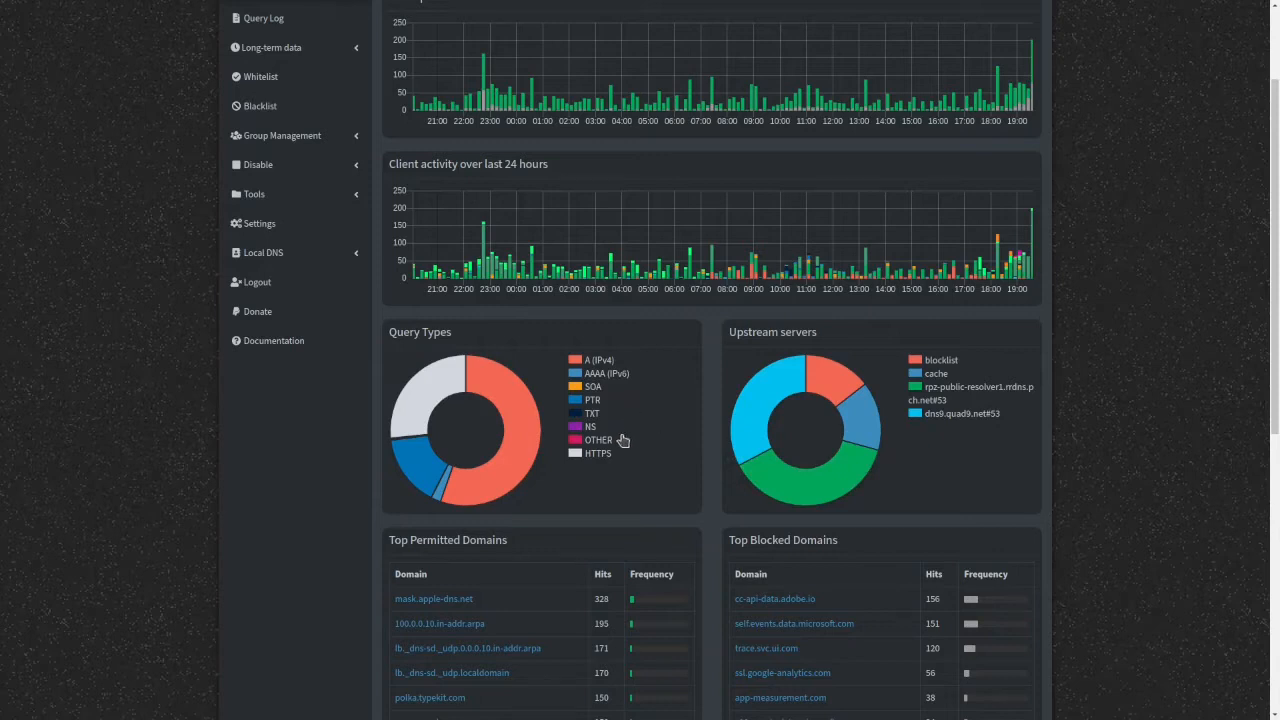
mouse_move(624, 414)
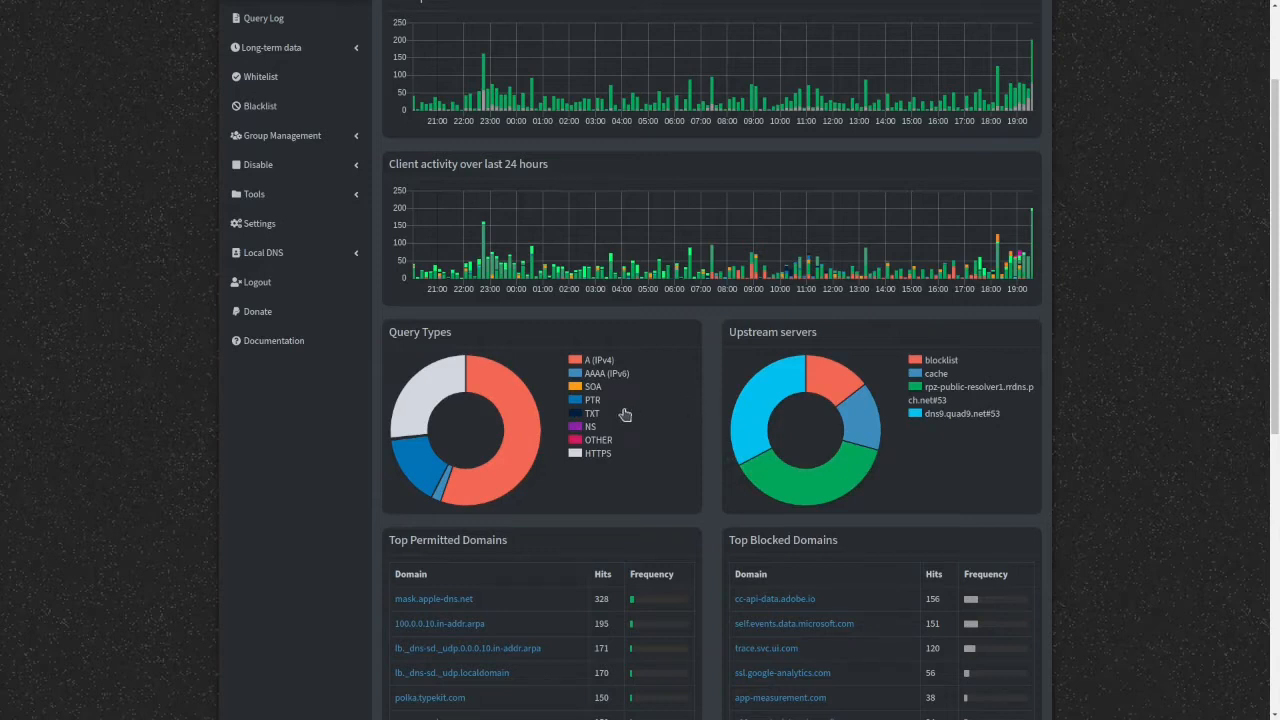
mouse_move(596, 404)
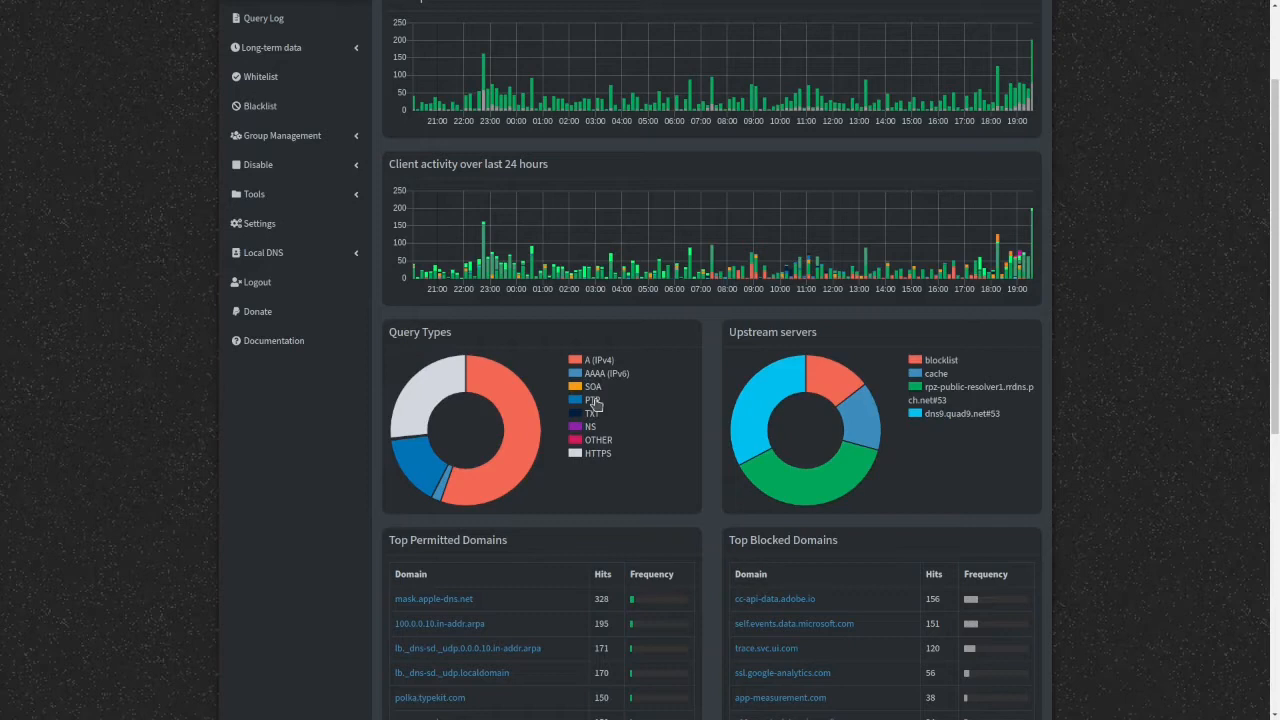
mouse_move(592, 424)
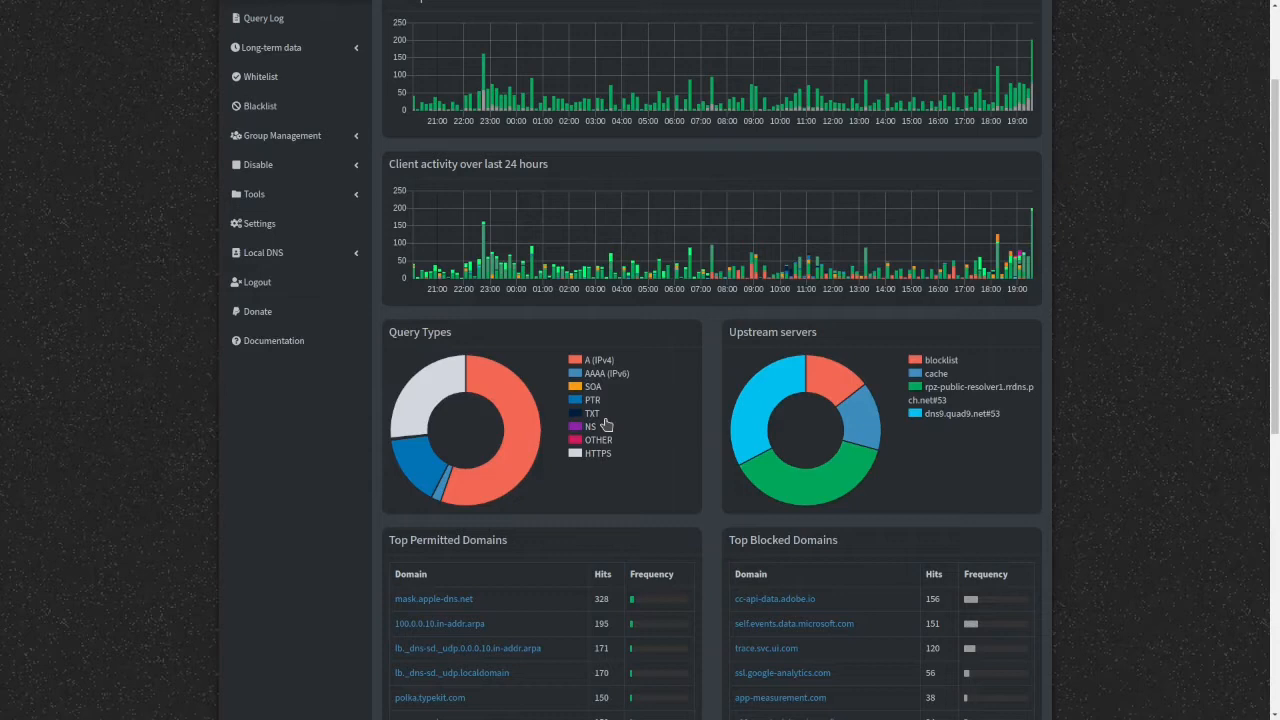
mouse_move(624, 452)
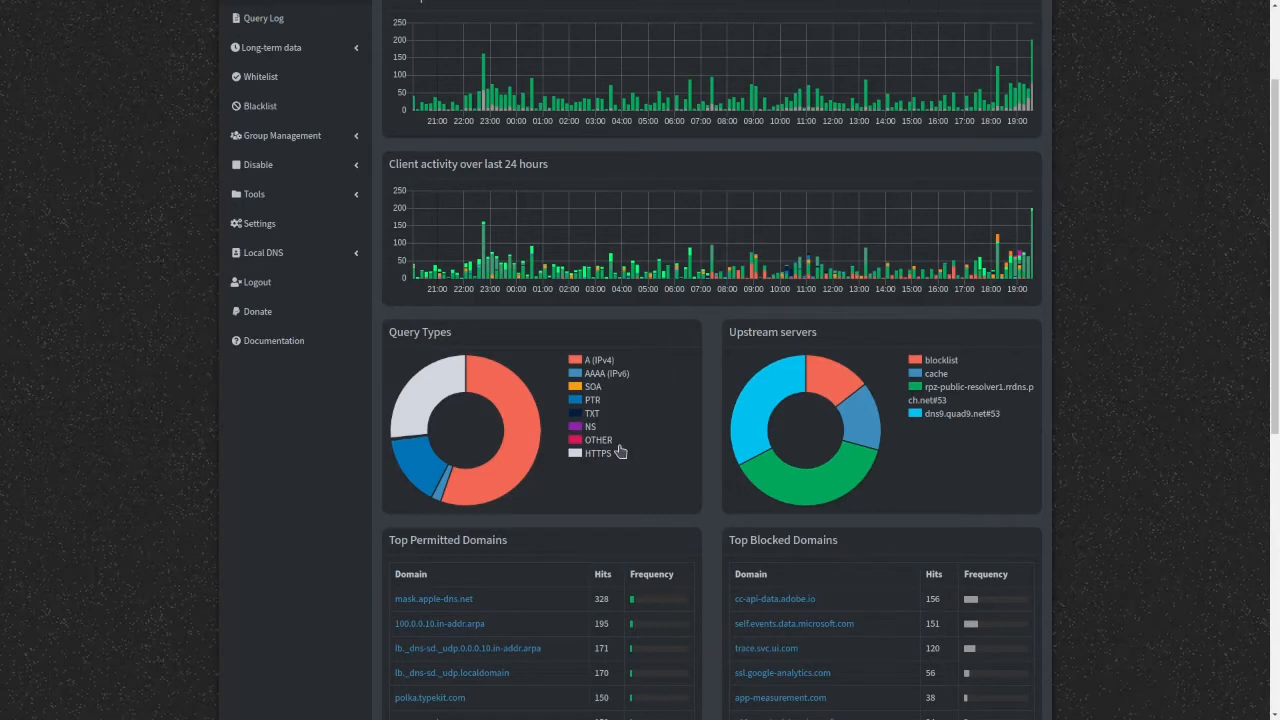
scroll("down", 3)
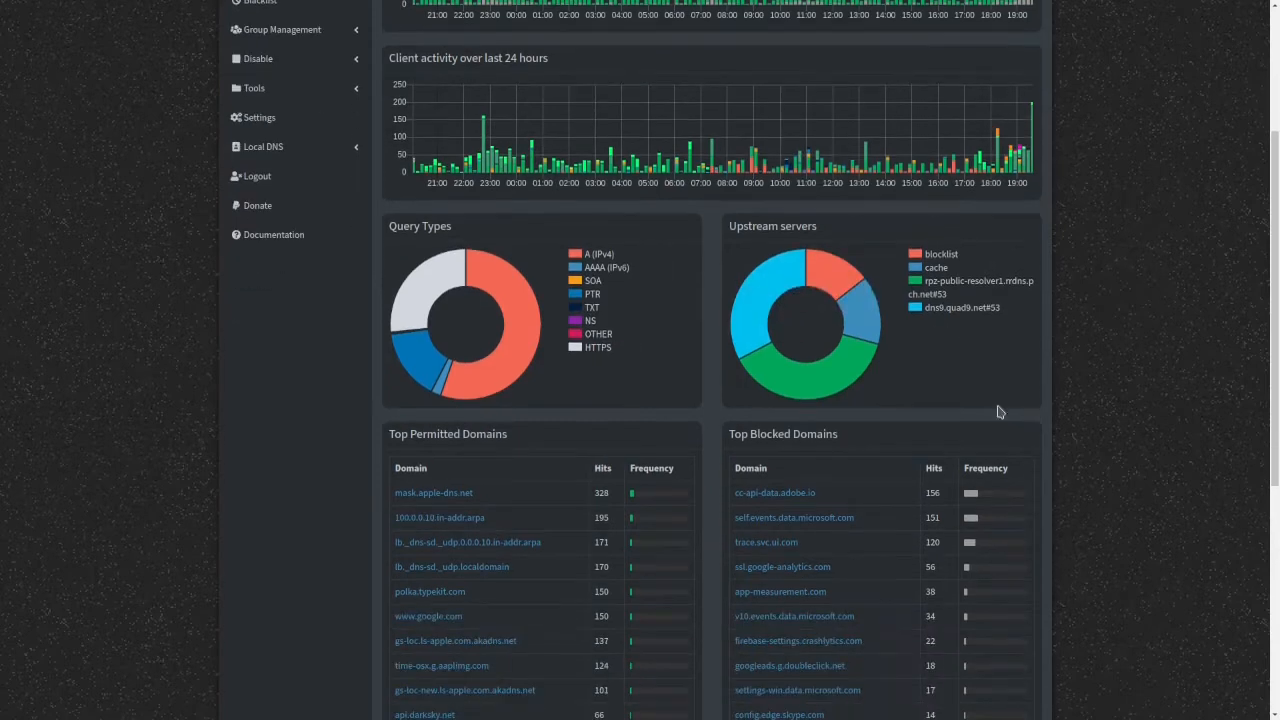
mouse_move(938, 292)
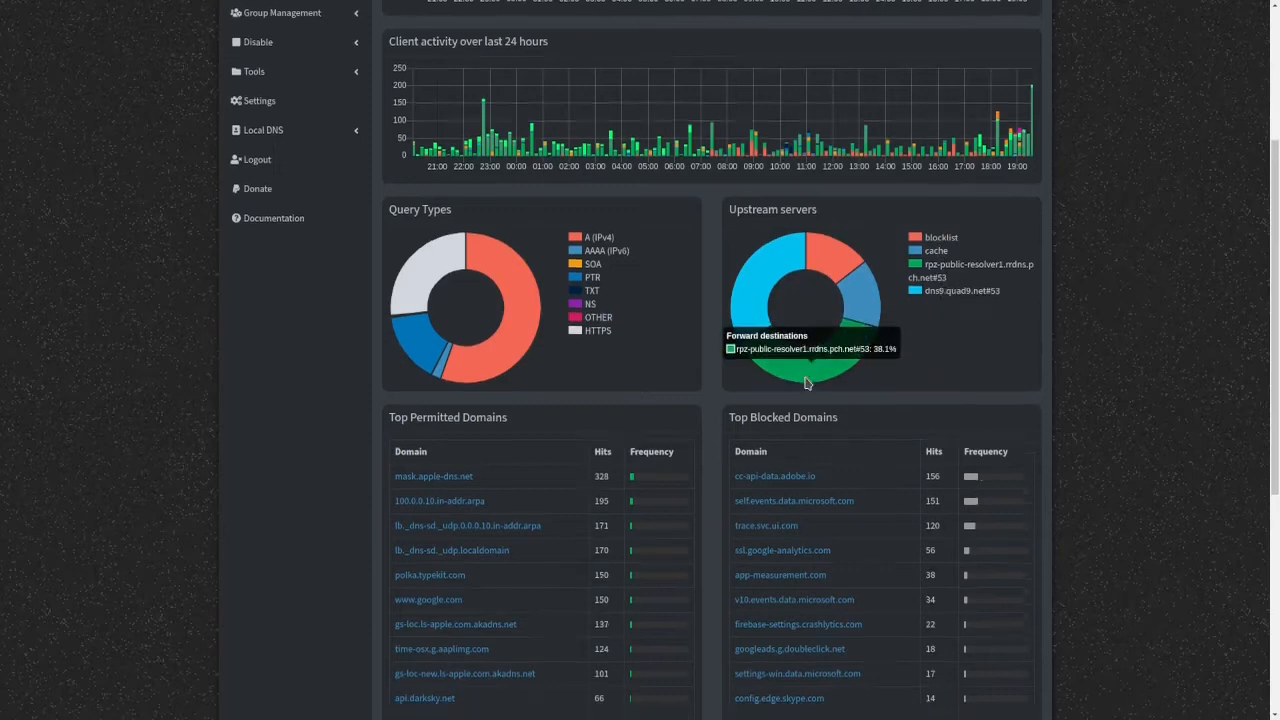
scroll("down", 3)
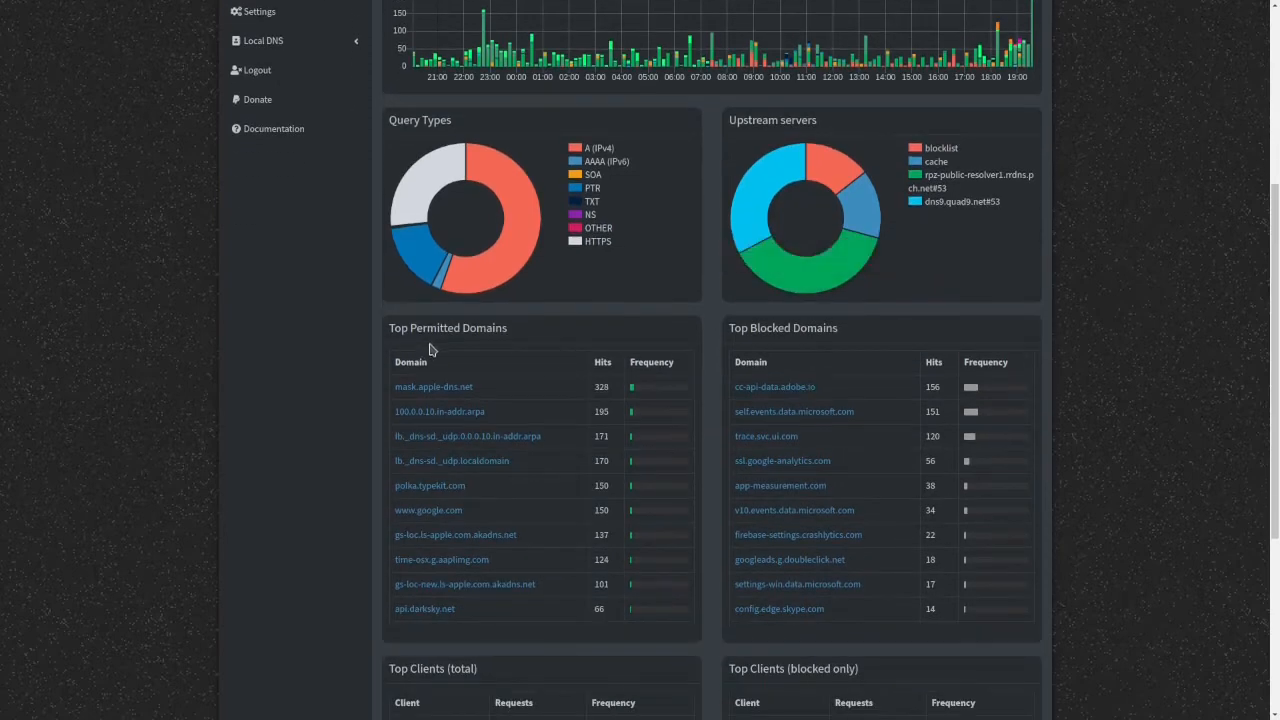
mouse_move(436, 480)
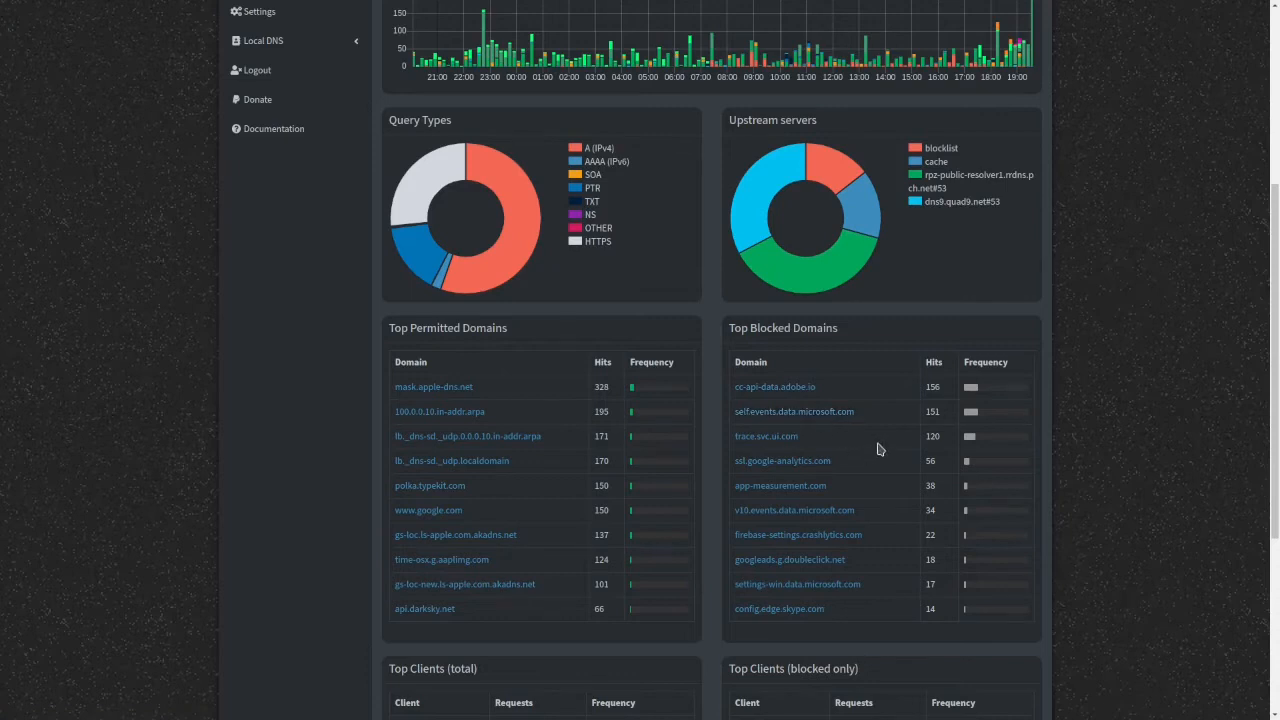
mouse_move(780, 486)
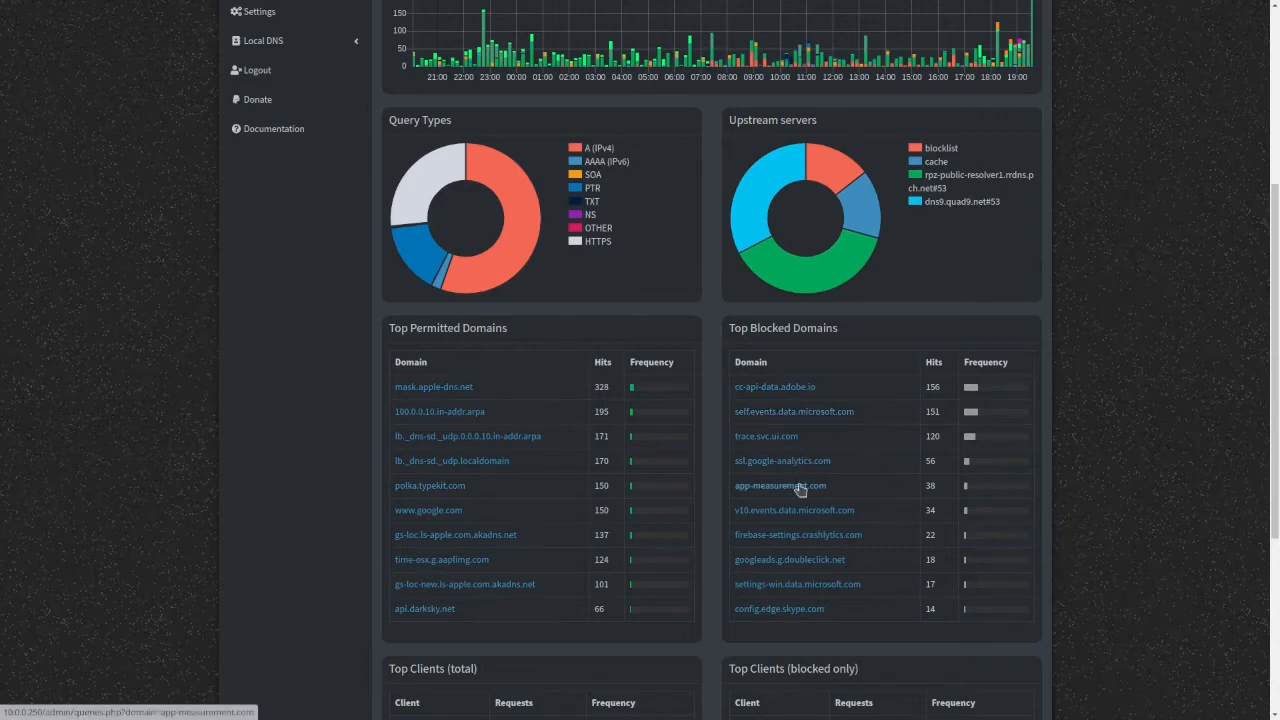
mouse_move(812, 538)
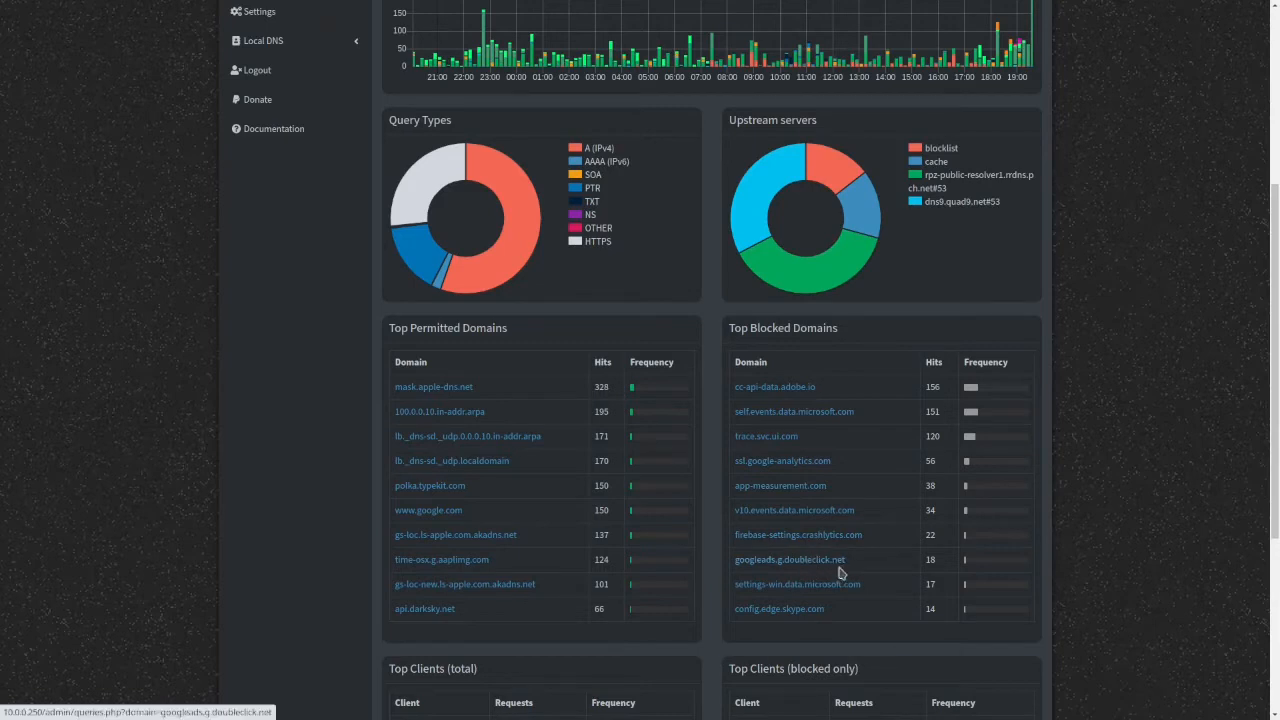
scroll("down", 3)
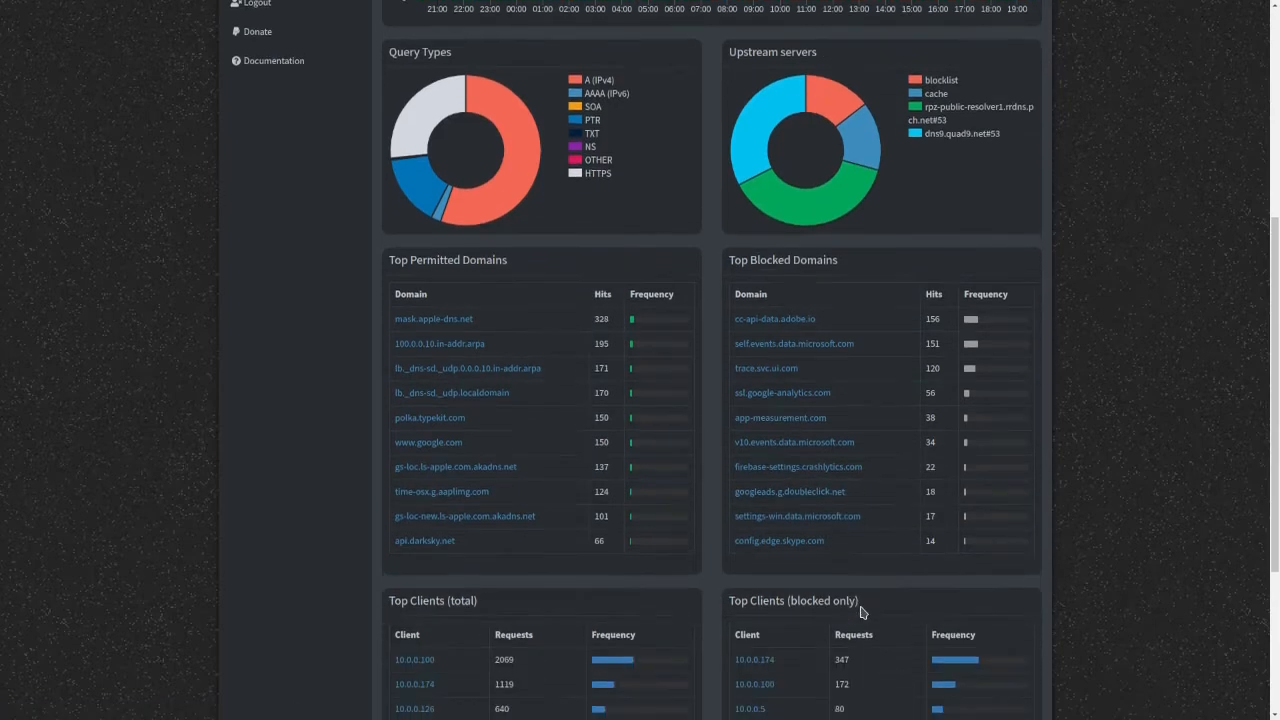
scroll("down", 3)
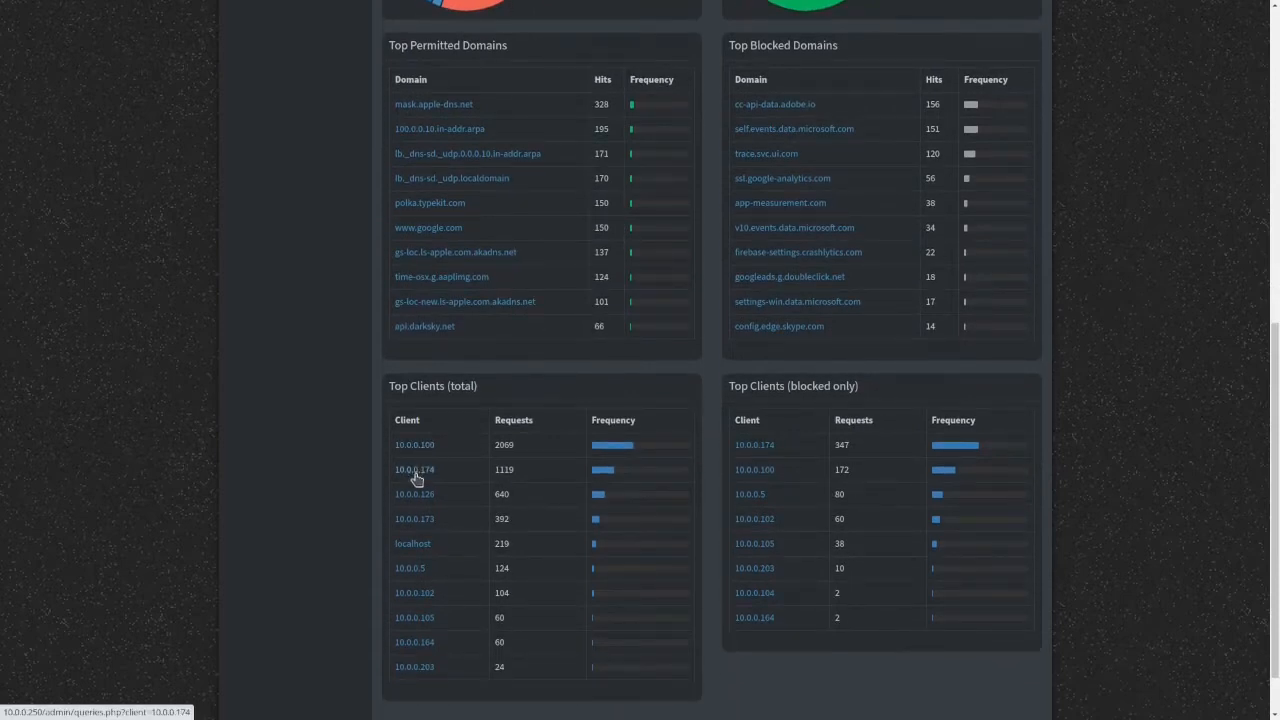
mouse_move(444, 556)
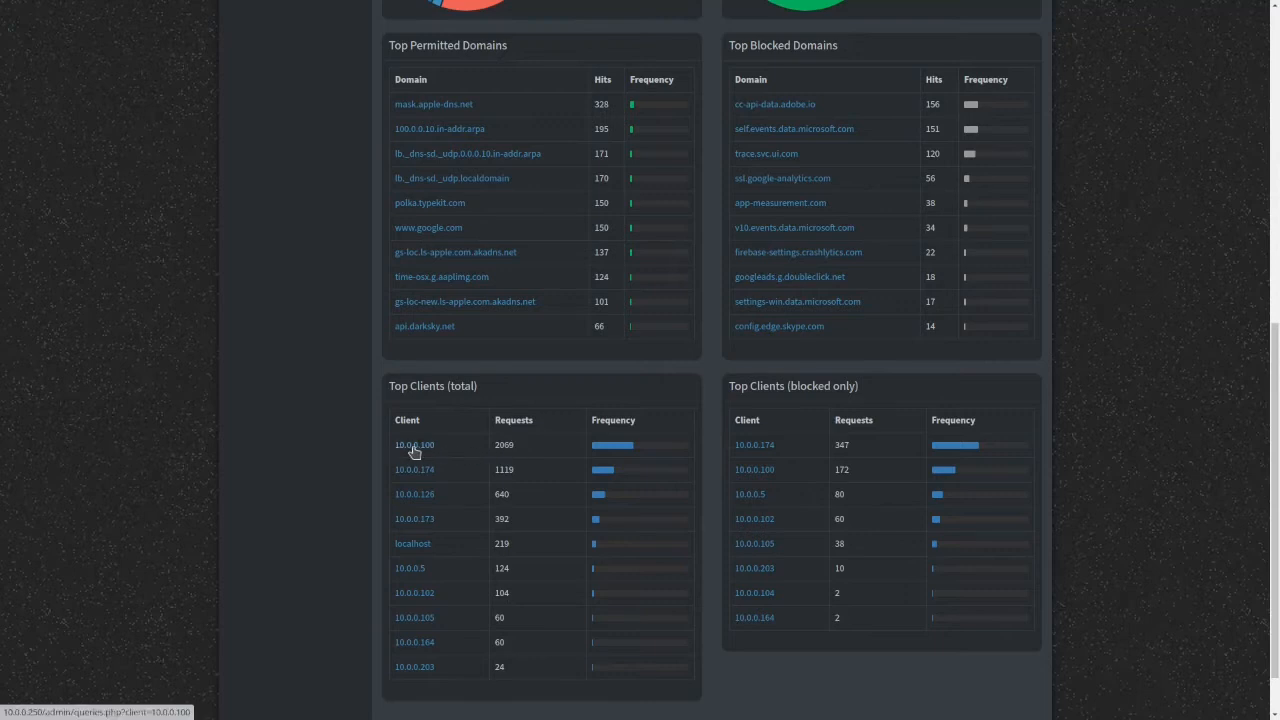
mouse_move(808, 456)
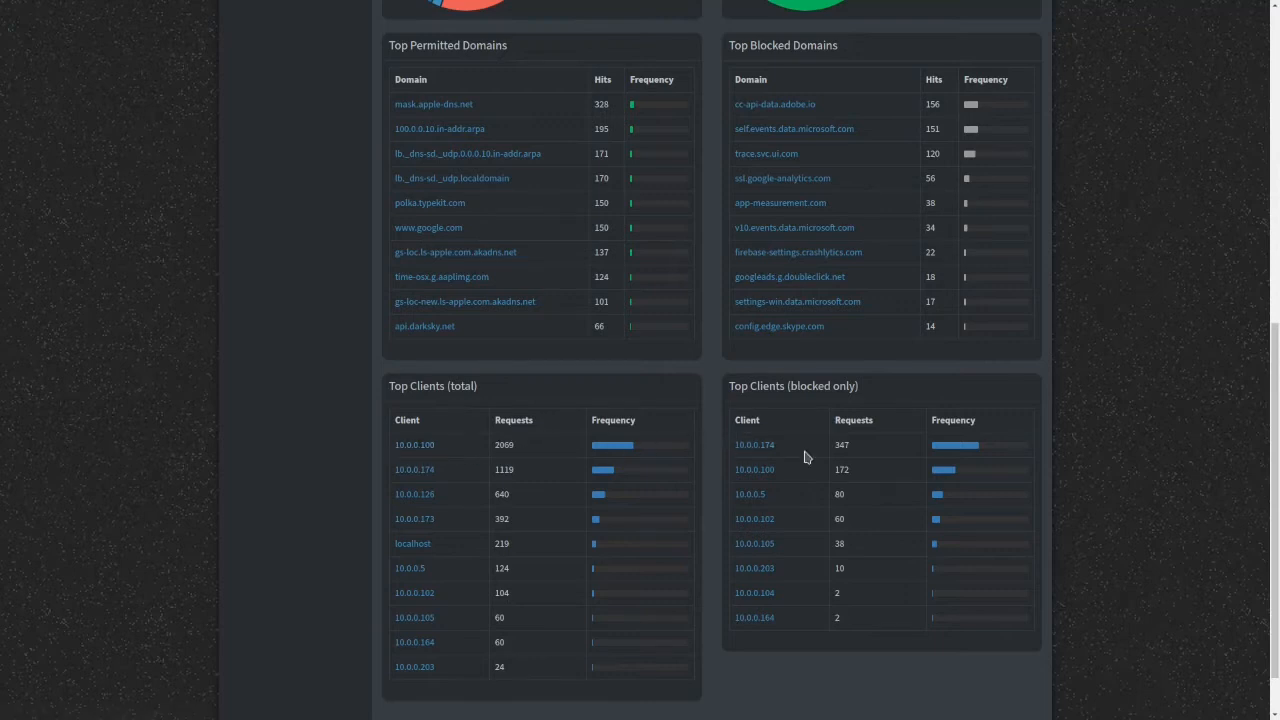
mouse_move(496, 408)
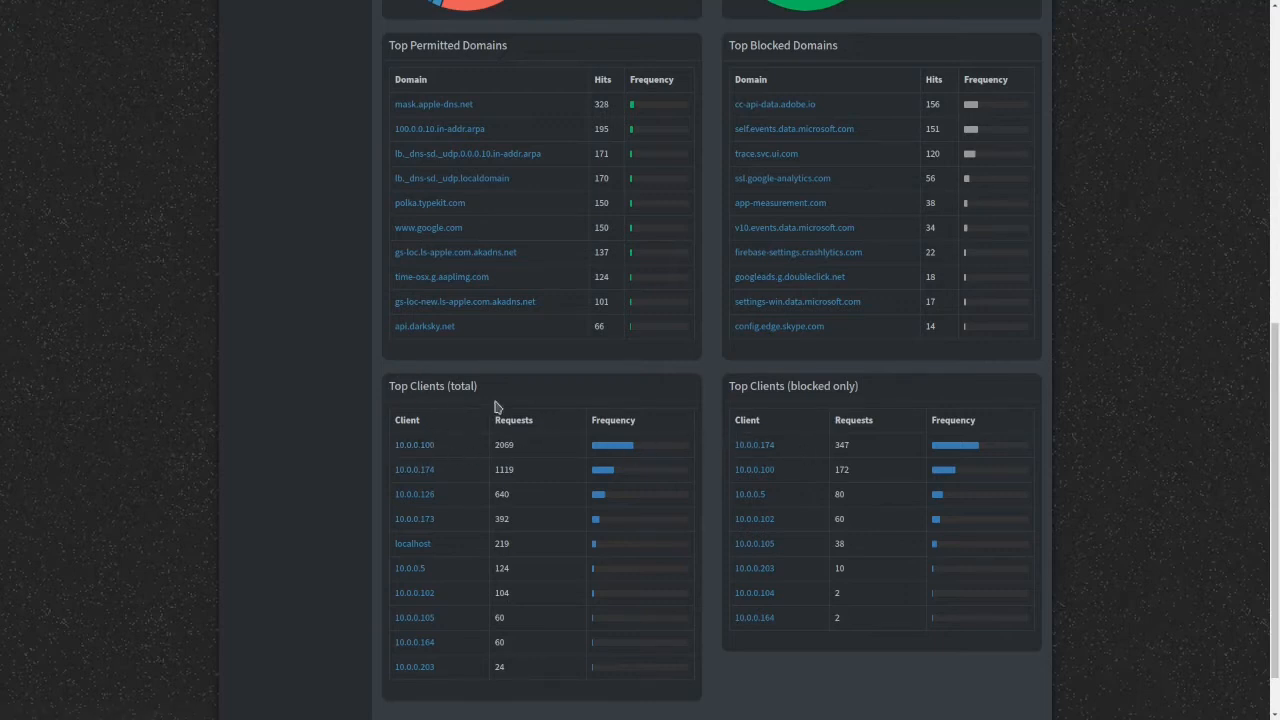
mouse_move(414, 444)
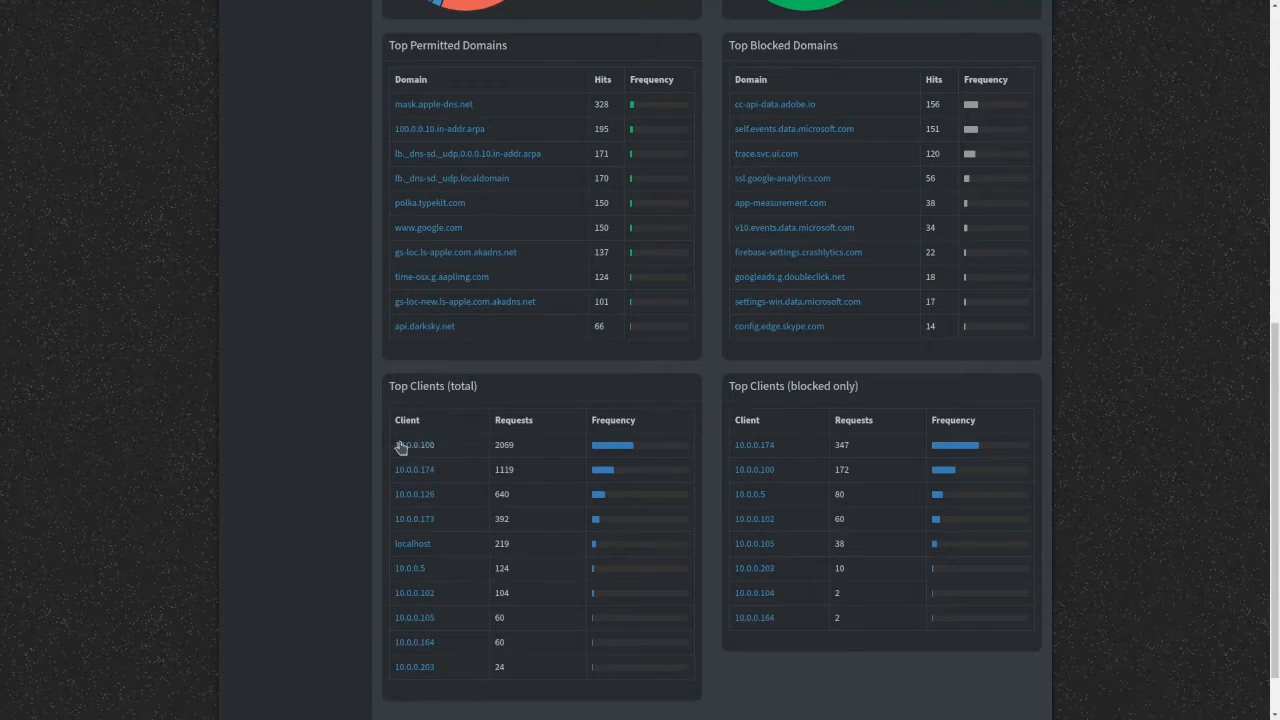
mouse_move(436, 606)
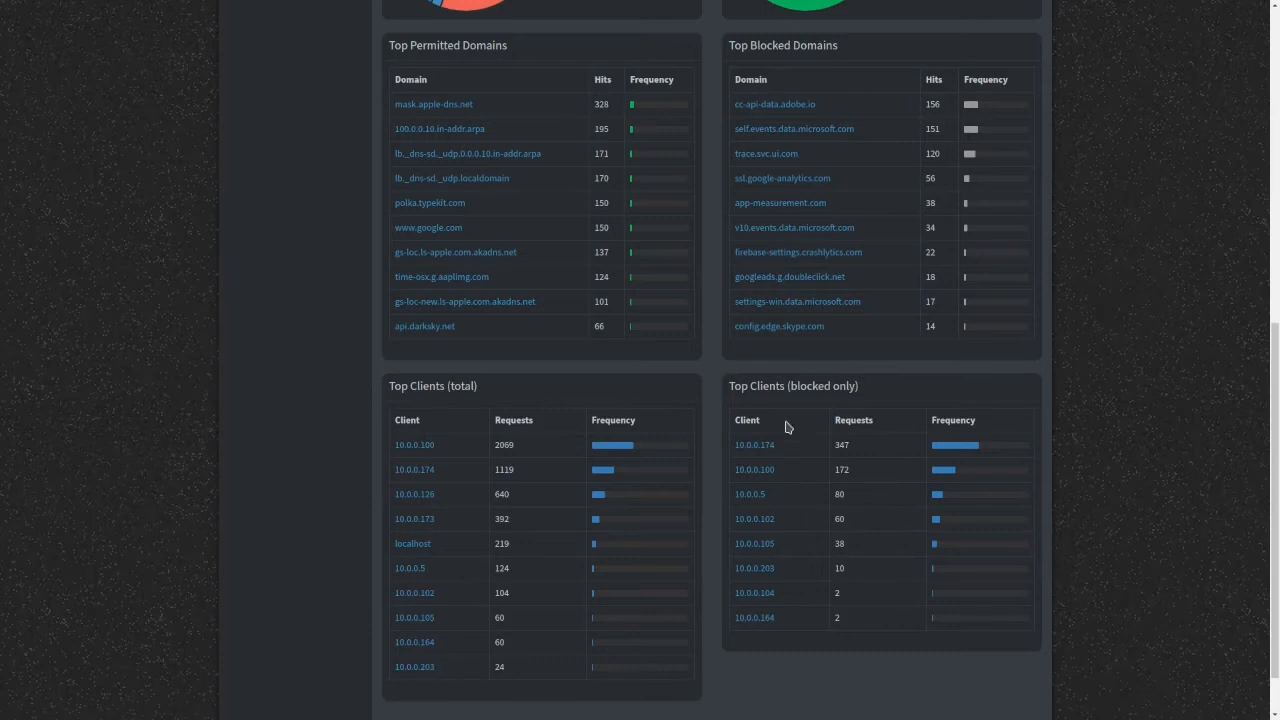
mouse_move(782, 442)
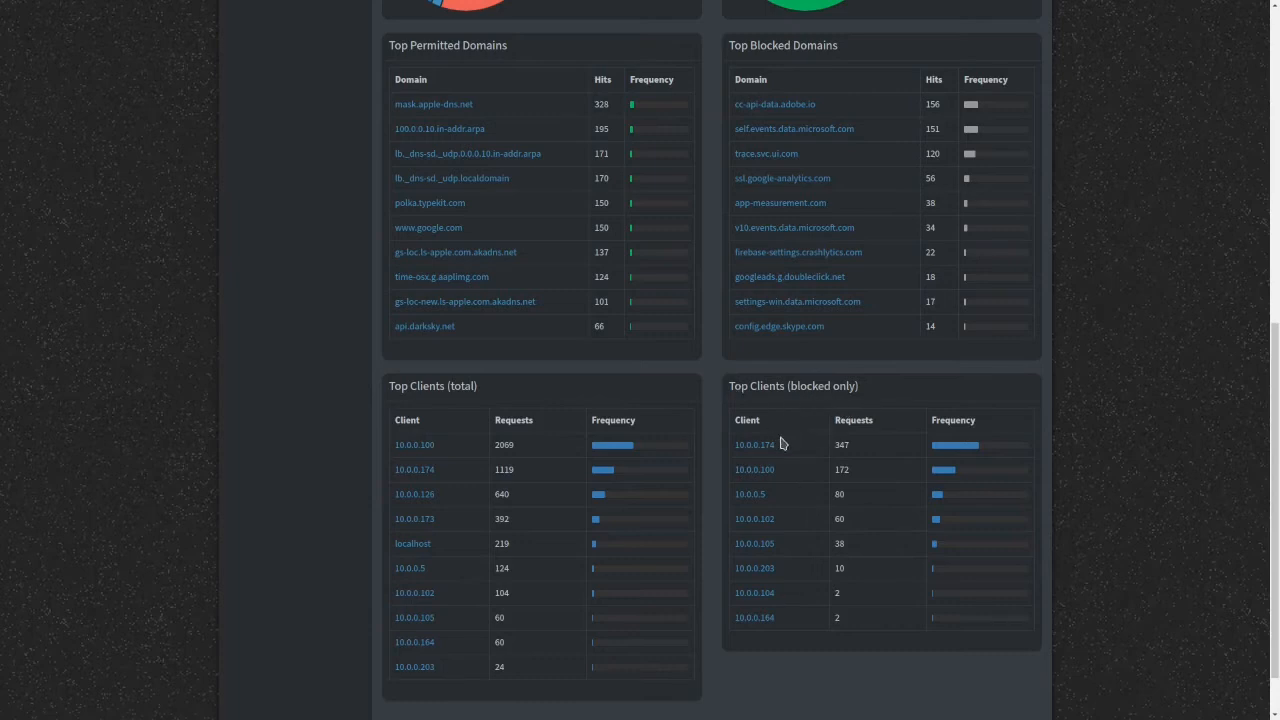
mouse_move(808, 444)
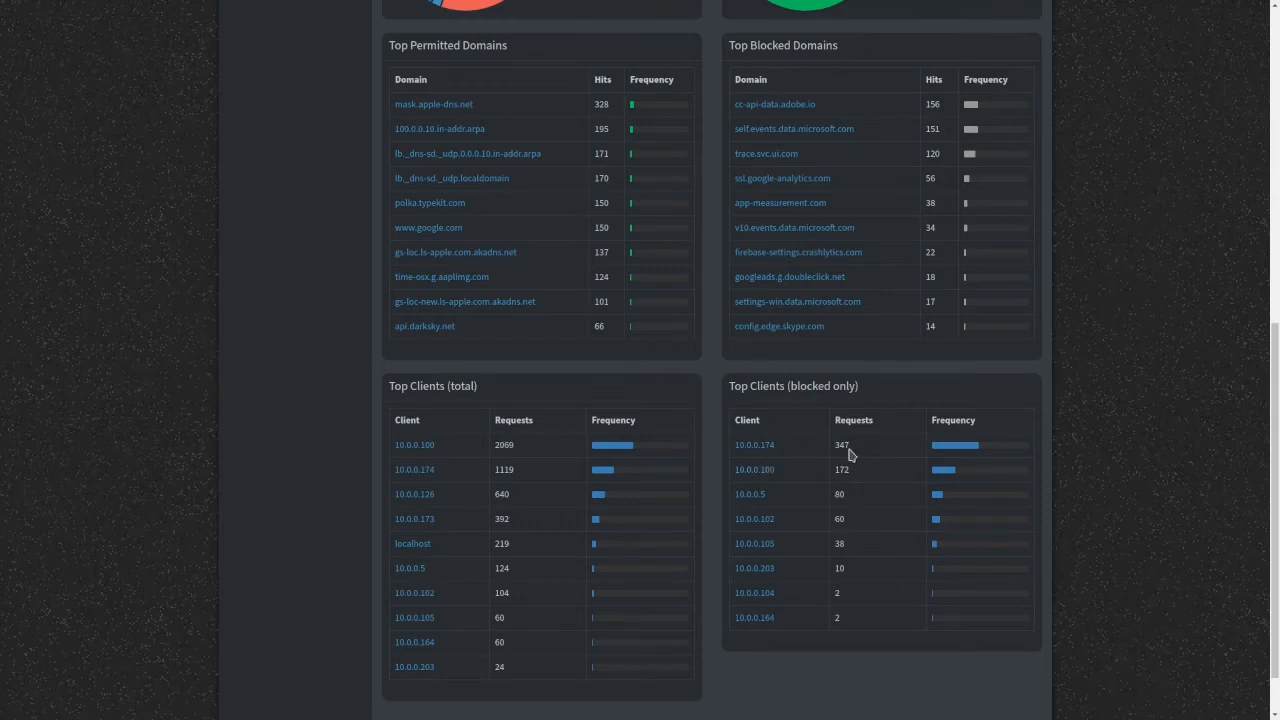
mouse_move(822, 452)
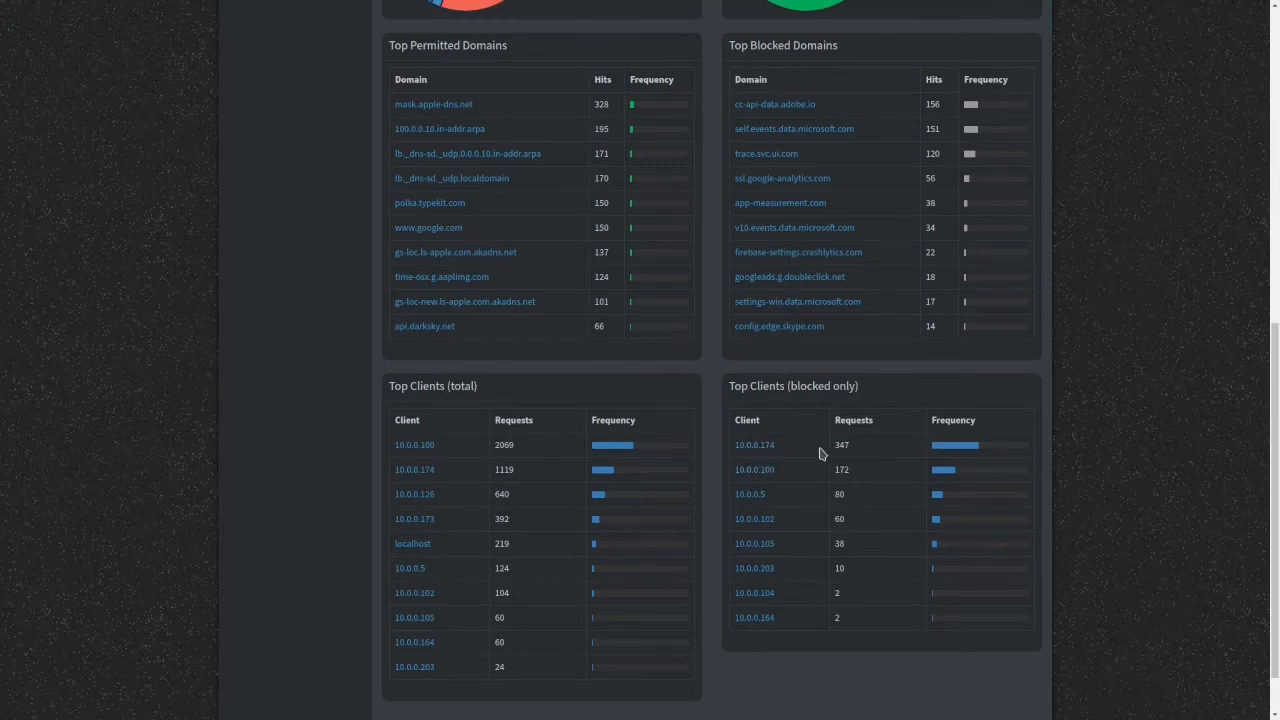
mouse_move(790, 464)
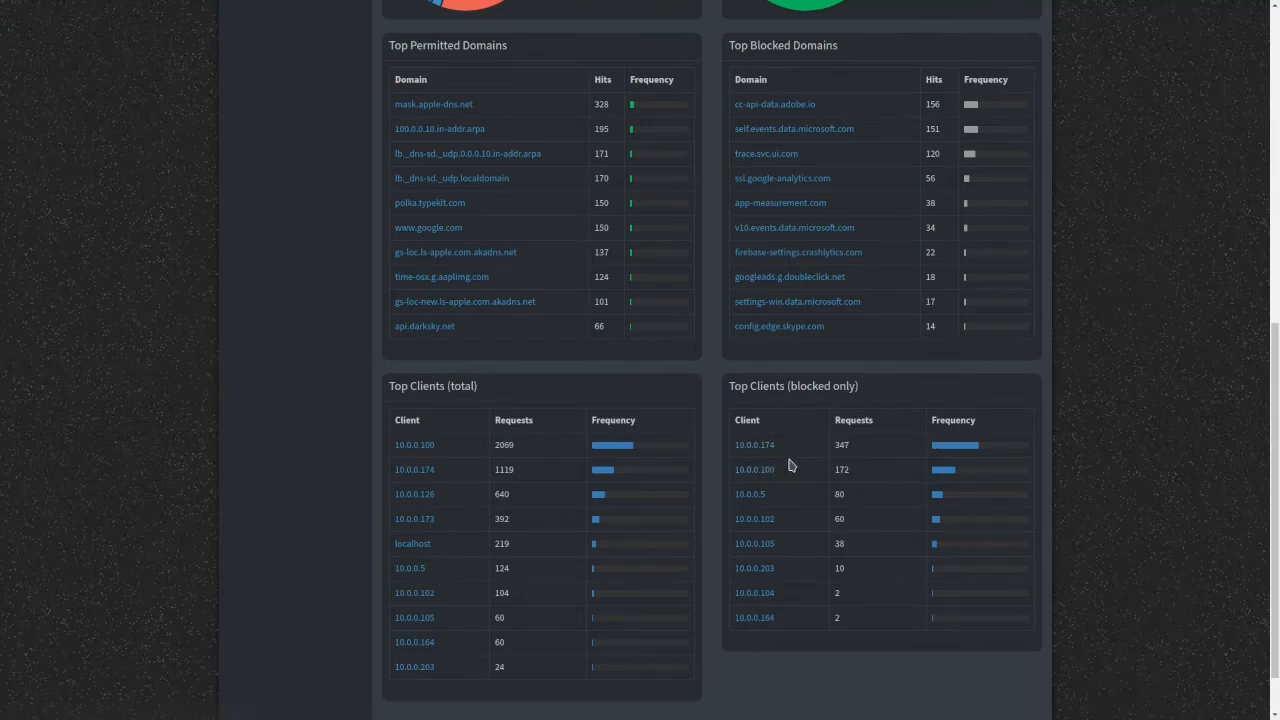
mouse_move(748, 456)
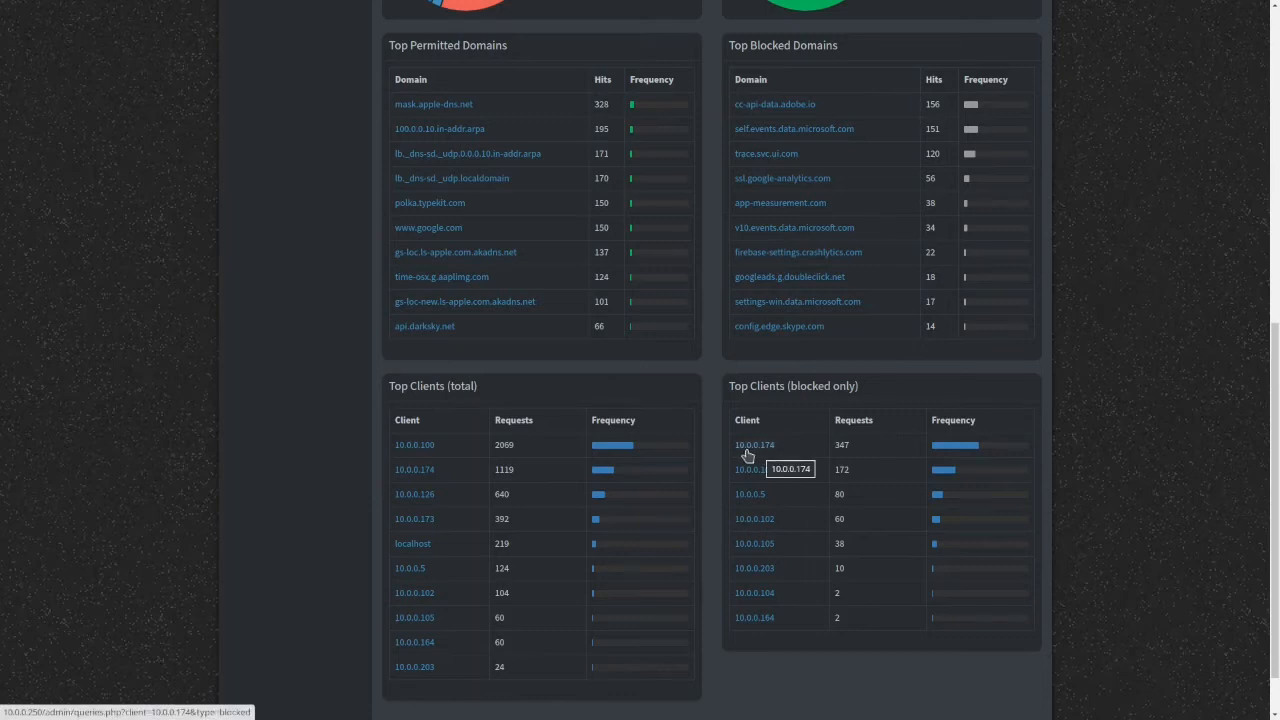
mouse_move(1088, 488)
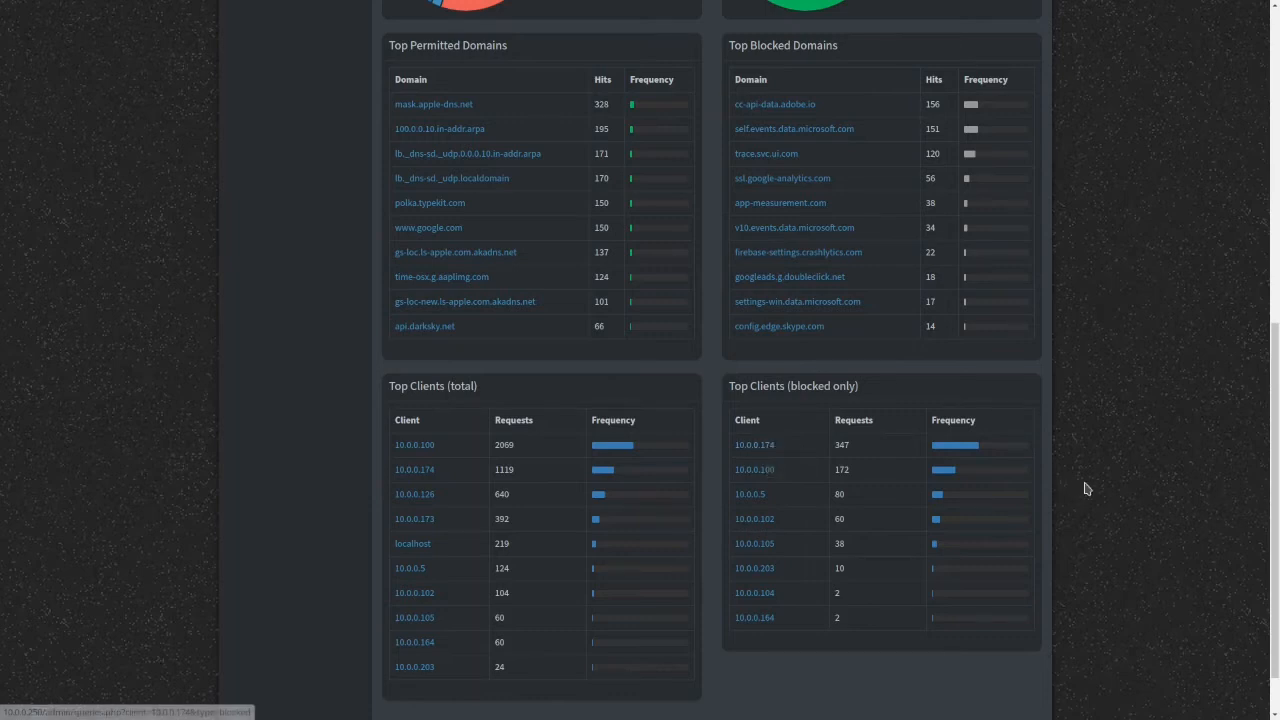
mouse_move(972, 482)
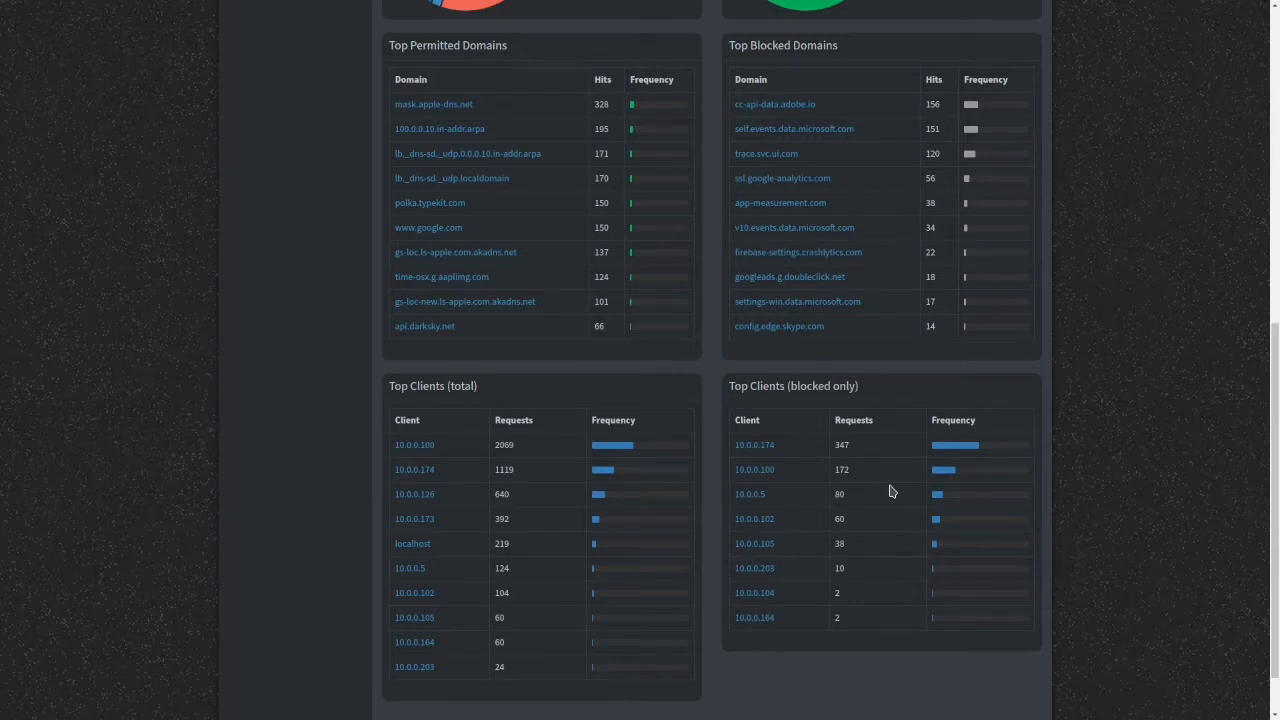
scroll("down", 3)
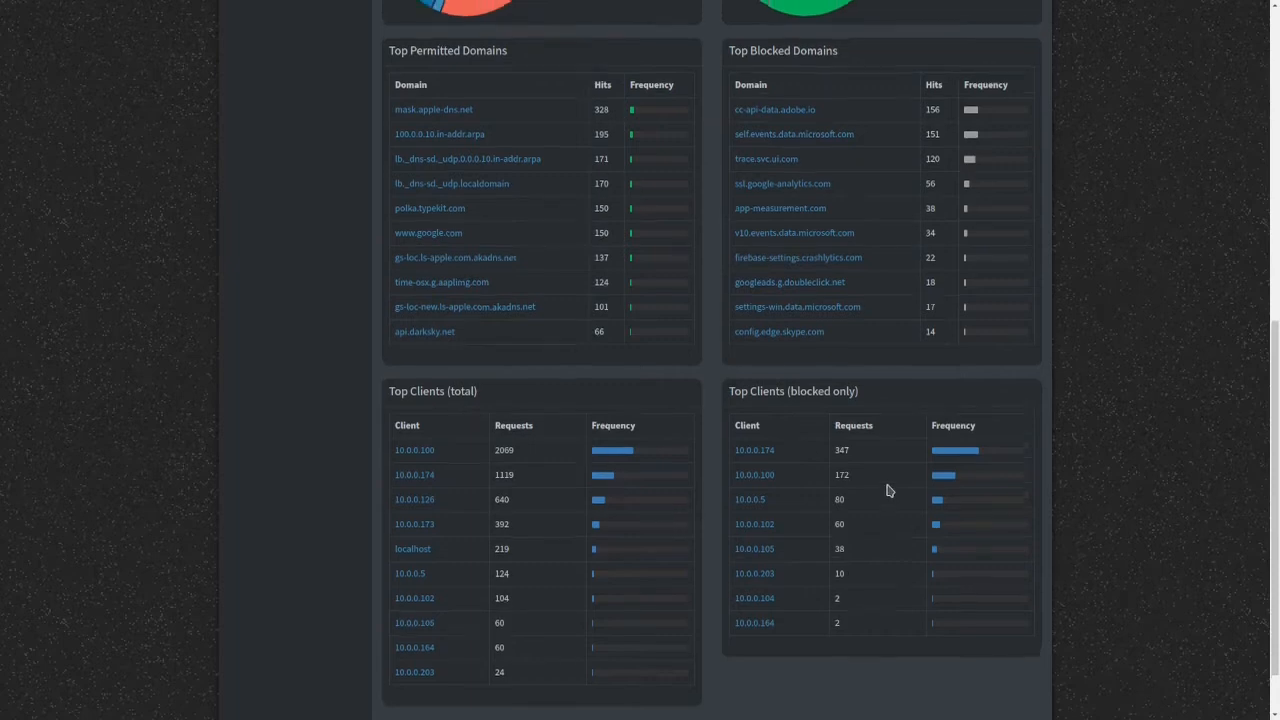
scroll("up", 3)
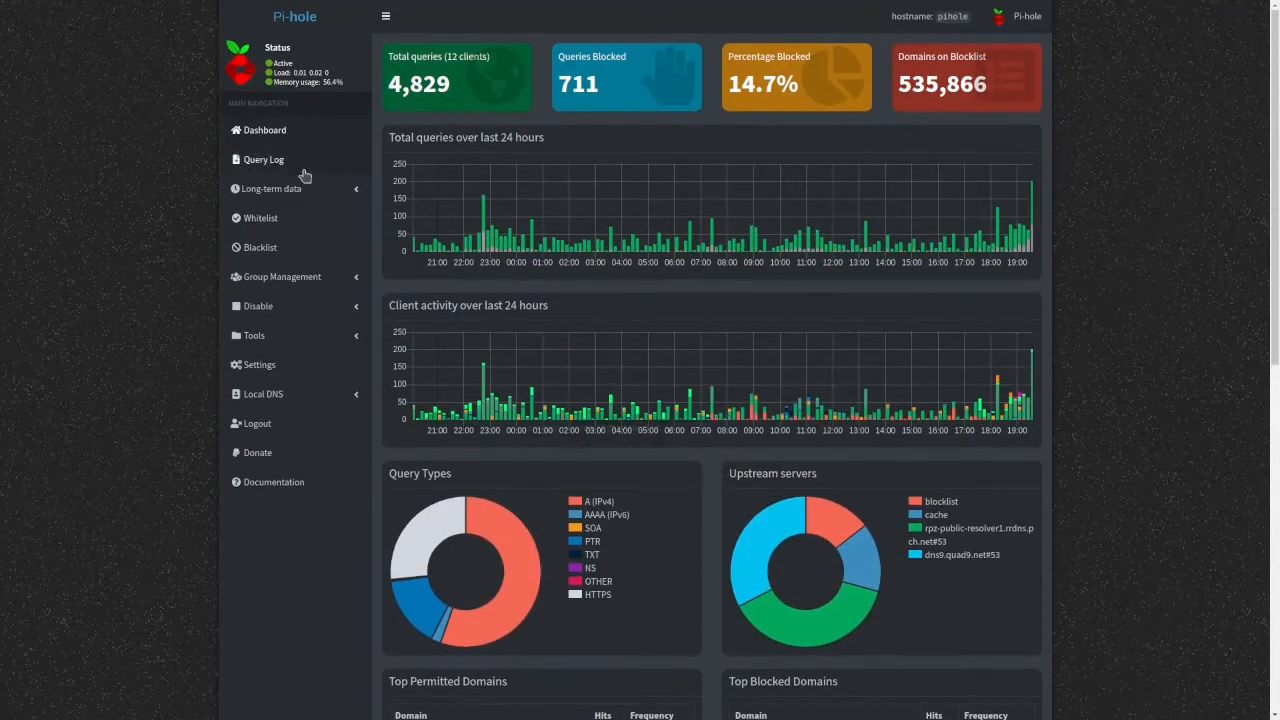
- Bring up the Query Log and list 100 recent DNS queries per page
left_click(264, 160)
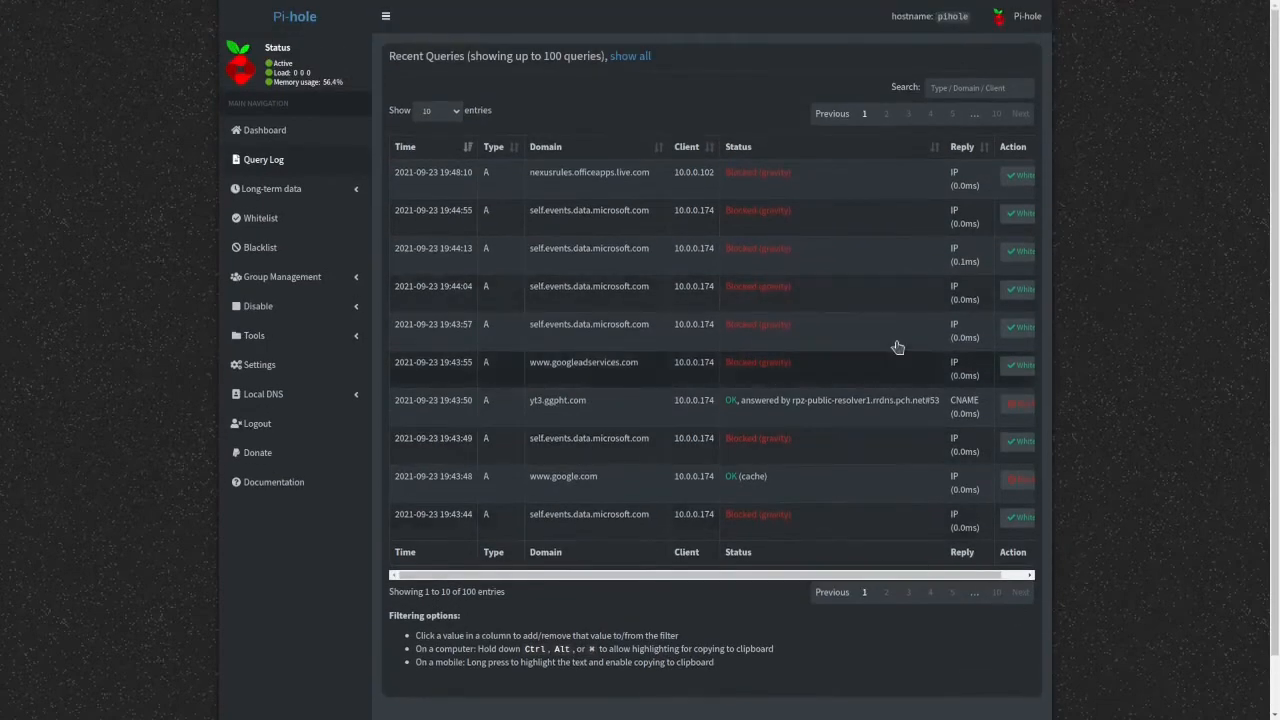
left_click(436, 110)
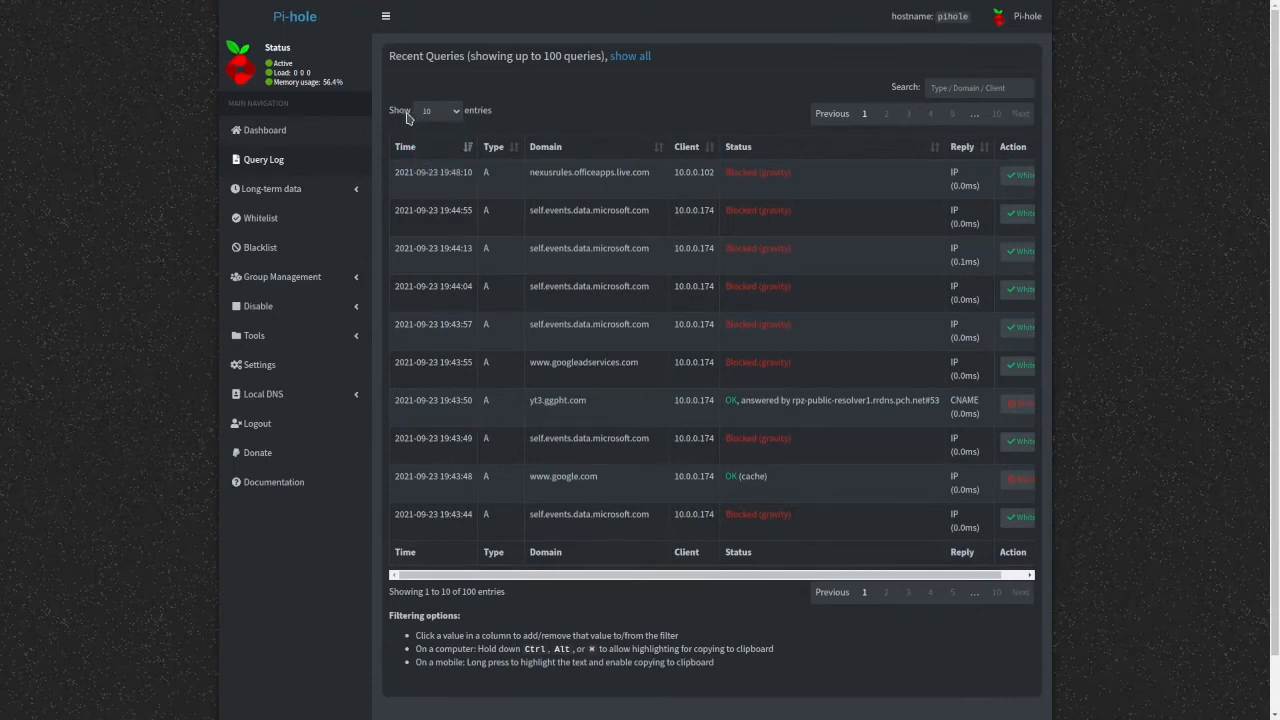
left_click(438, 110)
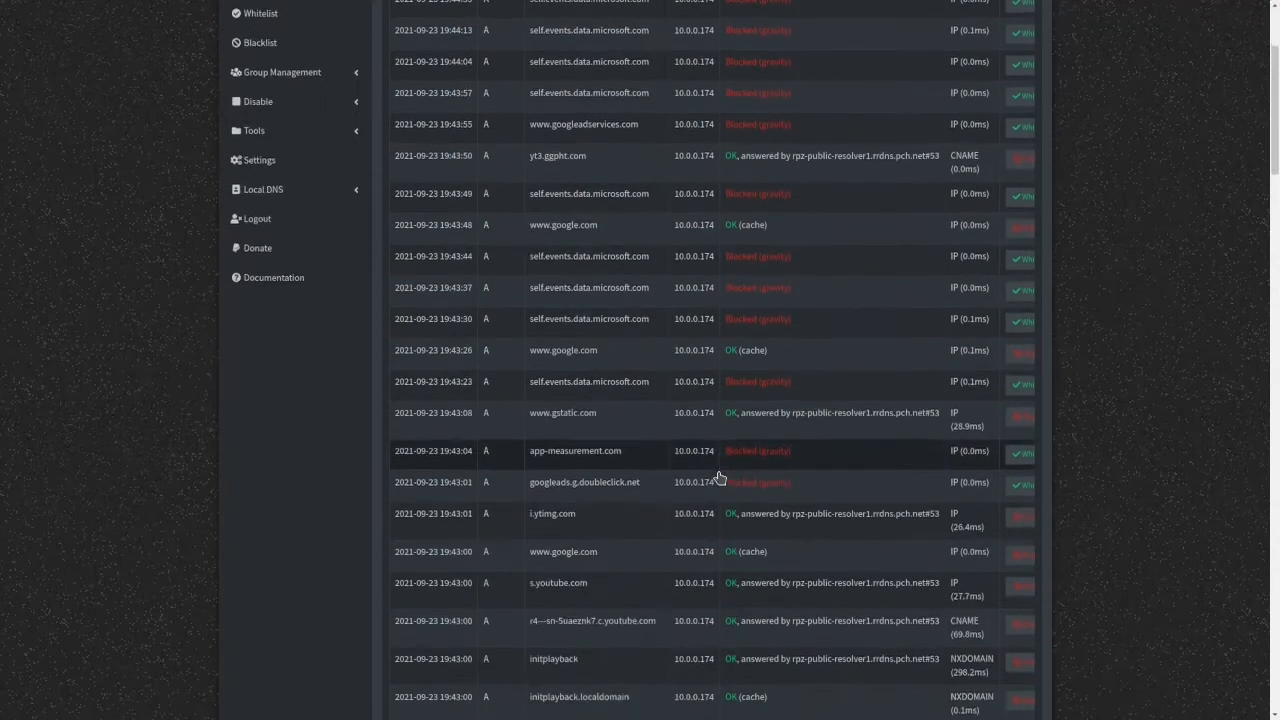
- Look further down the query list, then expand the Long-term data section in the sidebar
scroll("down", 3)
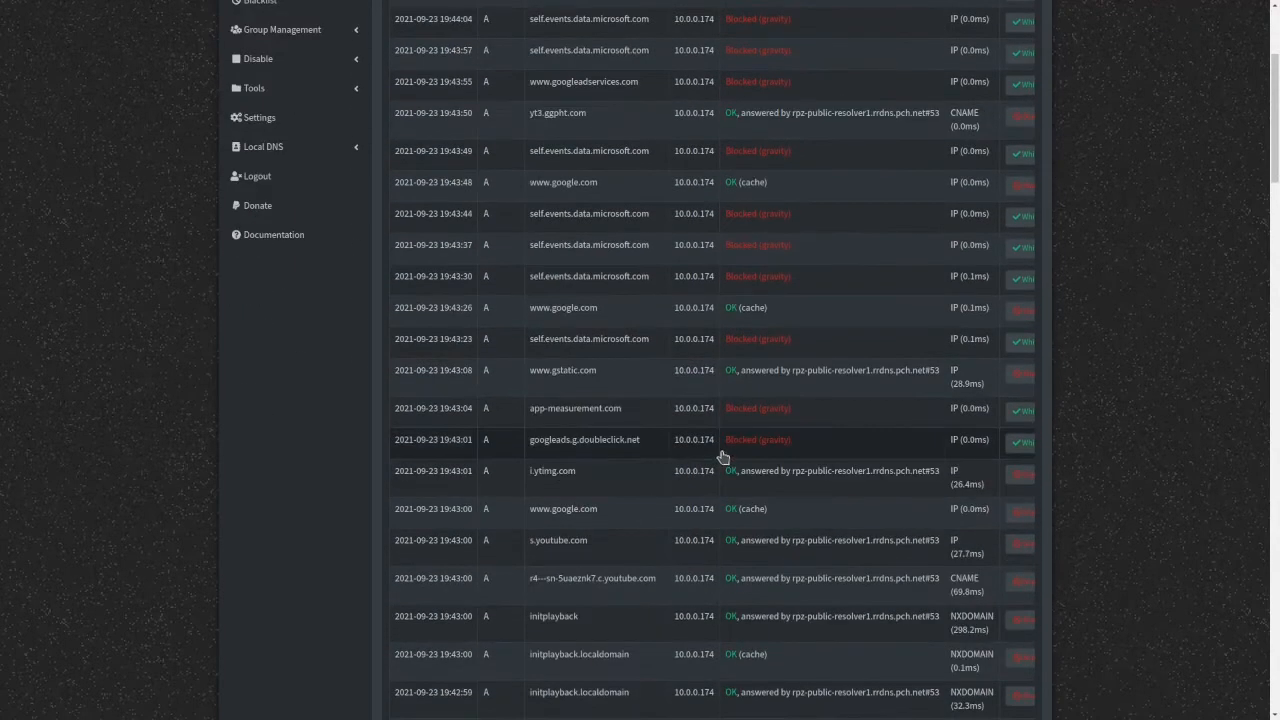
scroll("down", 3)
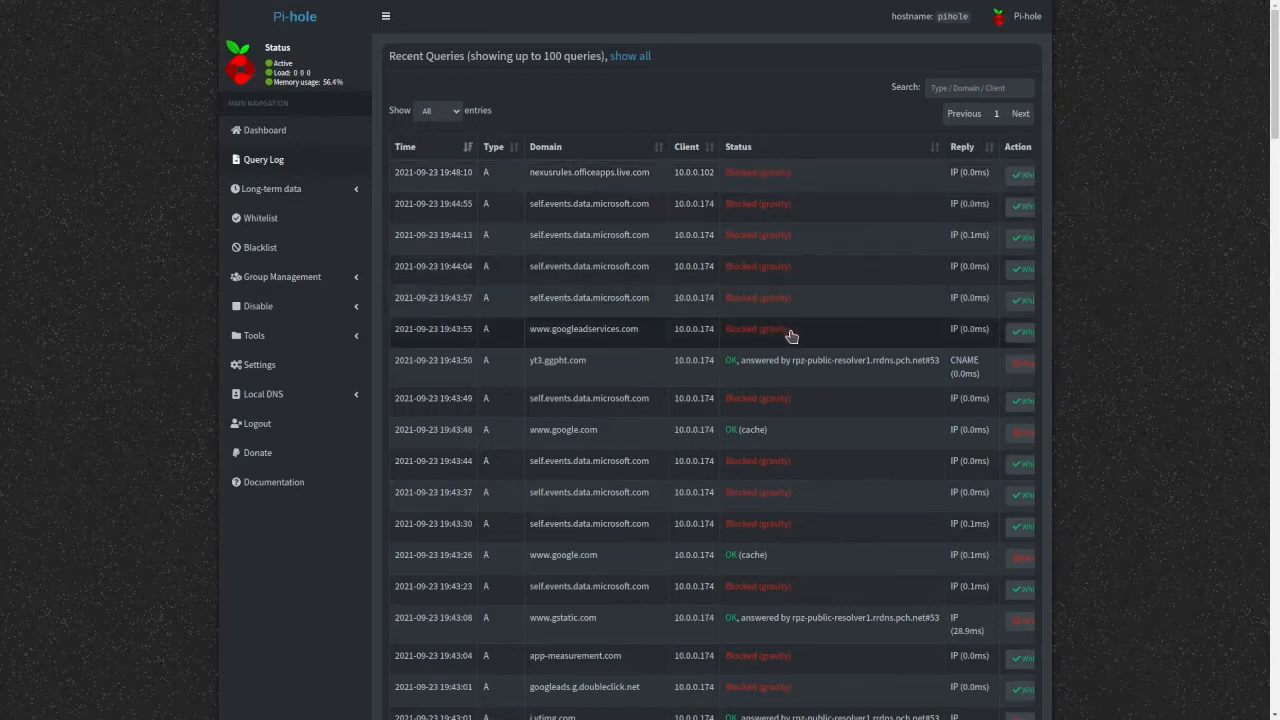
mouse_move(678, 360)
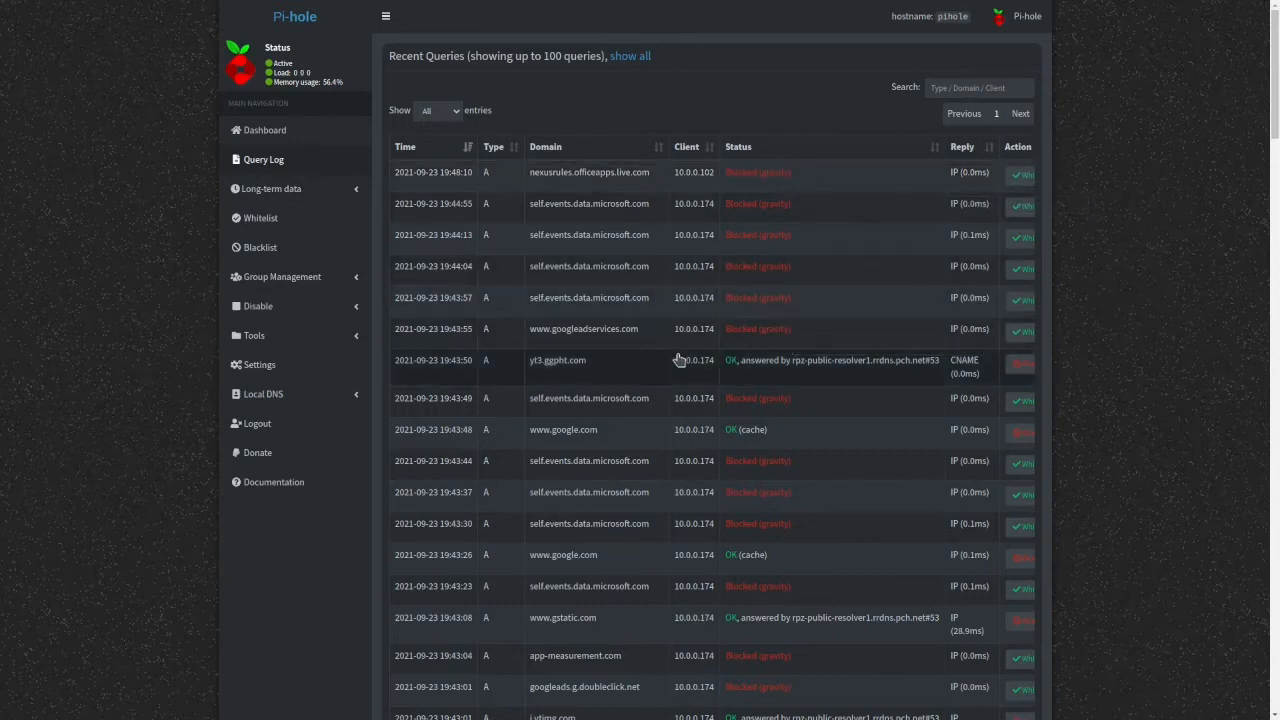
mouse_move(584, 266)
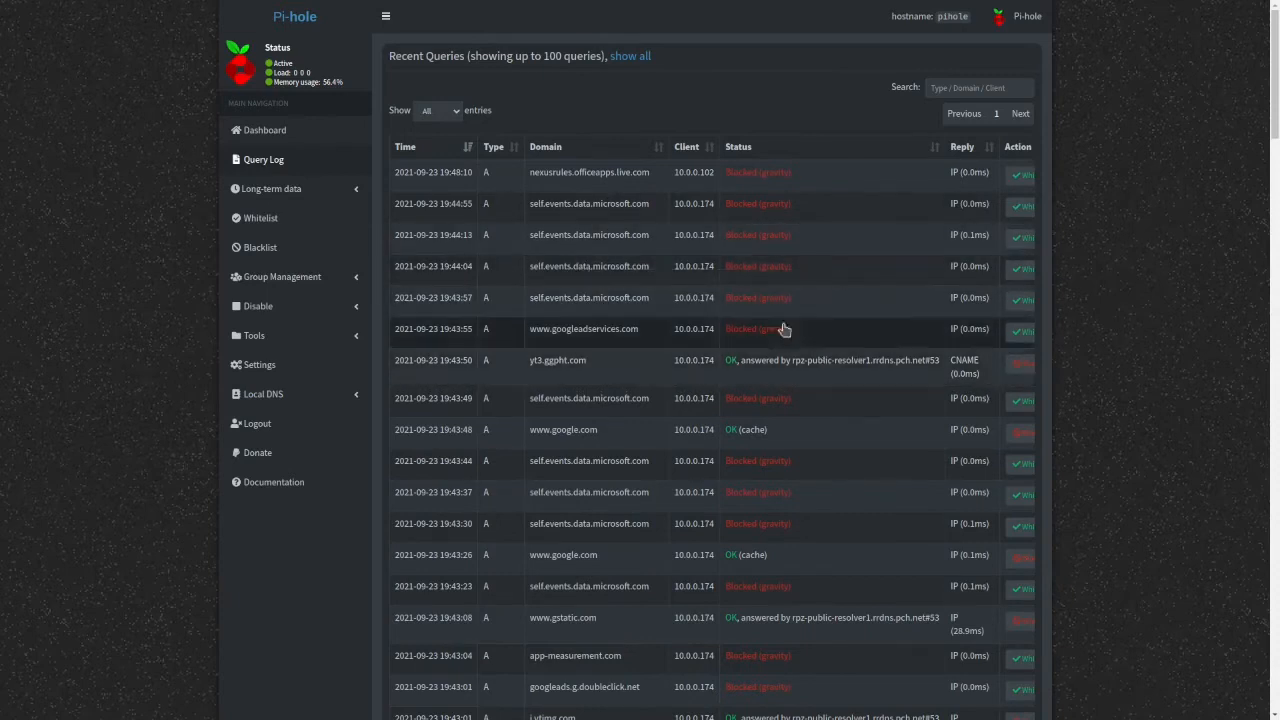
mouse_move(756, 352)
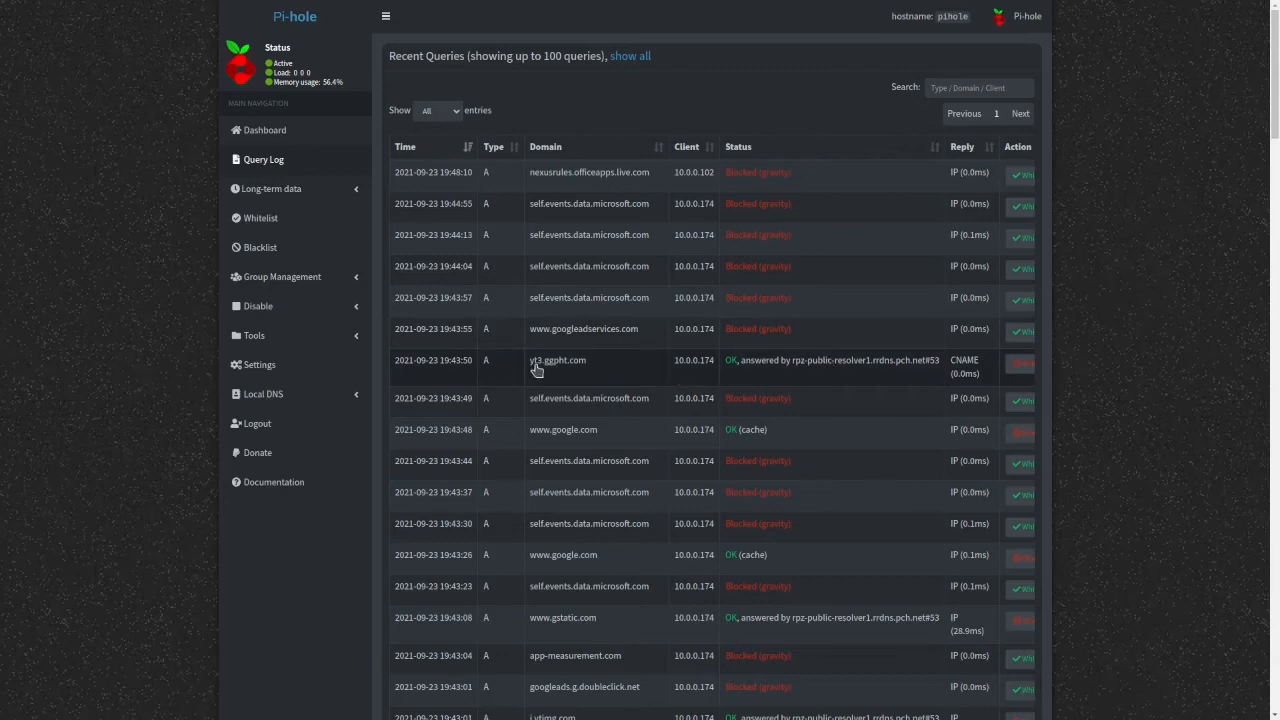
mouse_move(556, 360)
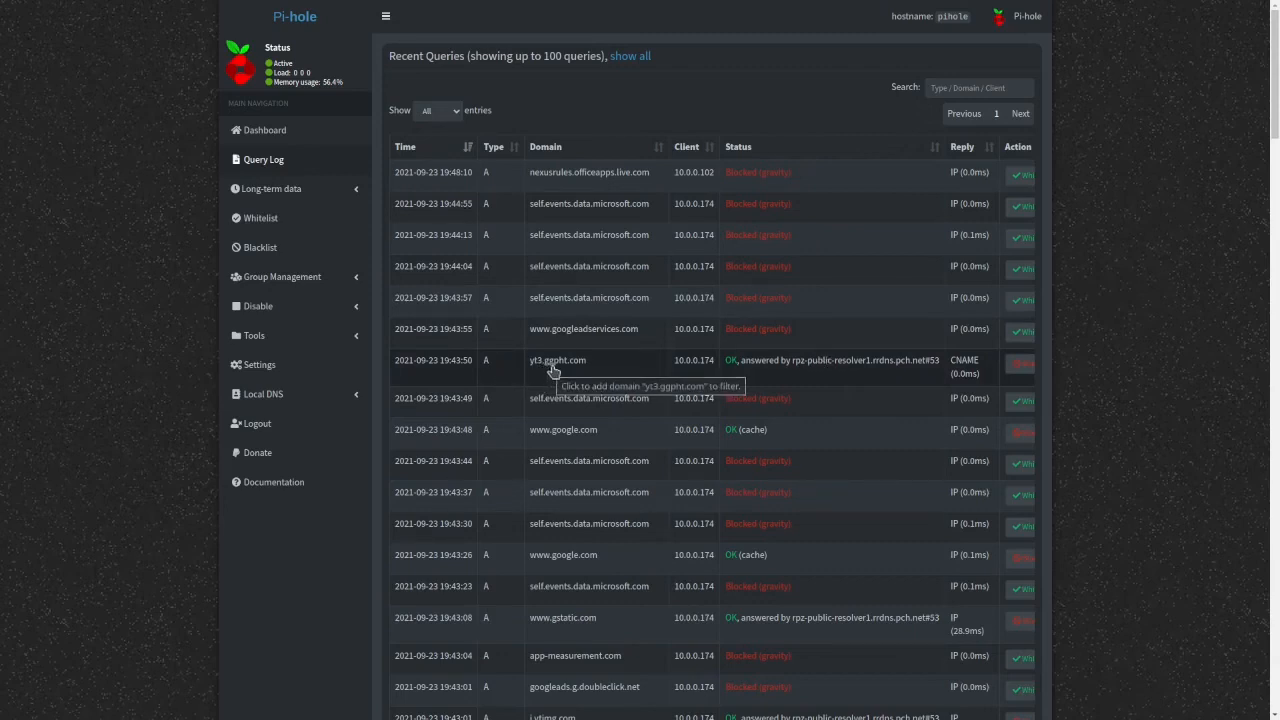
mouse_move(536, 364)
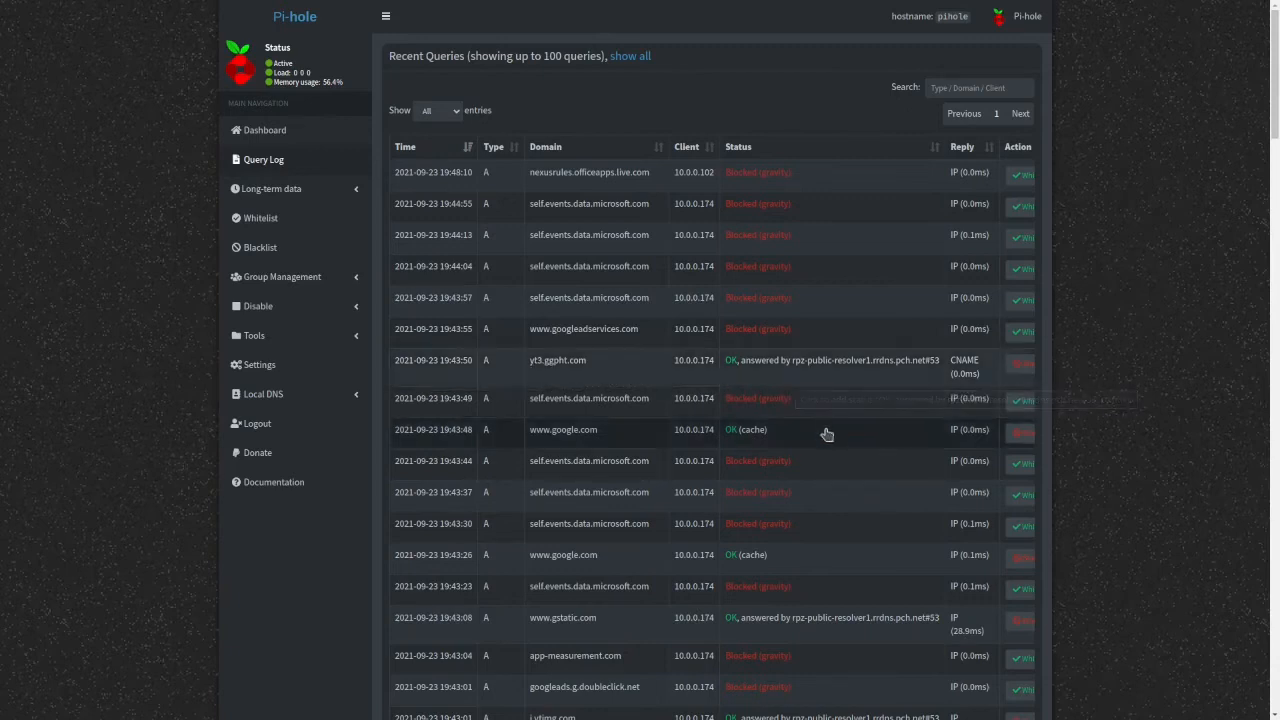
mouse_move(704, 368)
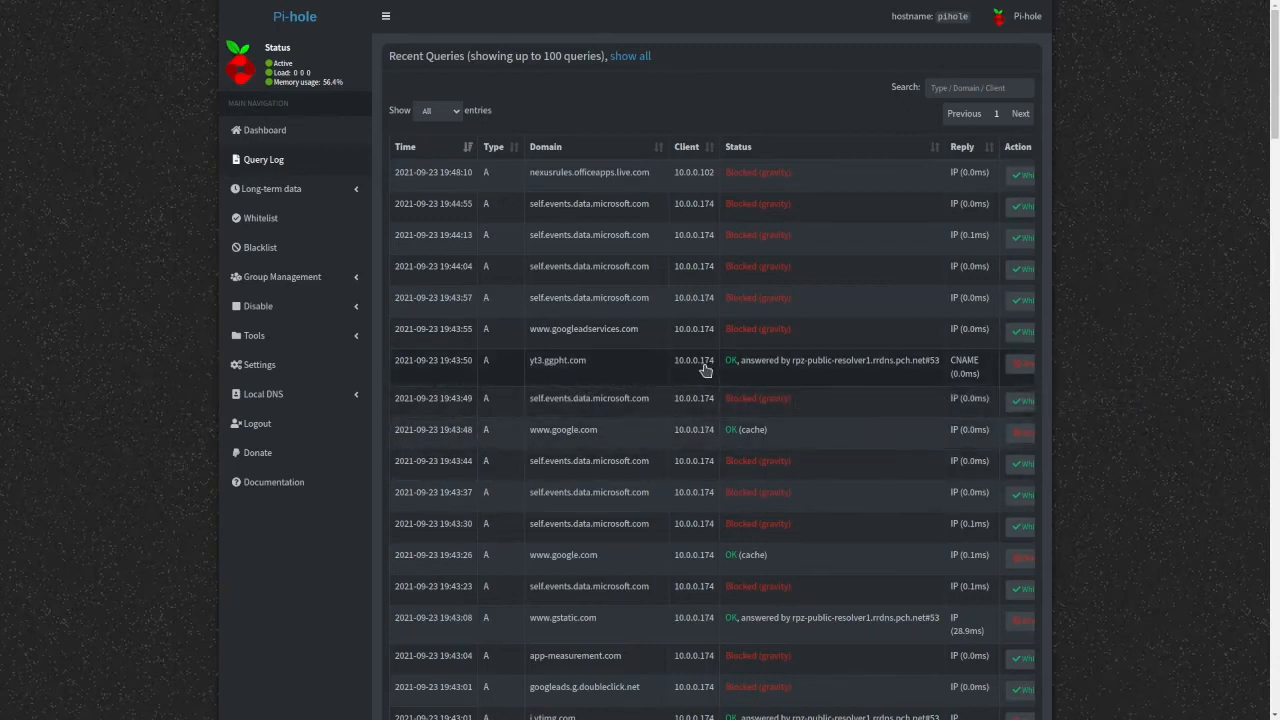
mouse_move(160, 410)
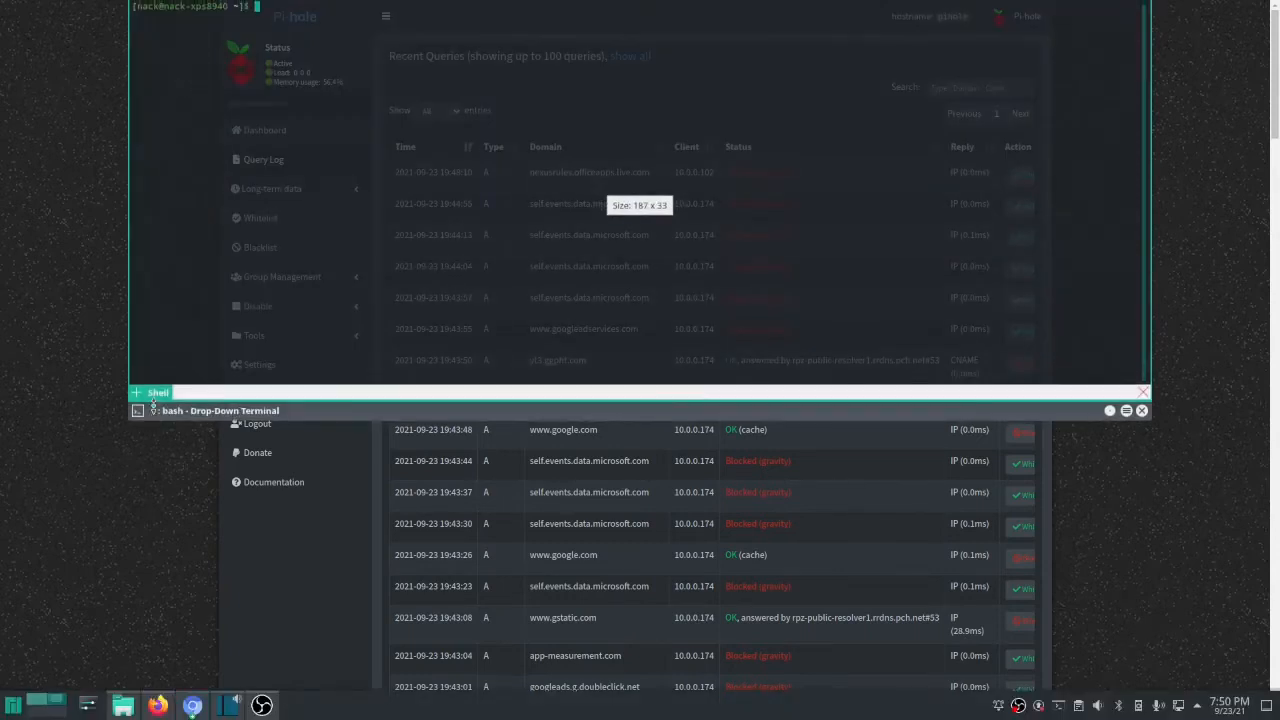
type("ip a")
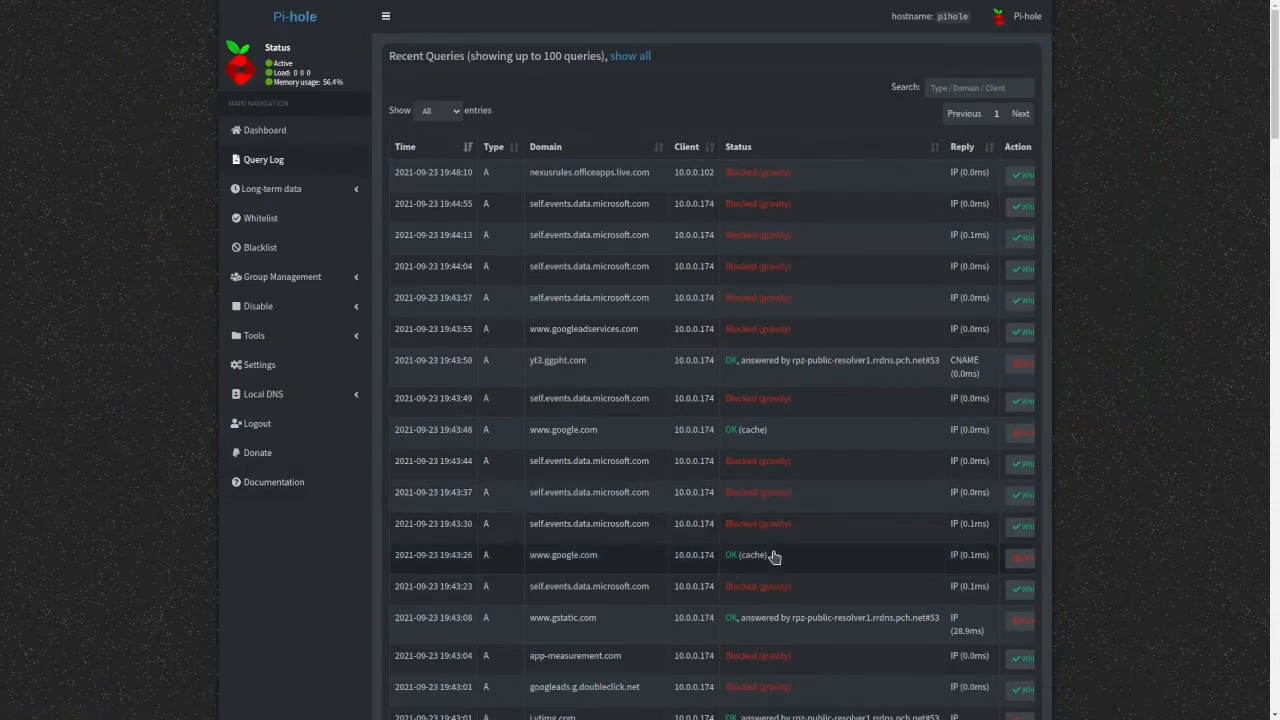
mouse_move(780, 524)
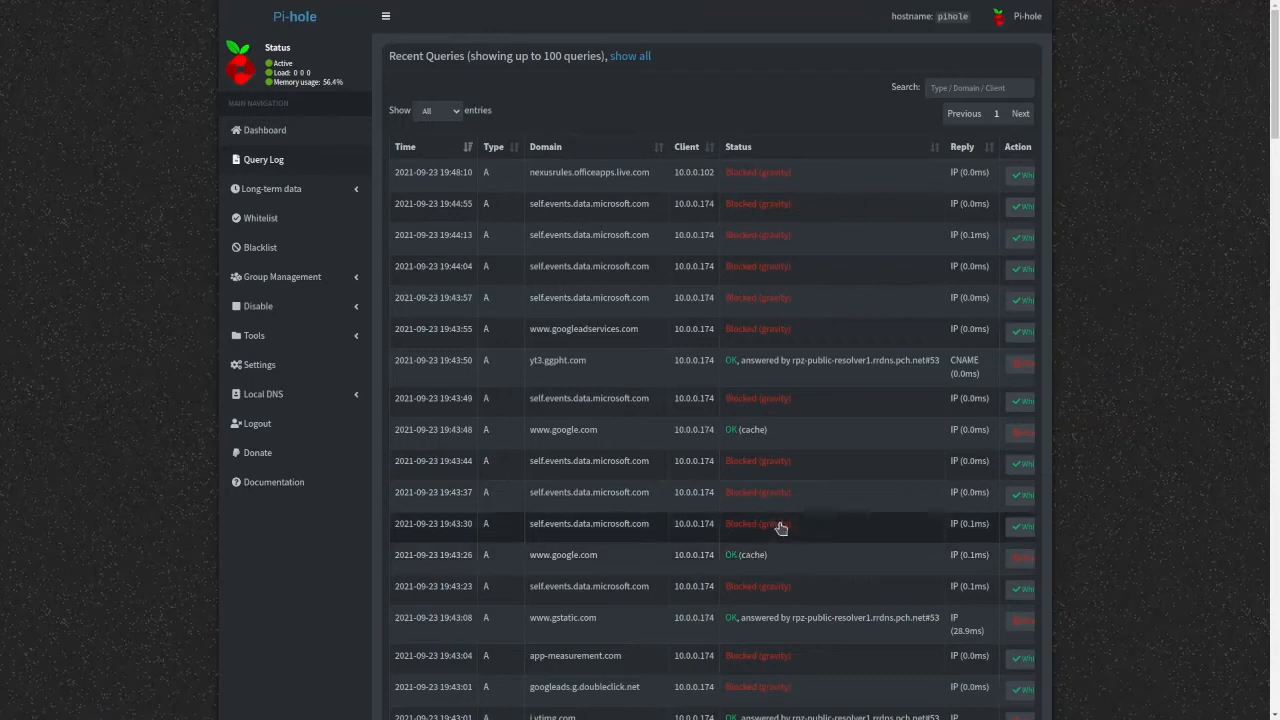
left_click(272, 188)
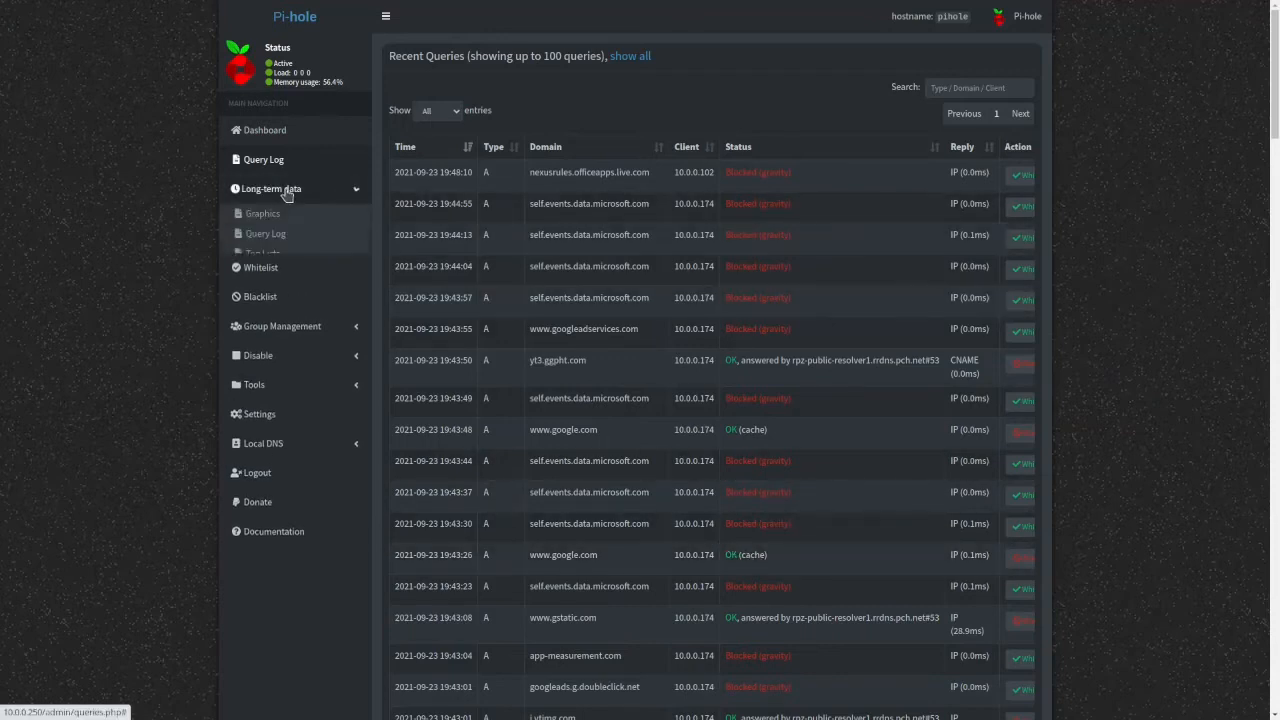
- Show the long-term Graphics page and pick a preset date and time range for the query graph
left_click(262, 212)
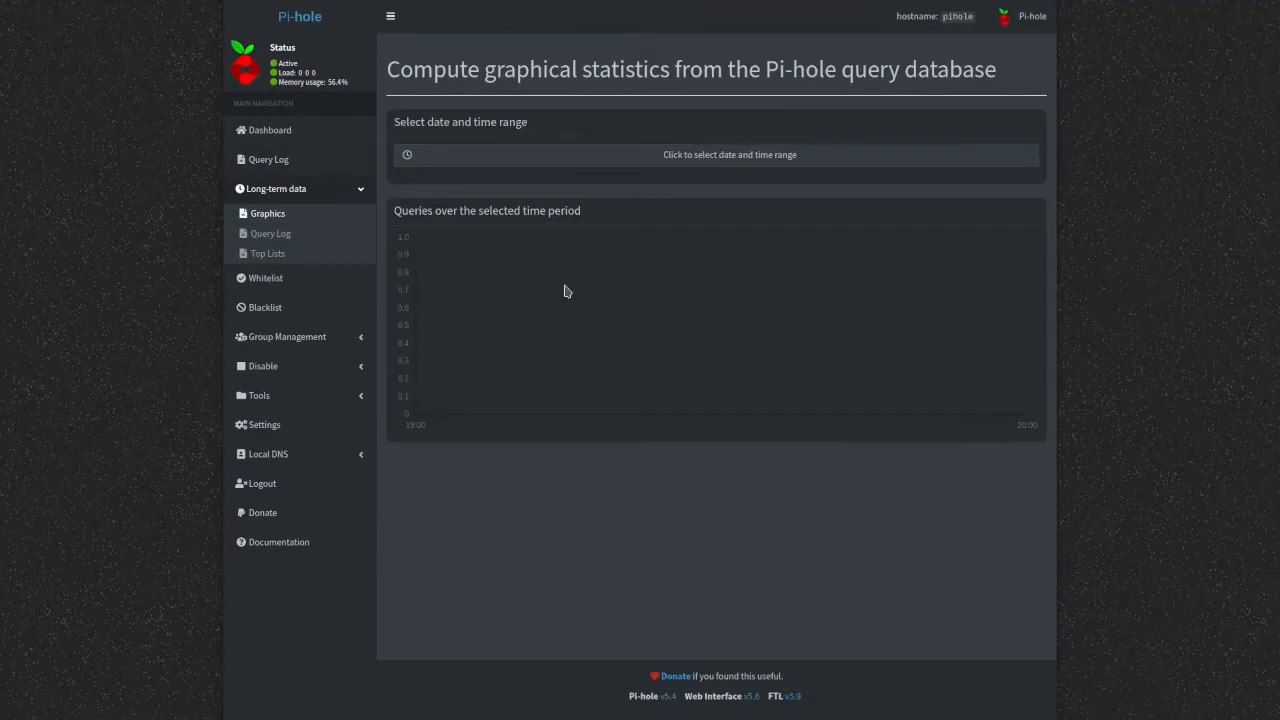
left_click(730, 154)
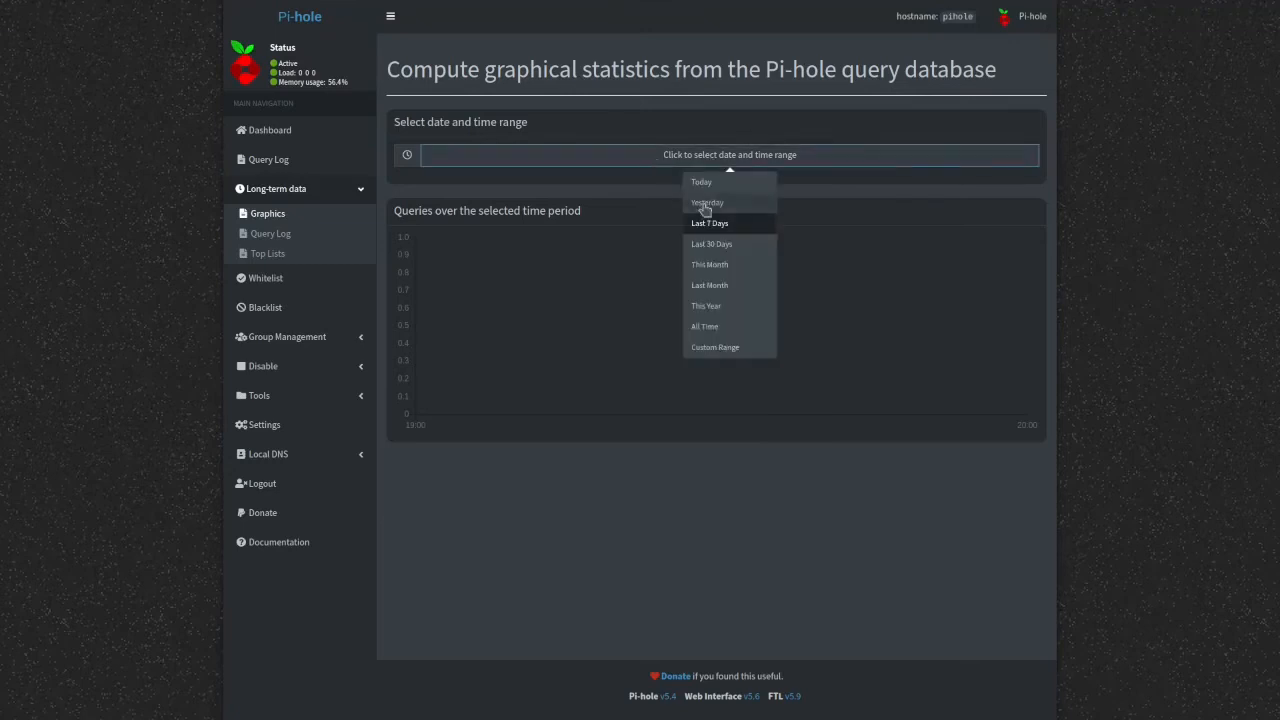
left_click(270, 232)
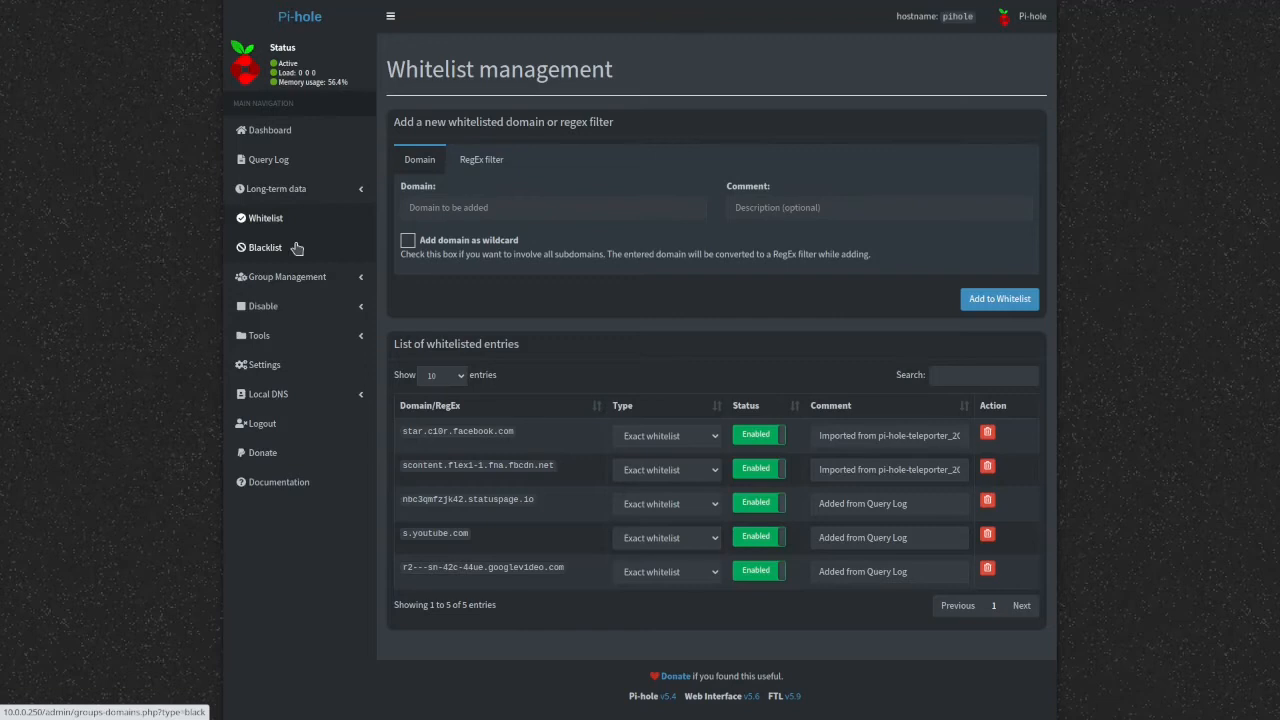
mouse_move(276, 252)
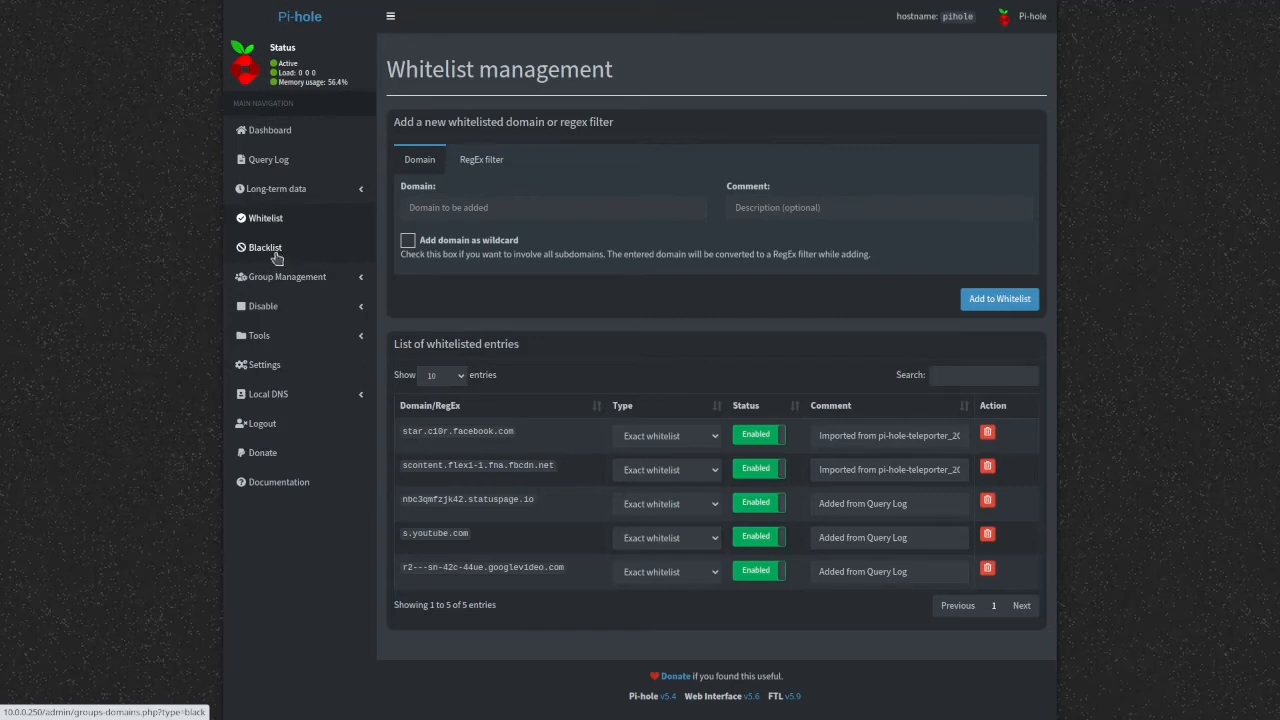
- Switch to the Blacklist management page from the sidebar
left_click(264, 248)
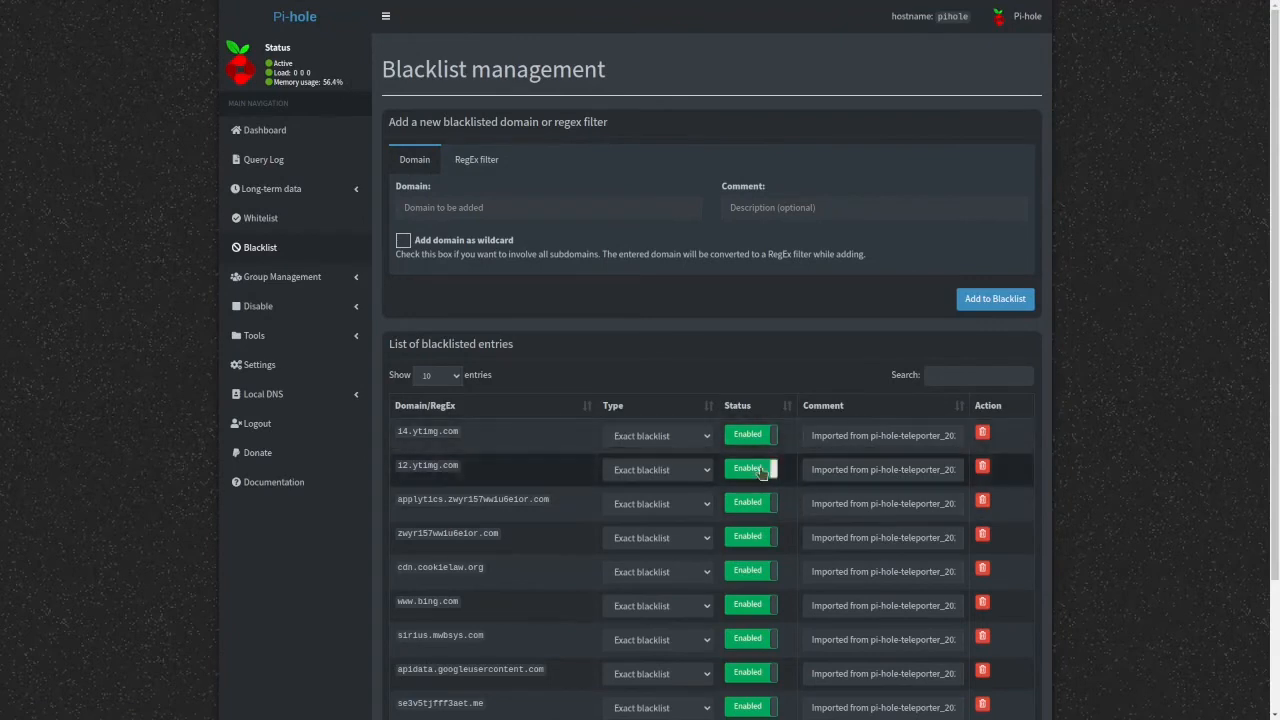
- Show all 20 blacklisted entries on one page, including the two Google AMP regex filters
scroll("down", 3)
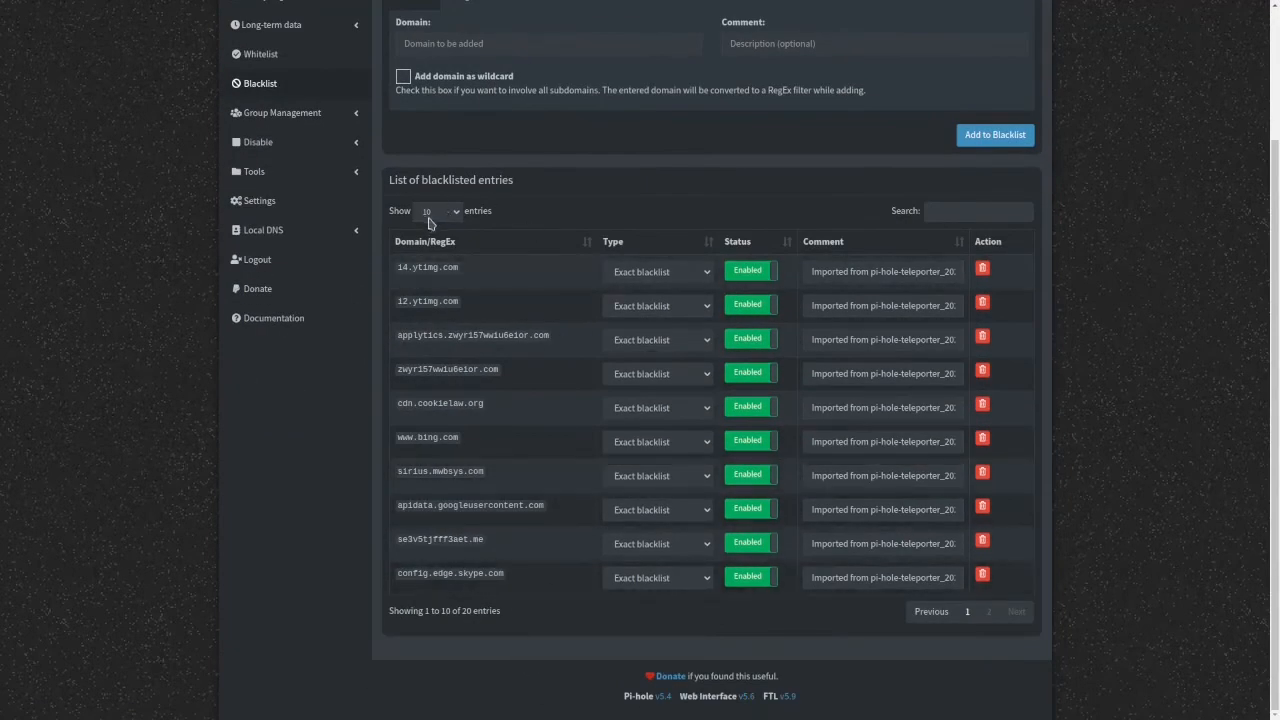
left_click(436, 210)
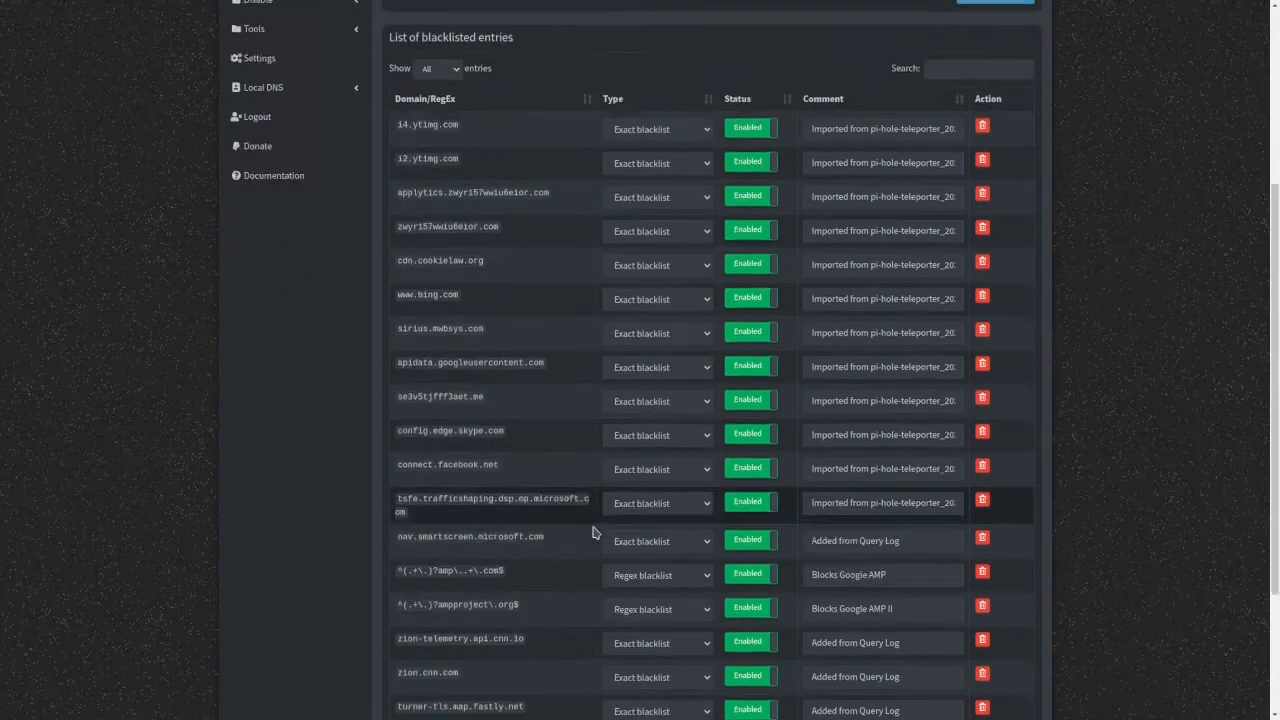
scroll("down", 3)
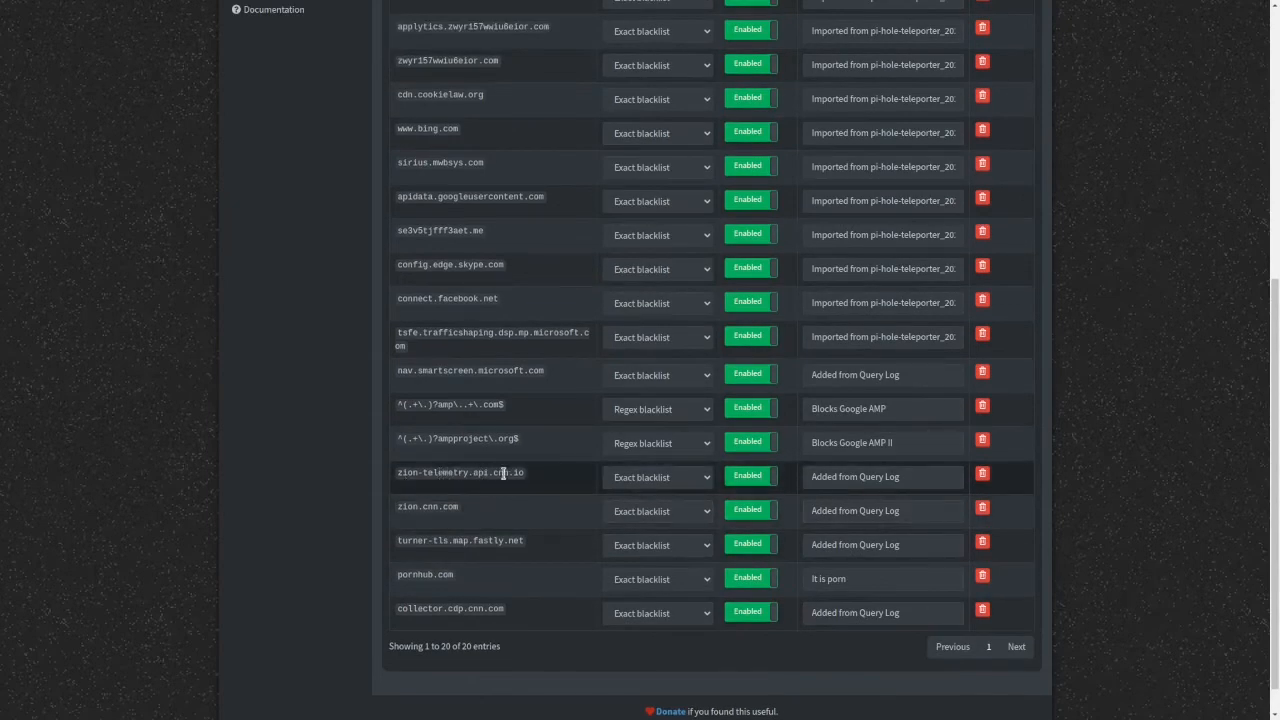
scroll("up", 3)
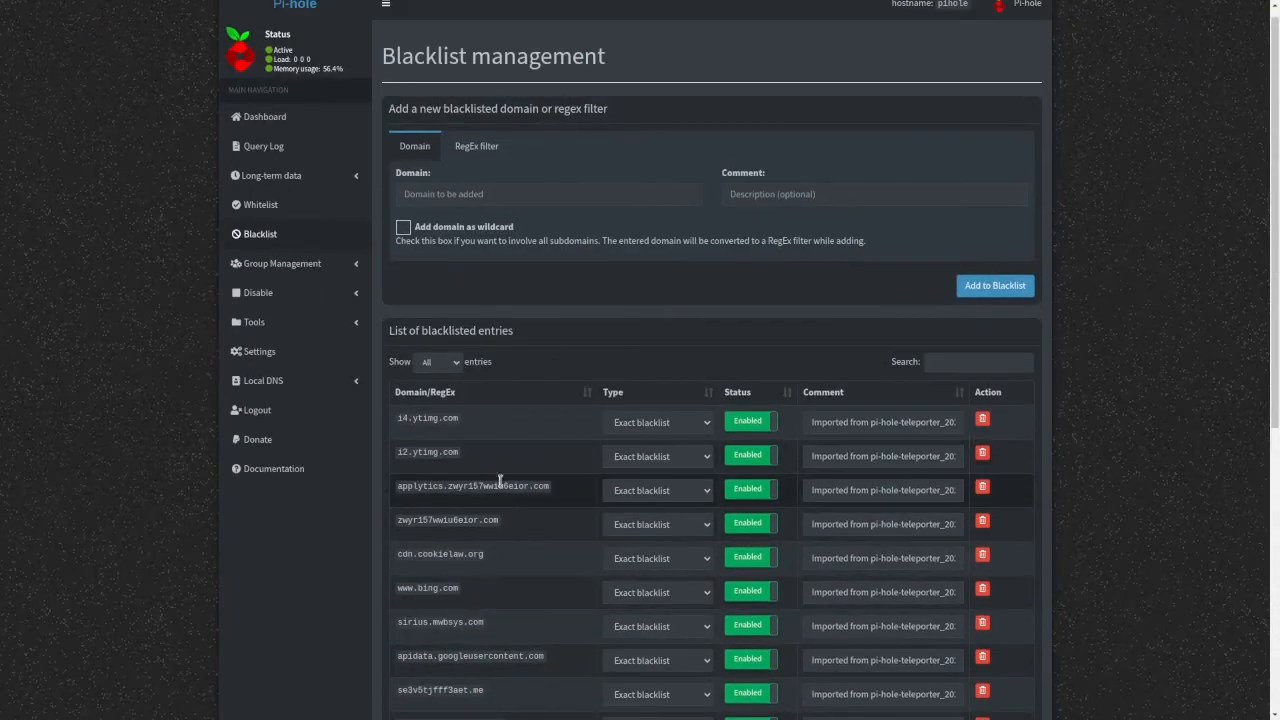
left_click(282, 264)
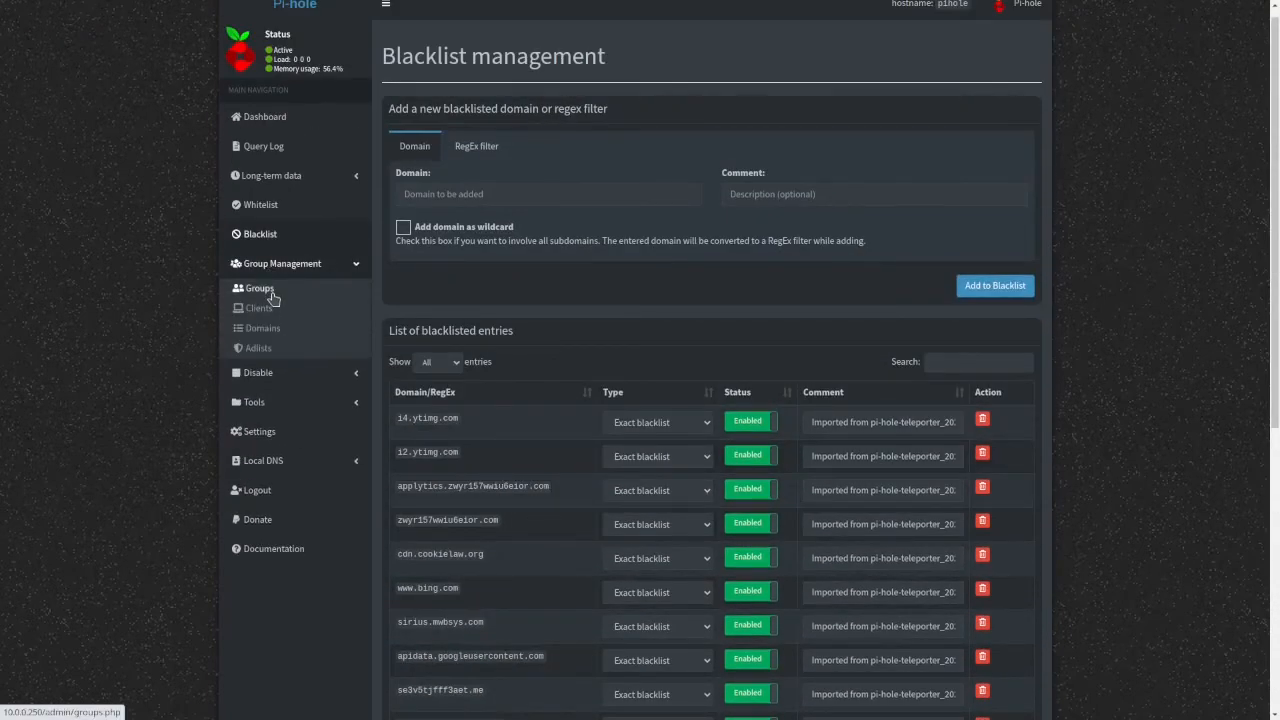
- Browse group management for Clients, Domains and Adlists, reviewing the 10 enabled adlists
left_click(260, 308)
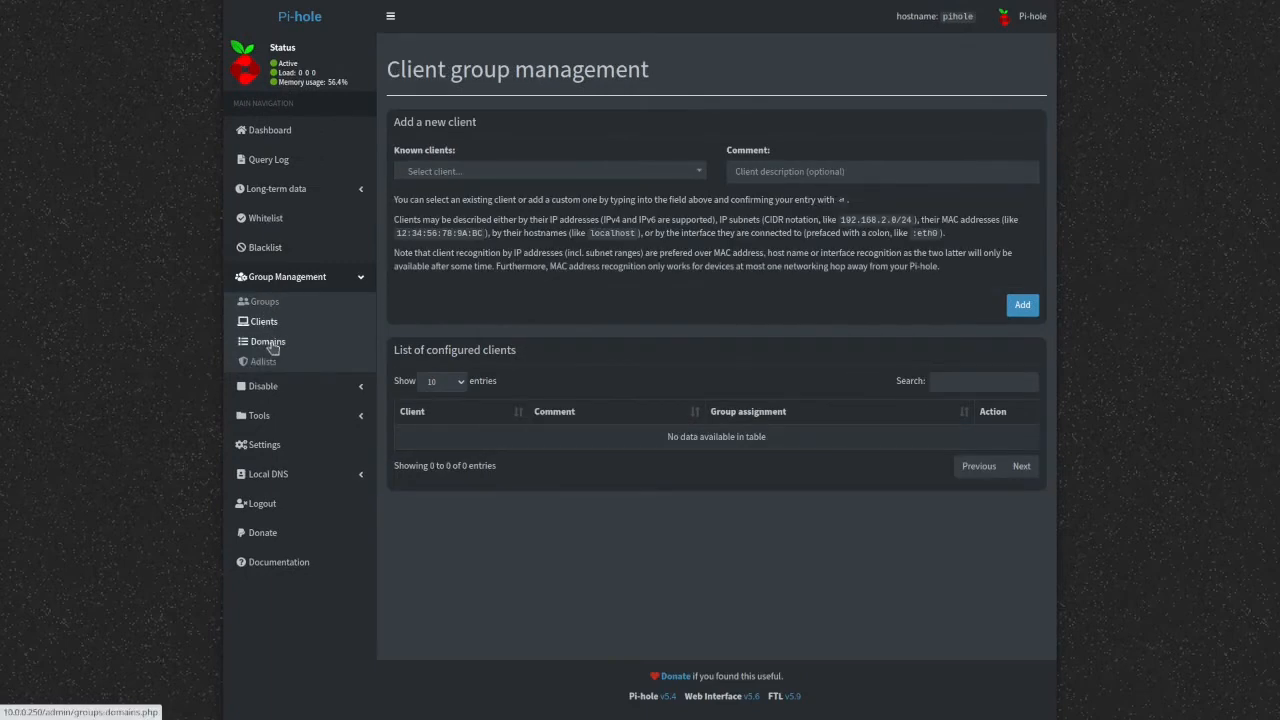
left_click(268, 340)
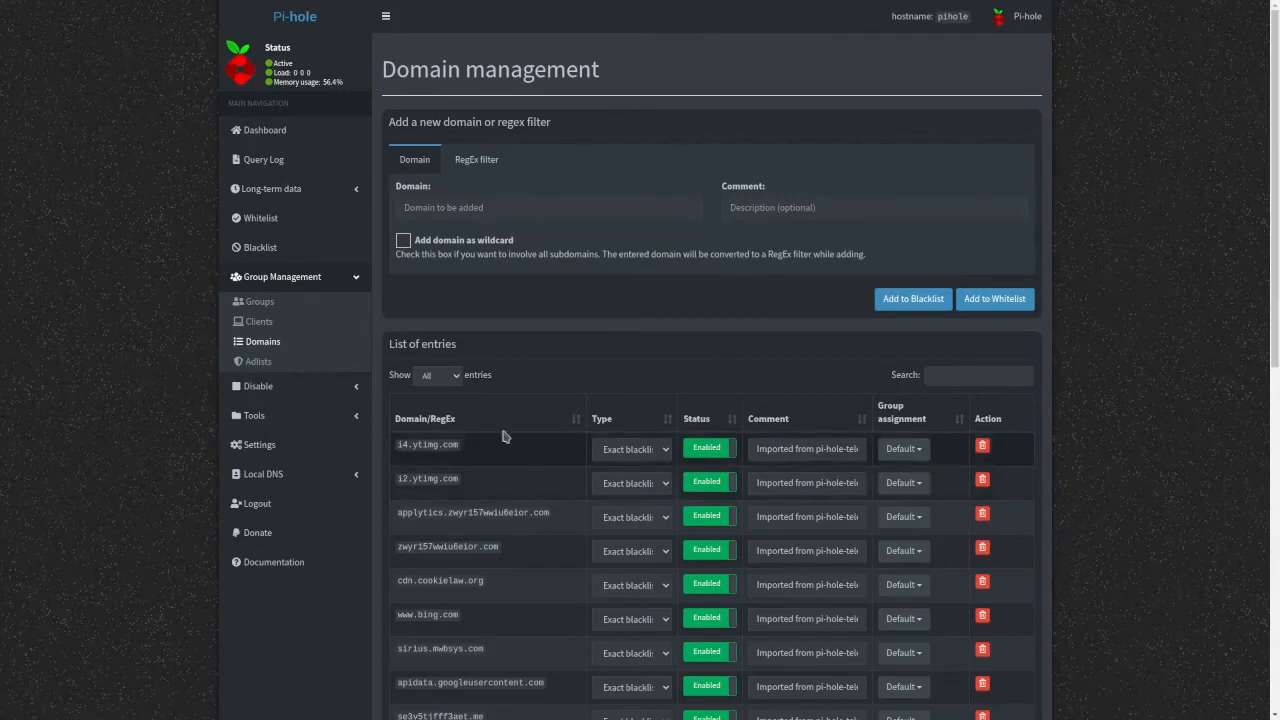
left_click(258, 360)
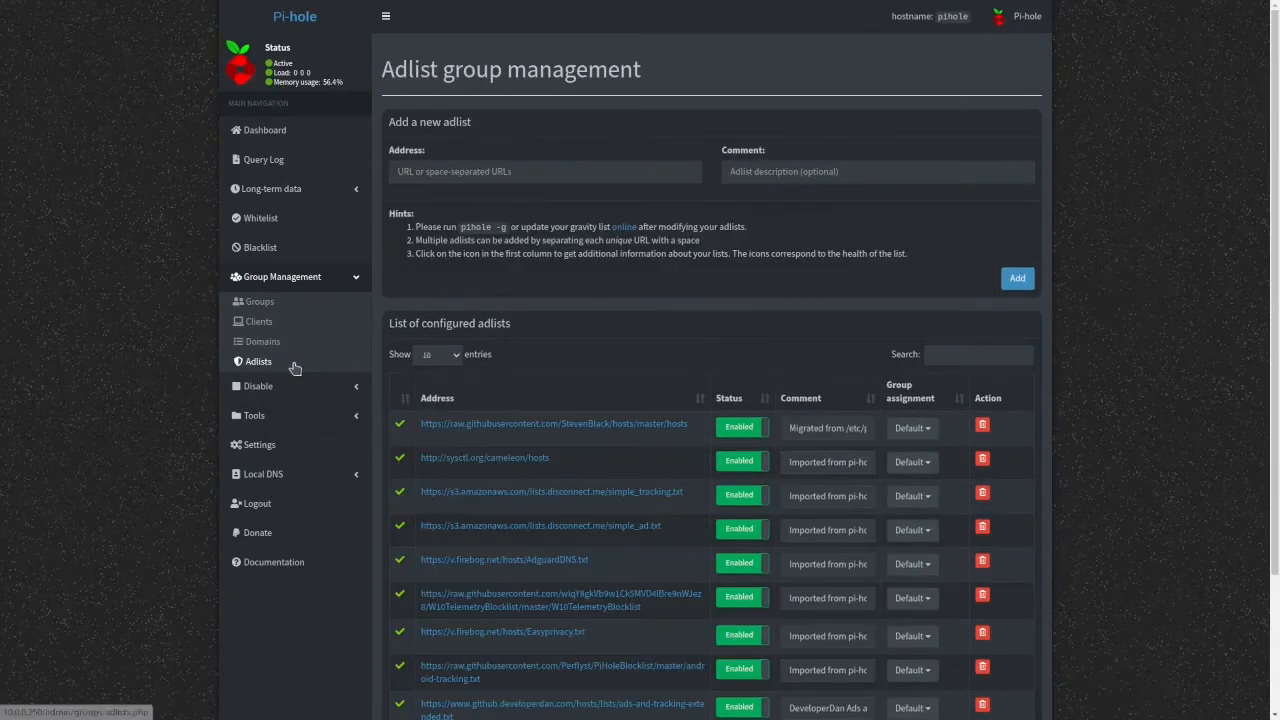
scroll("down", 3)
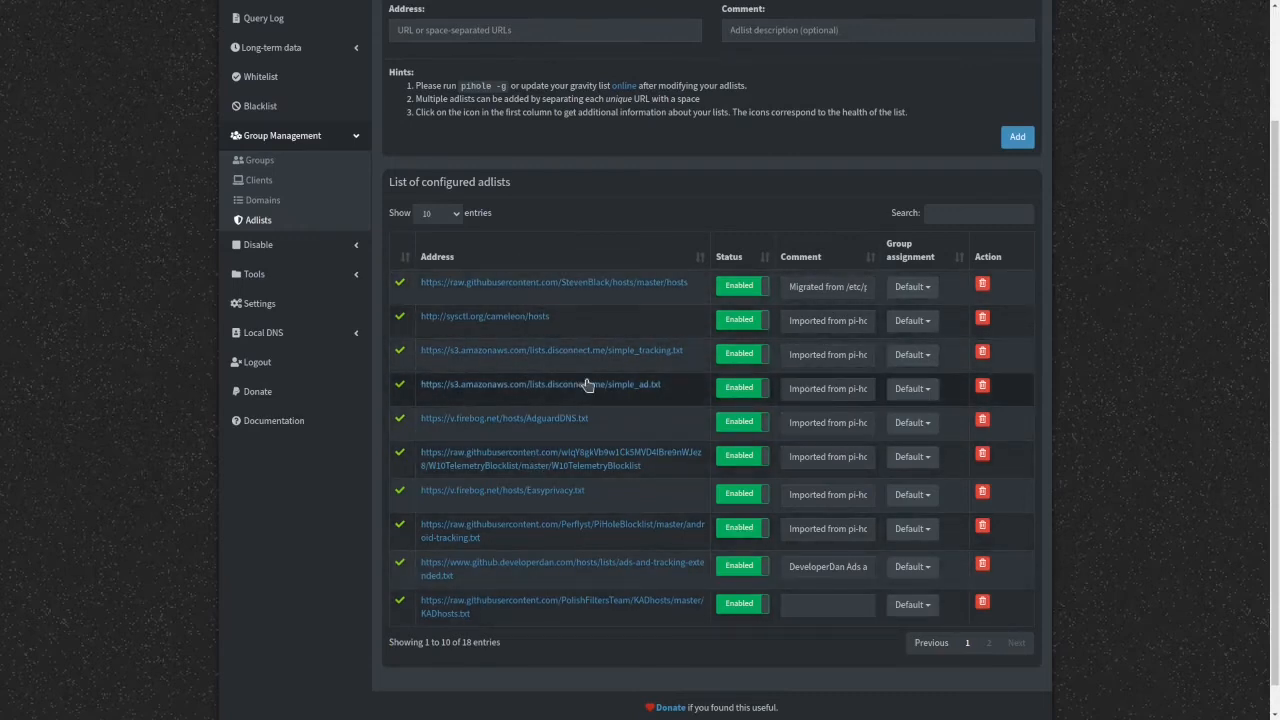
mouse_move(452, 360)
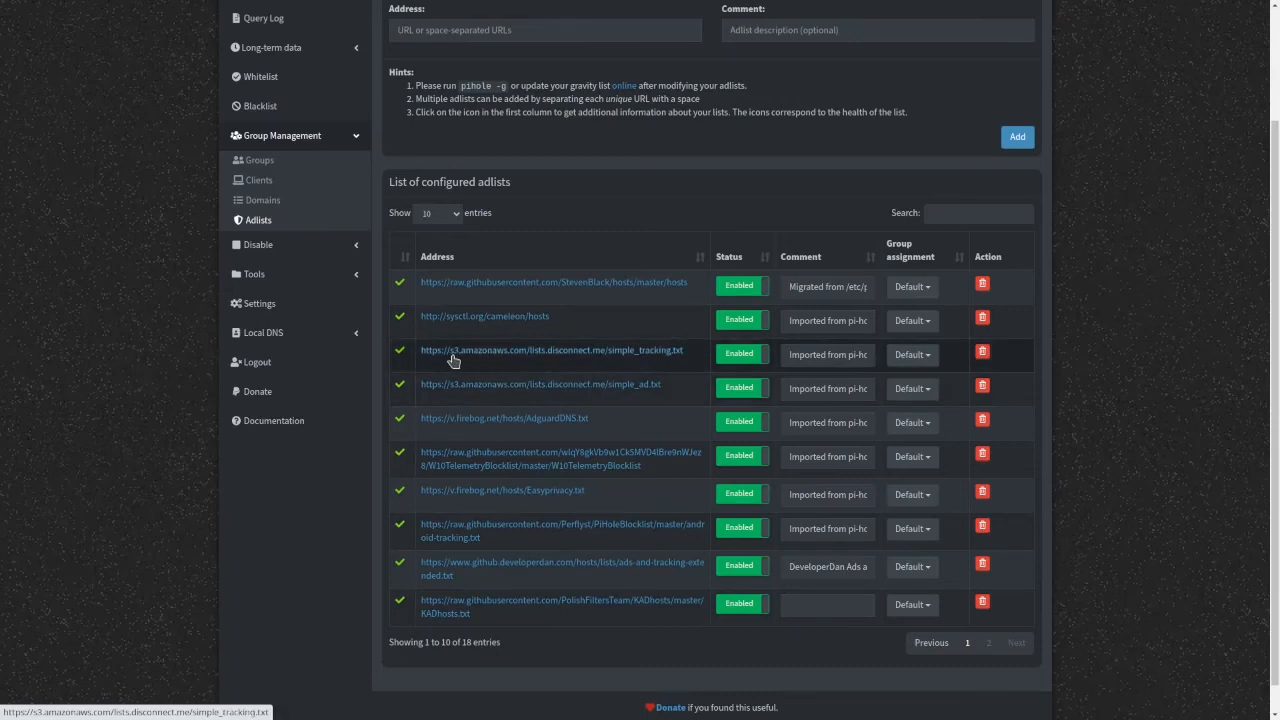
mouse_move(492, 346)
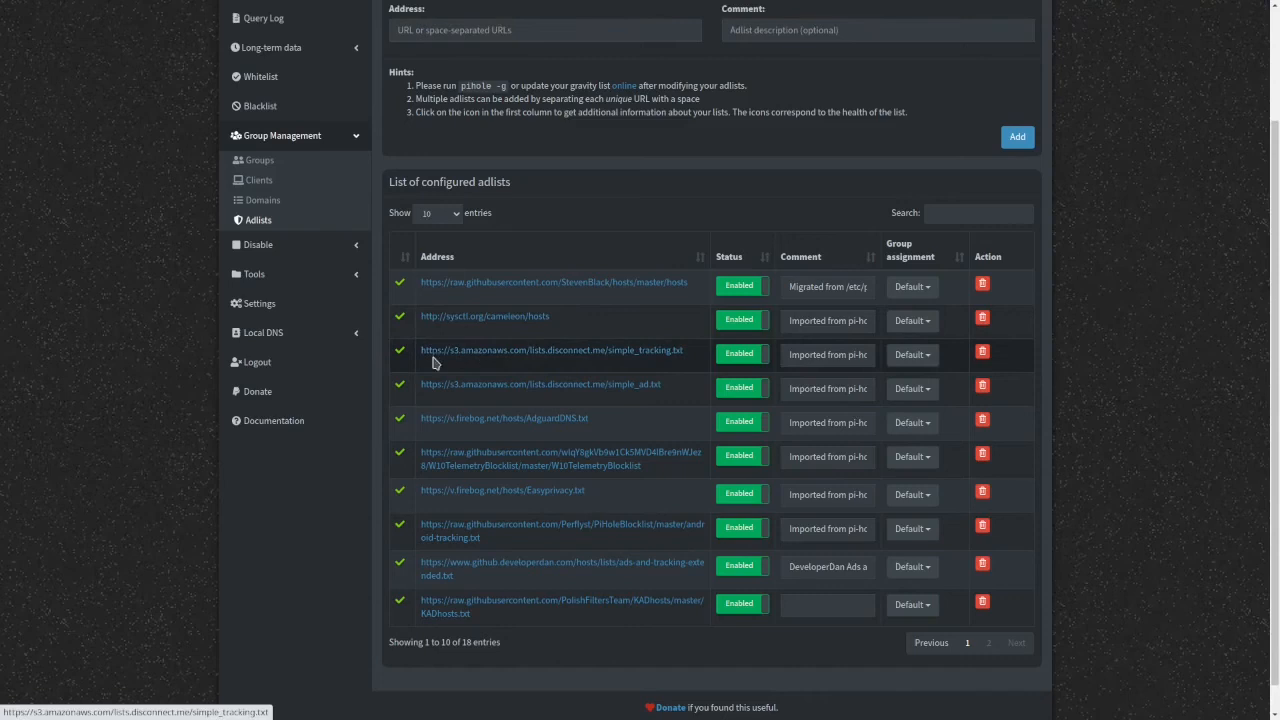
mouse_move(488, 384)
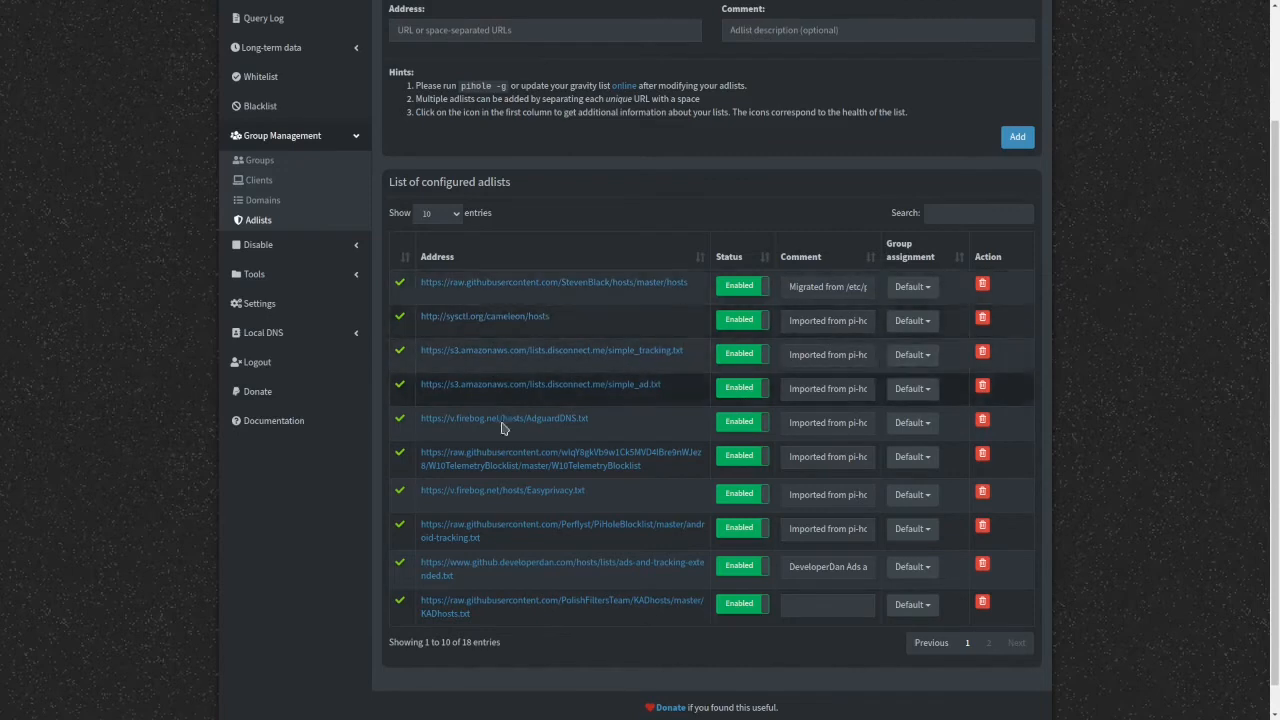
left_click(258, 164)
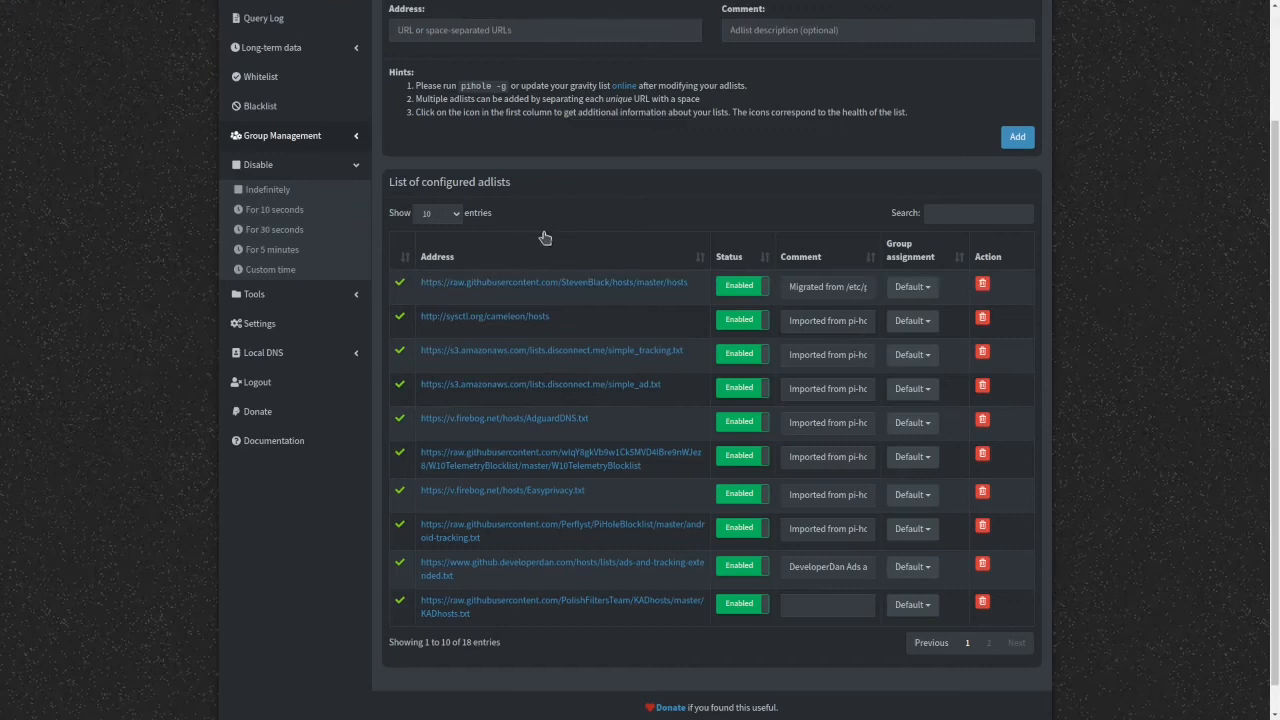
mouse_move(270, 268)
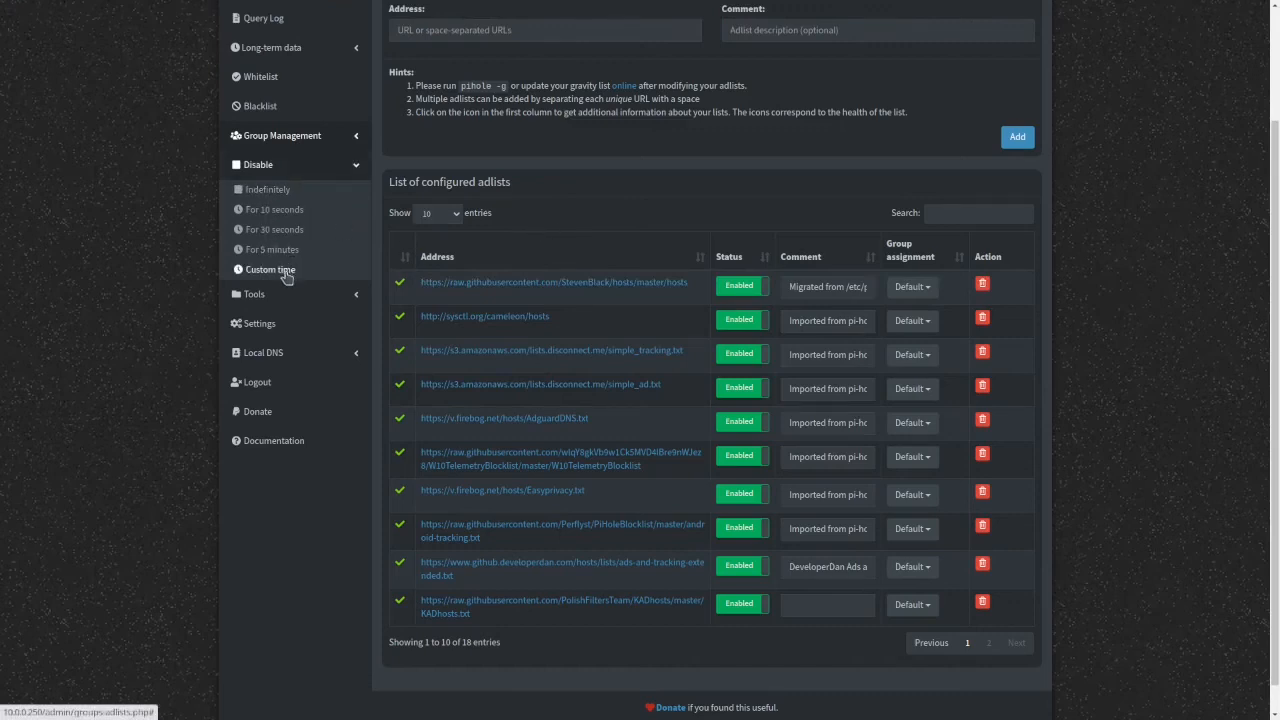
mouse_move(284, 264)
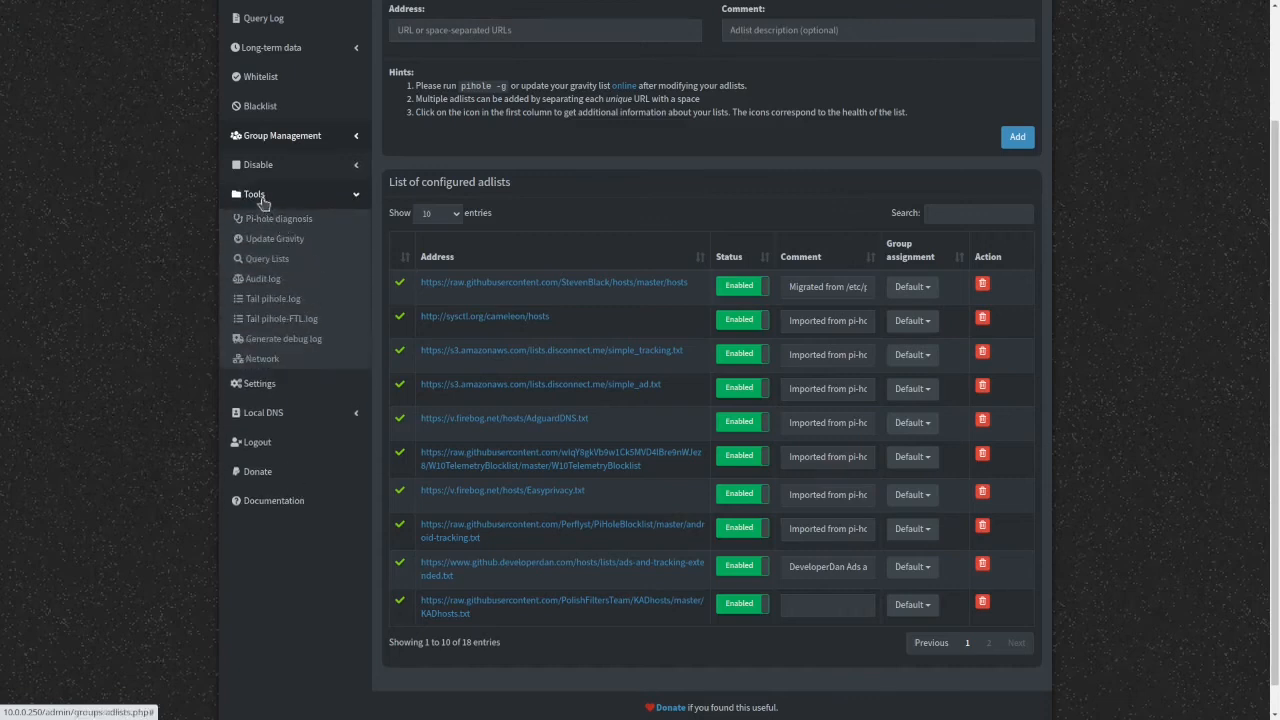
- Check the Pi-hole diagnosis messages, then go to the Update Gravity page
left_click(280, 218)
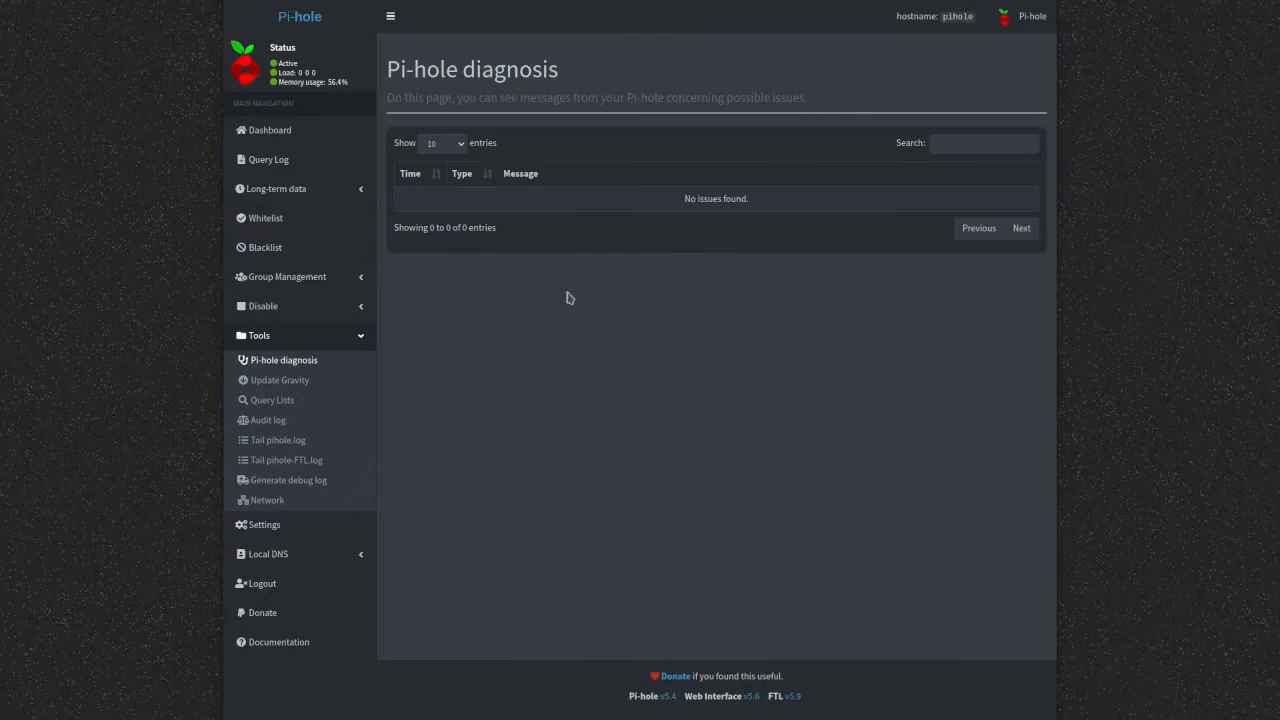
mouse_move(688, 352)
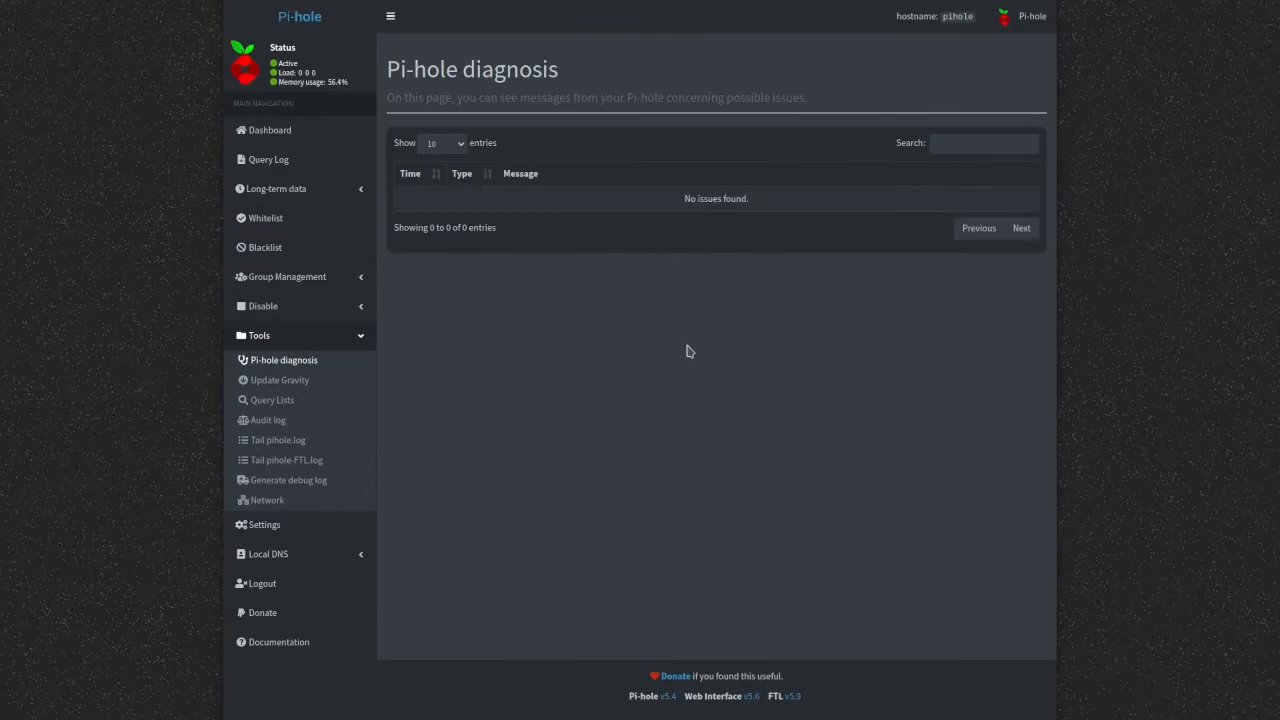
left_click(280, 380)
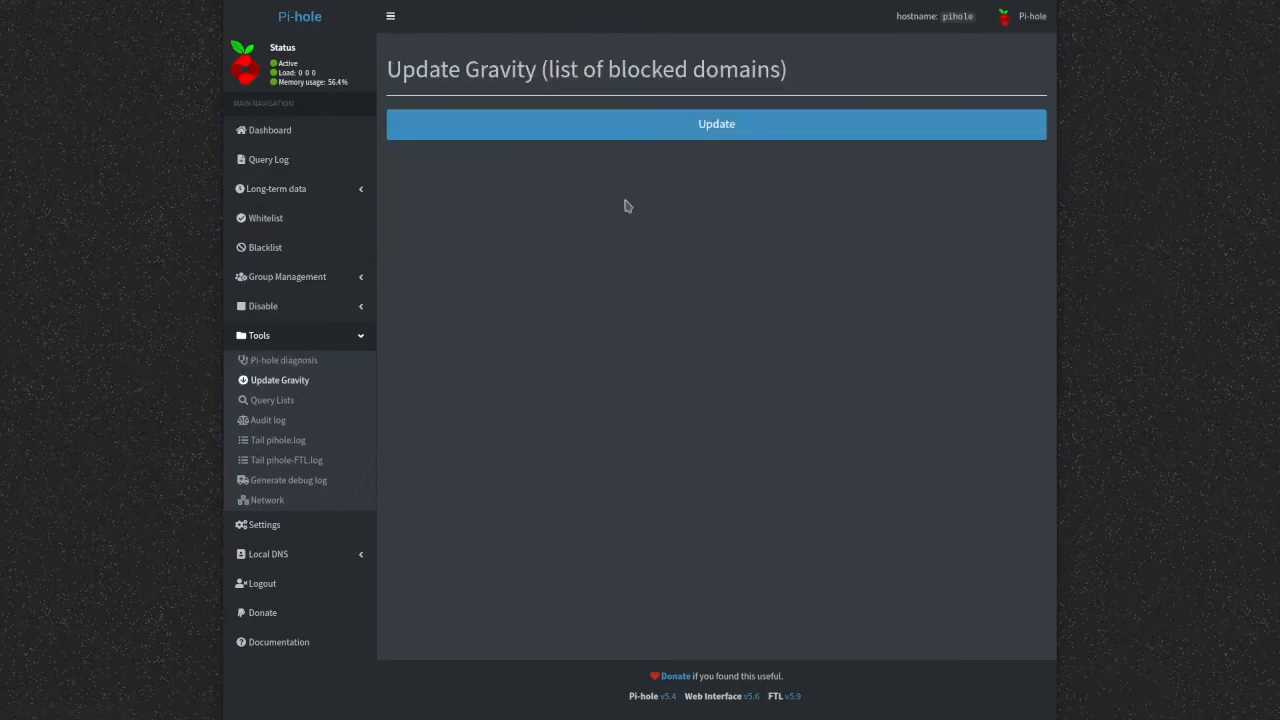
- Start the gravity update, then visit Audit log, pihole-FTL.log, debug log and Network overview
left_click(716, 124)
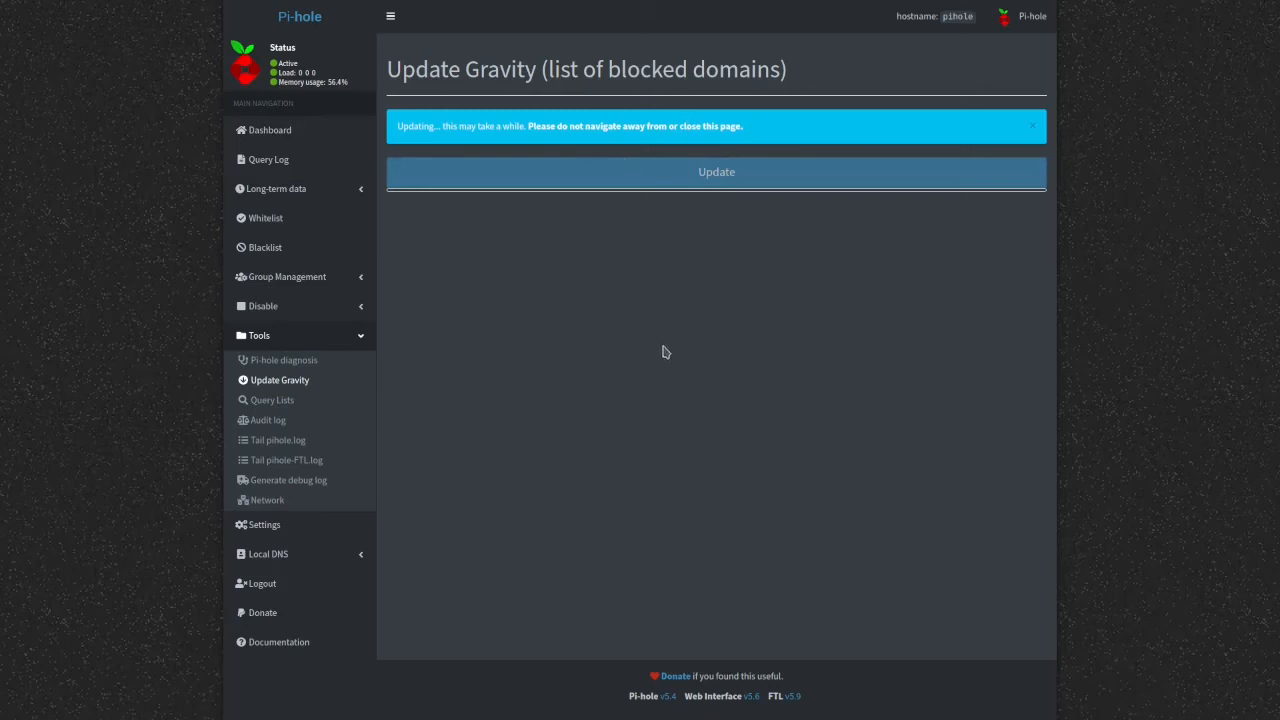
mouse_move(672, 336)
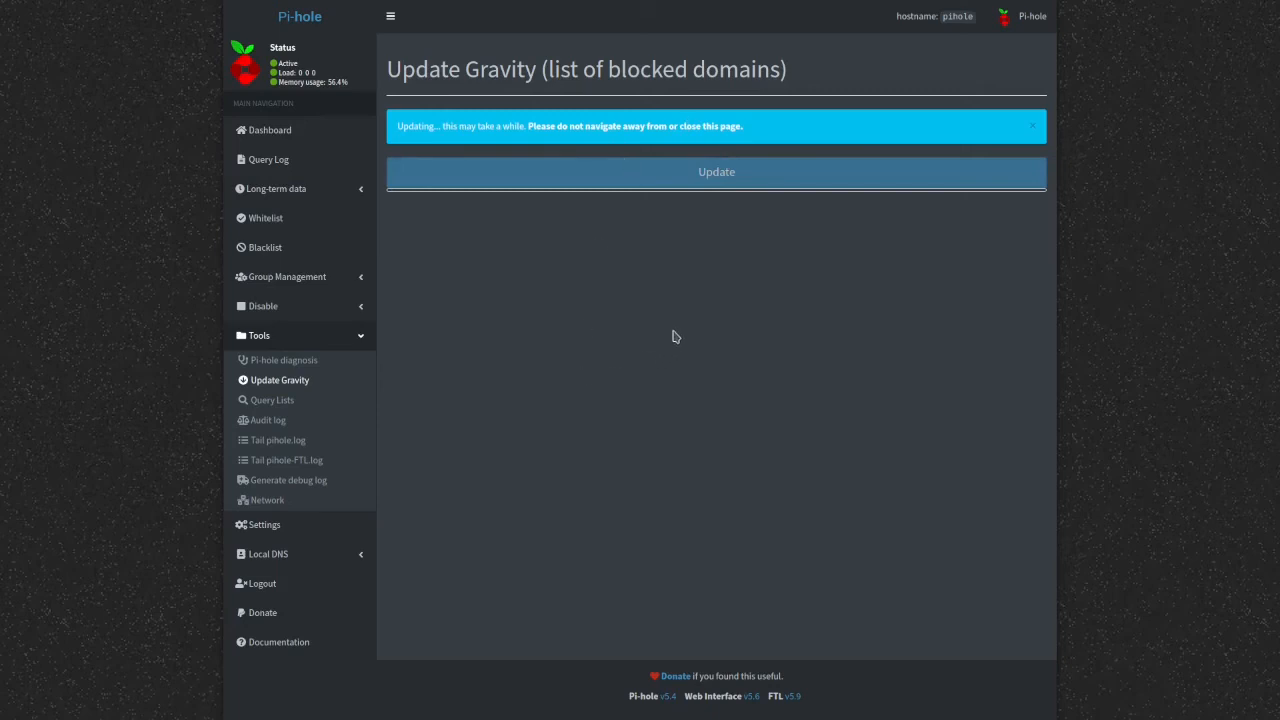
mouse_move(684, 312)
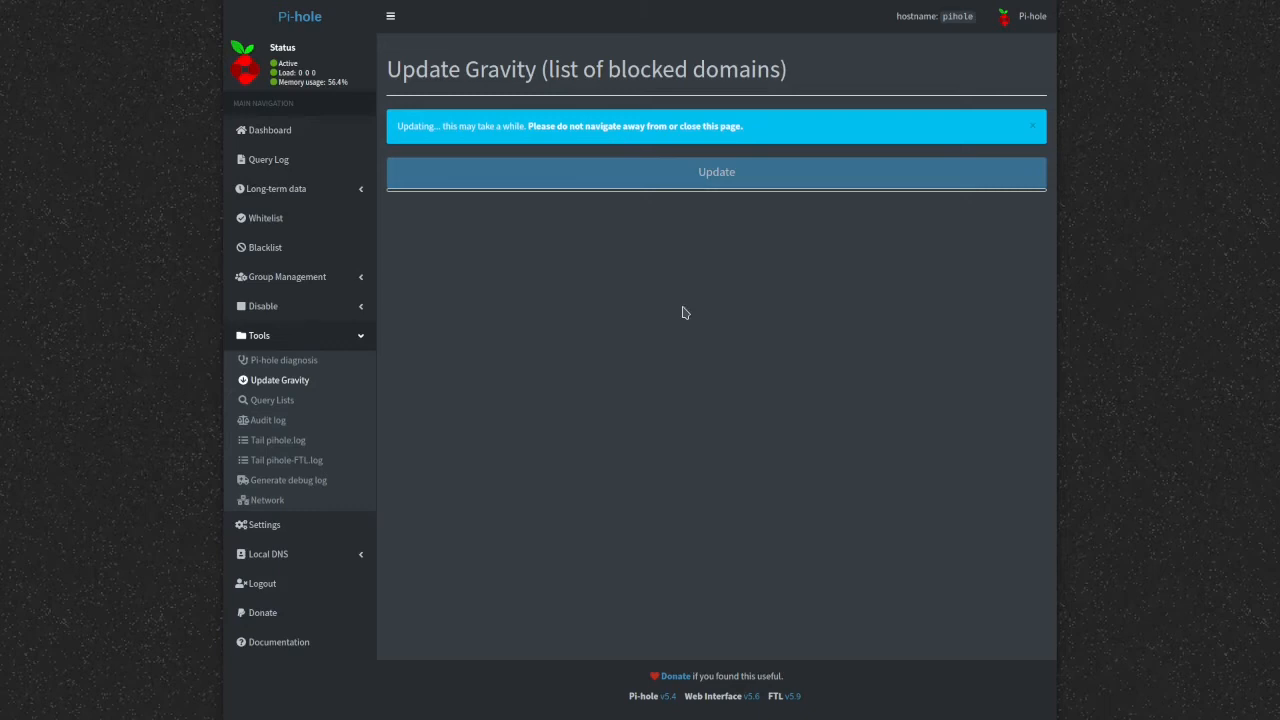
mouse_move(732, 310)
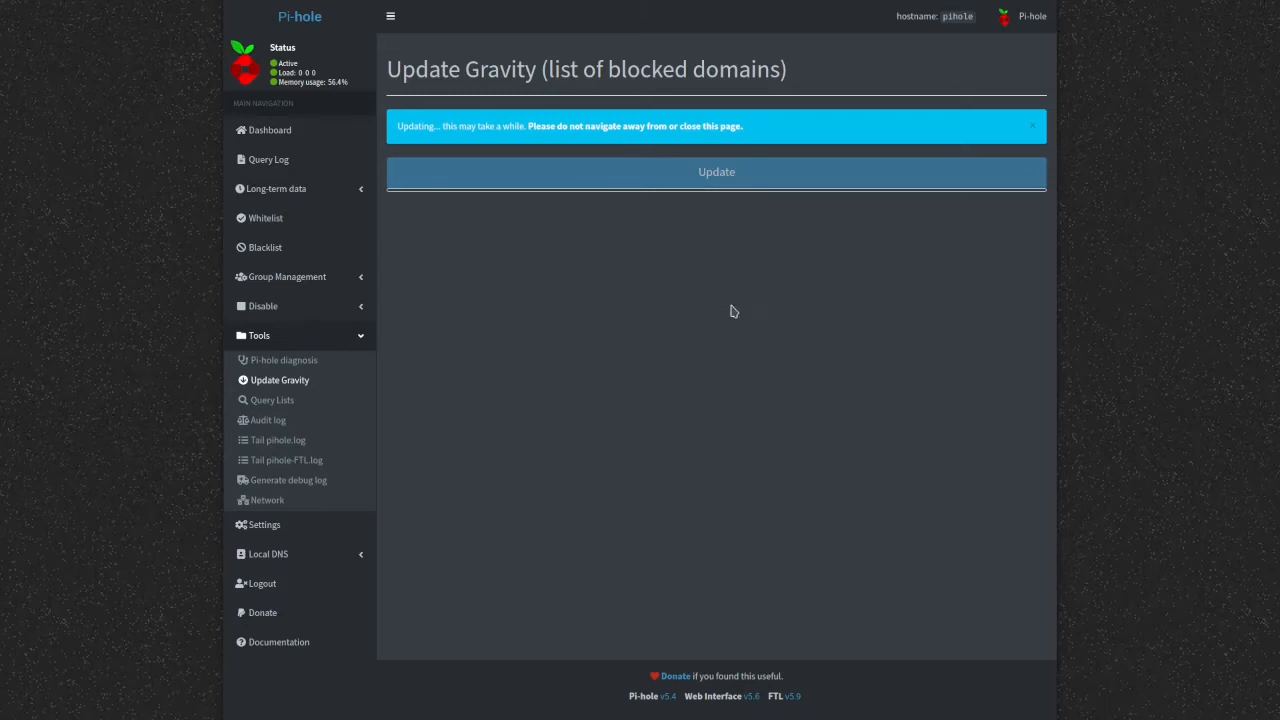
mouse_move(720, 304)
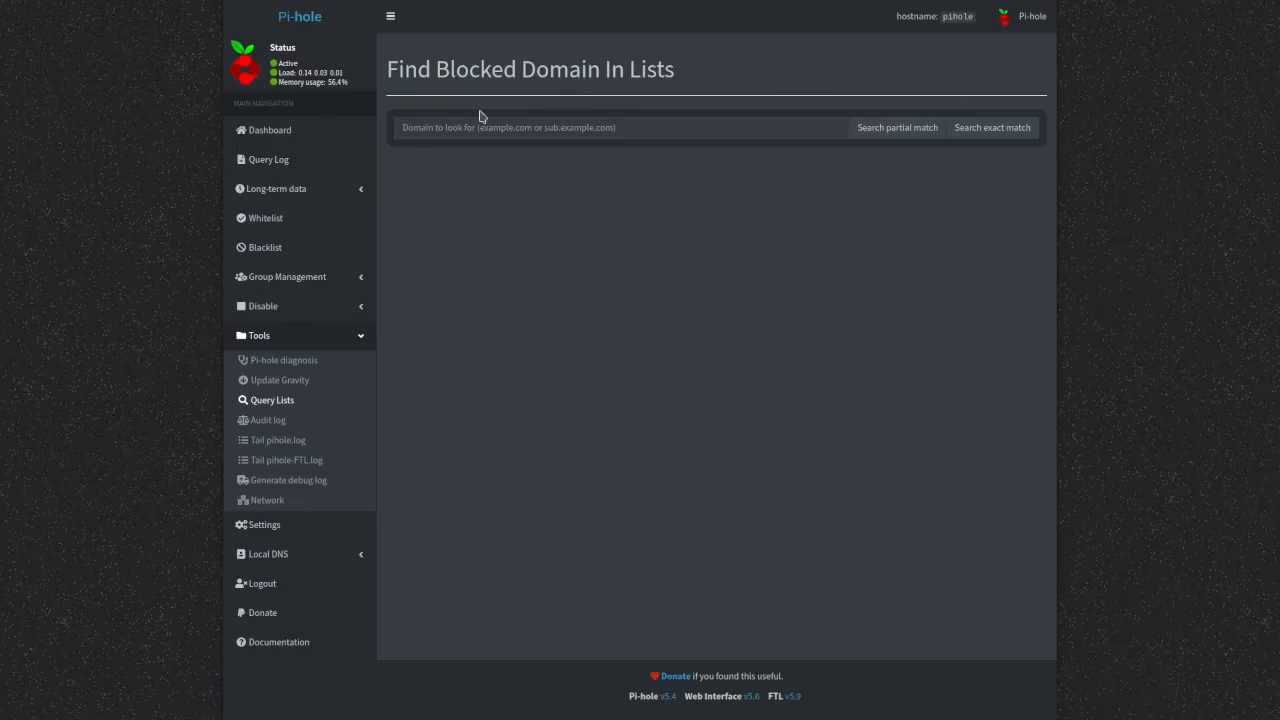
left_click(268, 420)
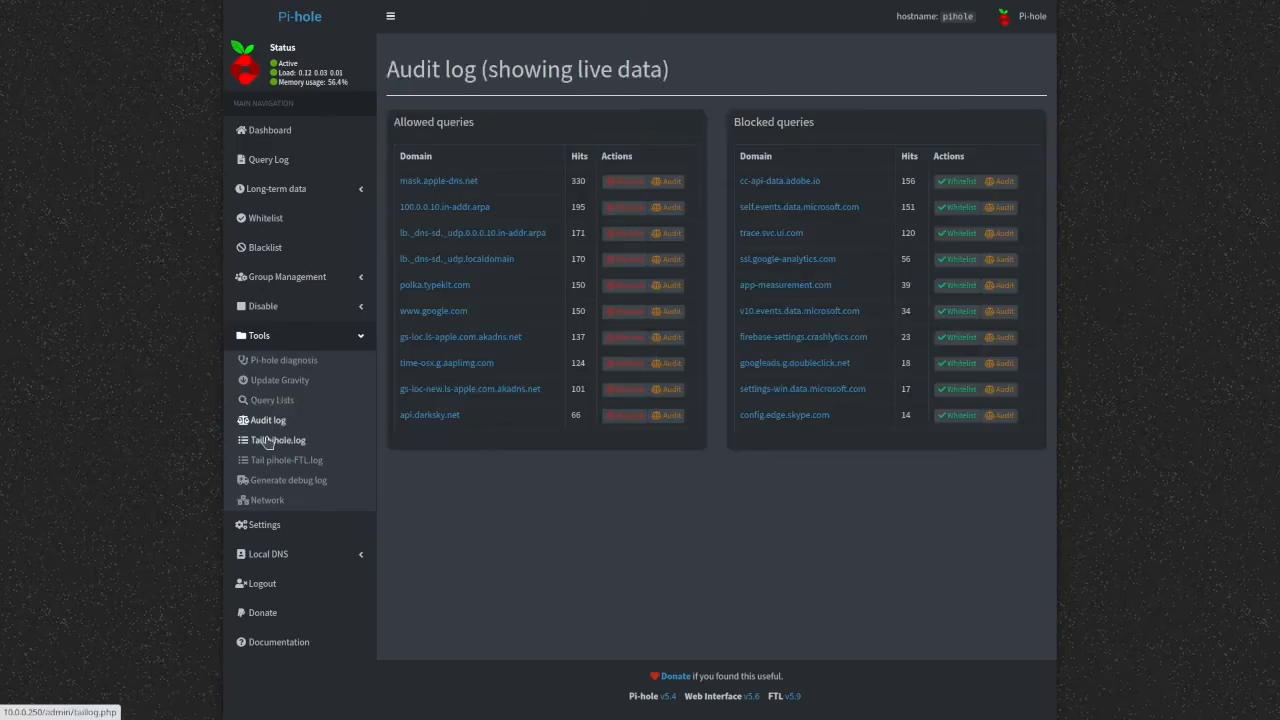
left_click(284, 458)
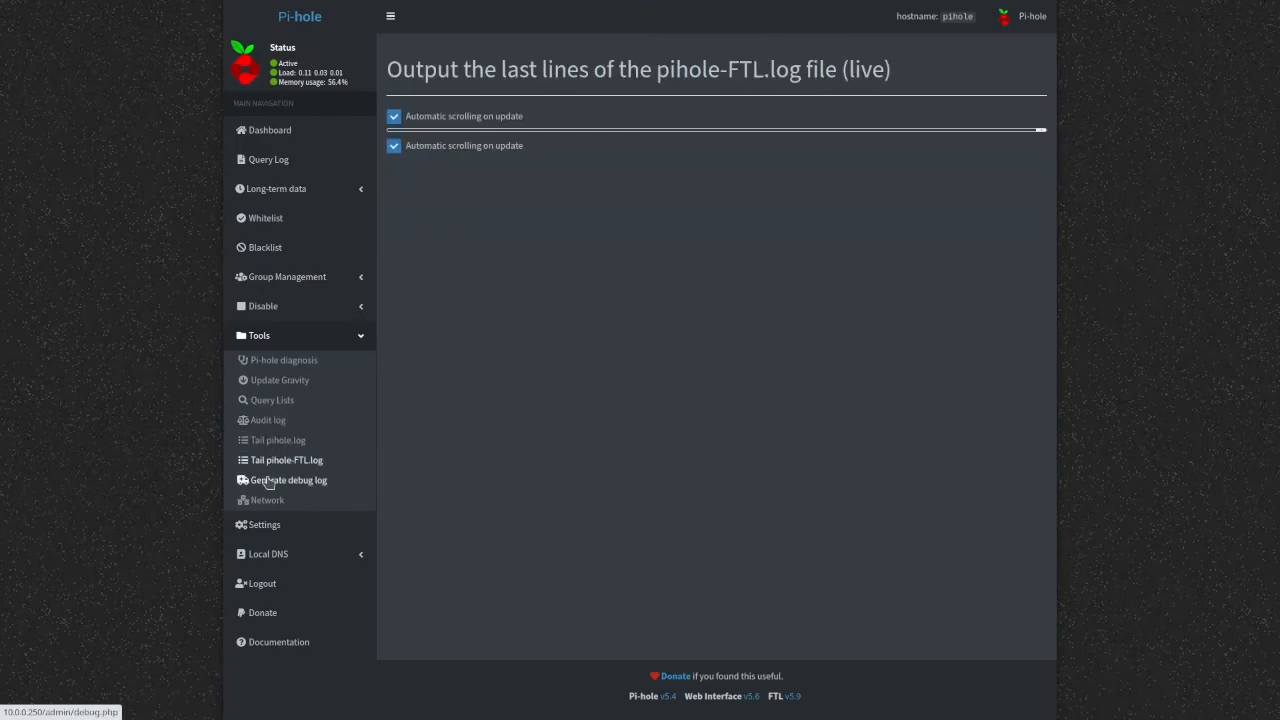
left_click(288, 480)
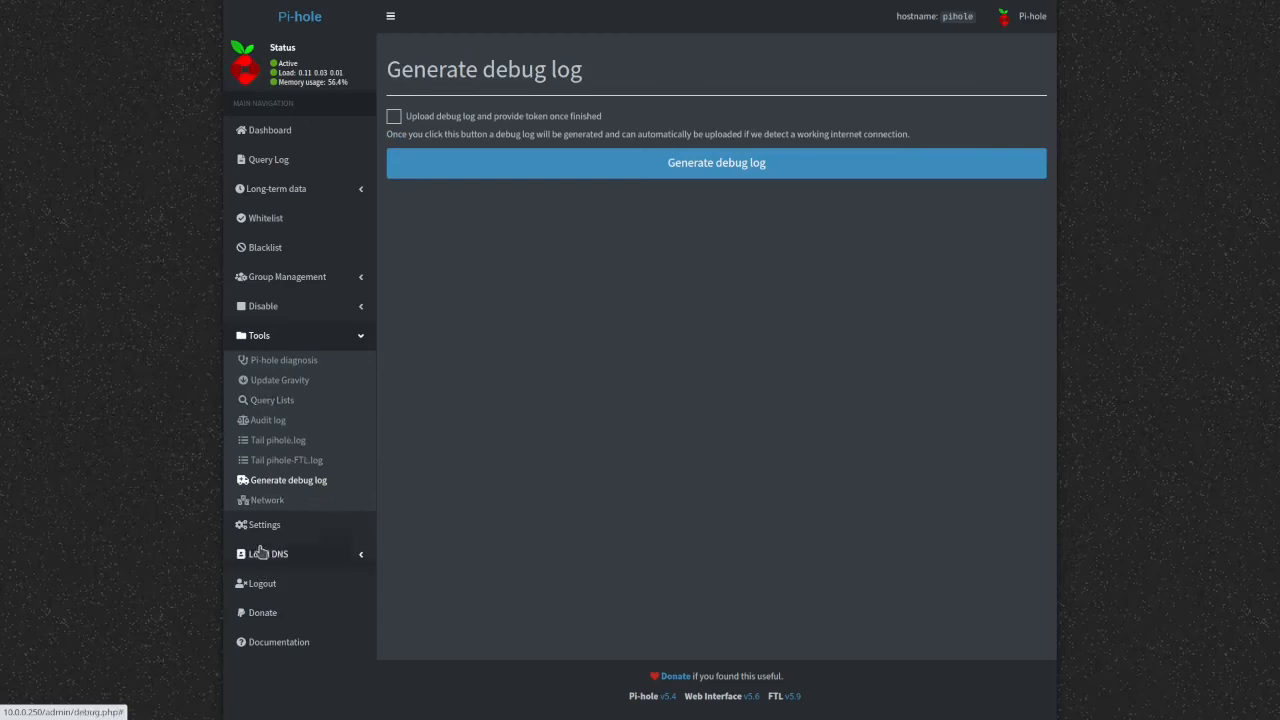
left_click(268, 500)
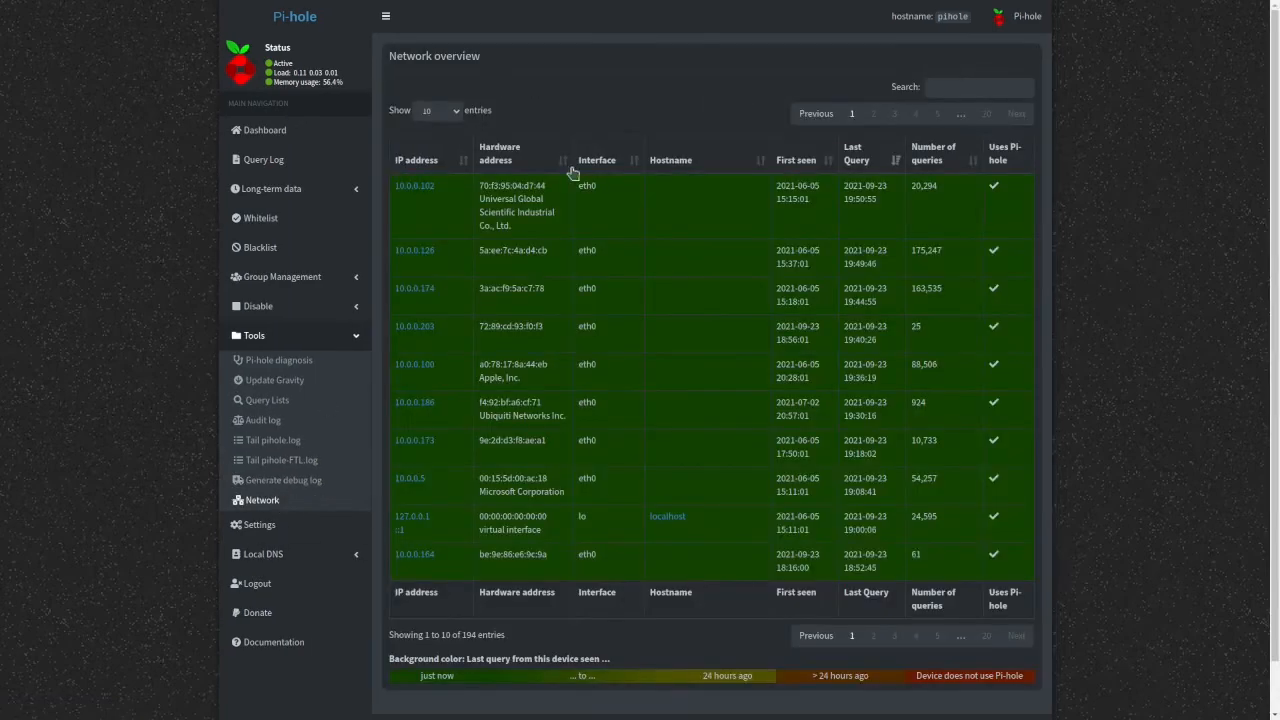
mouse_move(476, 200)
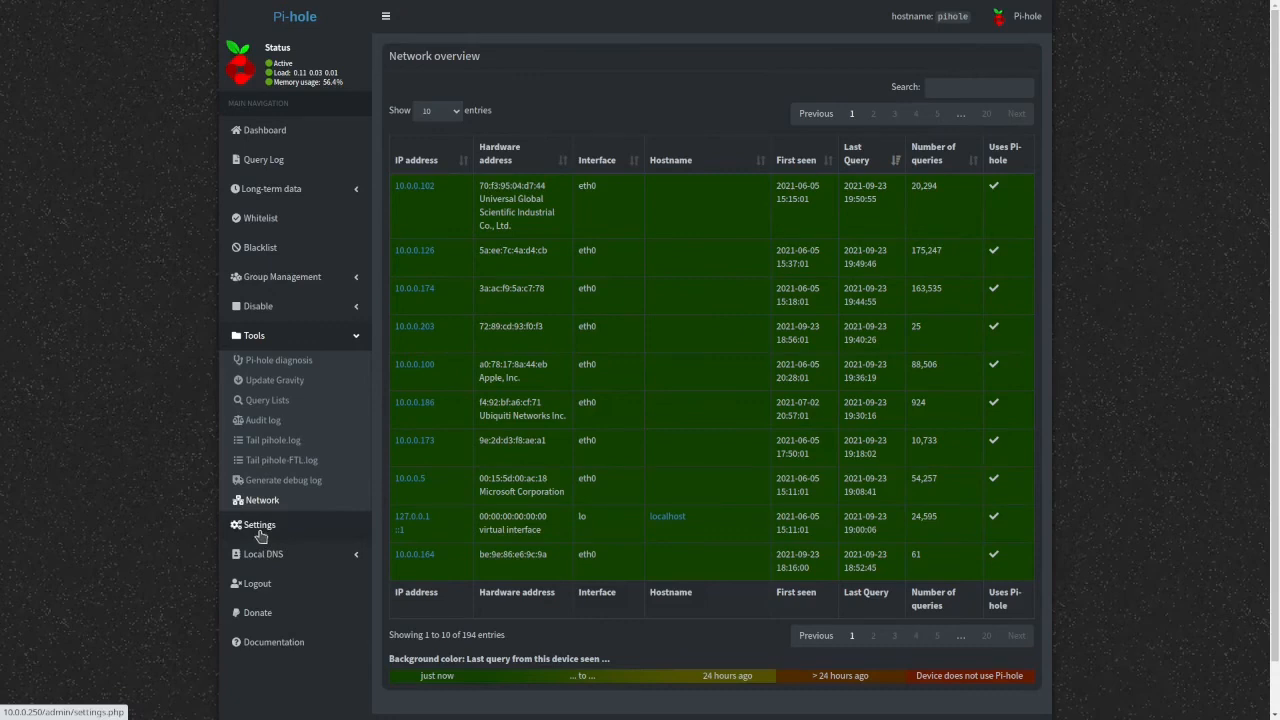
mouse_move(264, 528)
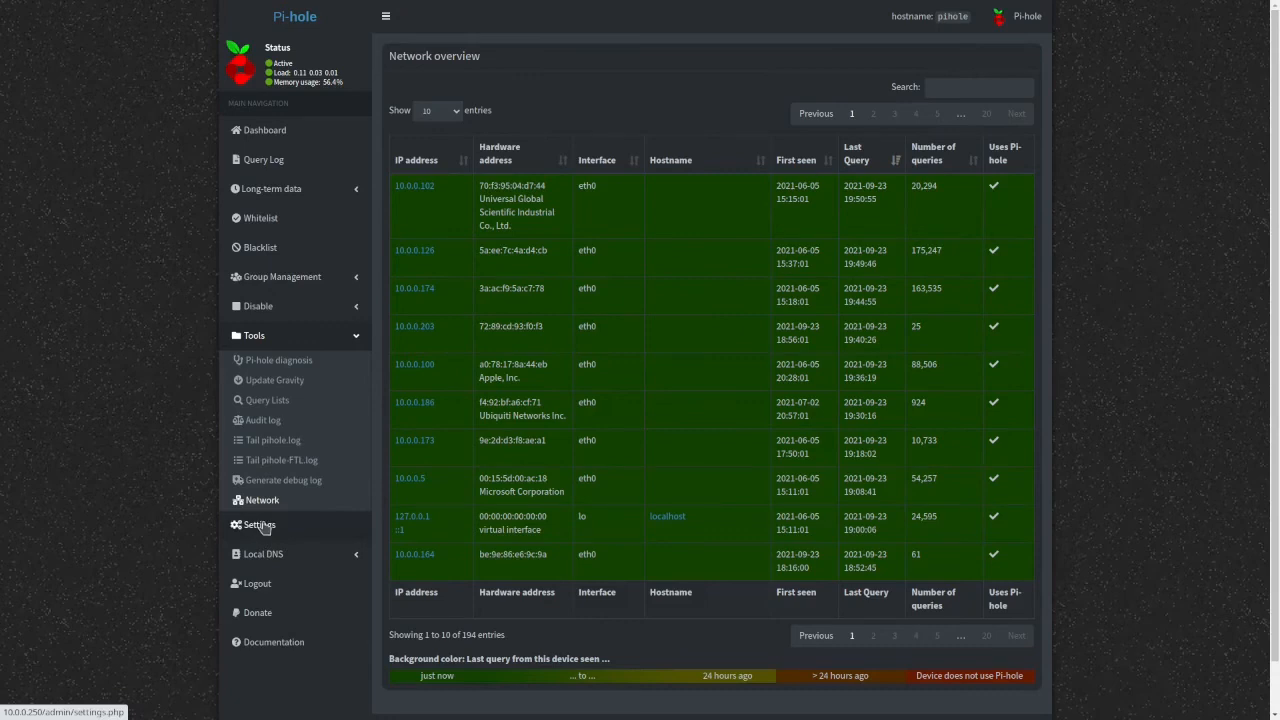
- Go to Settings showing FTL v5.9 information with DNS cache size 10000
left_click(260, 524)
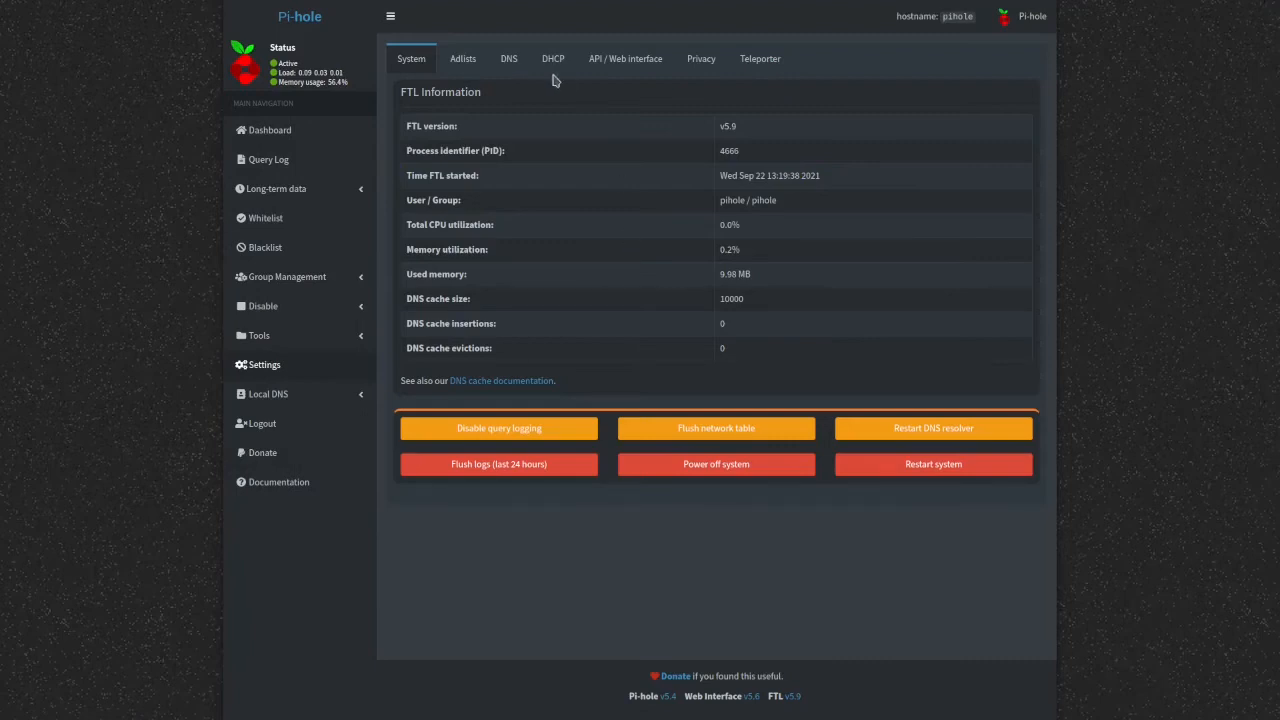
mouse_move(574, 140)
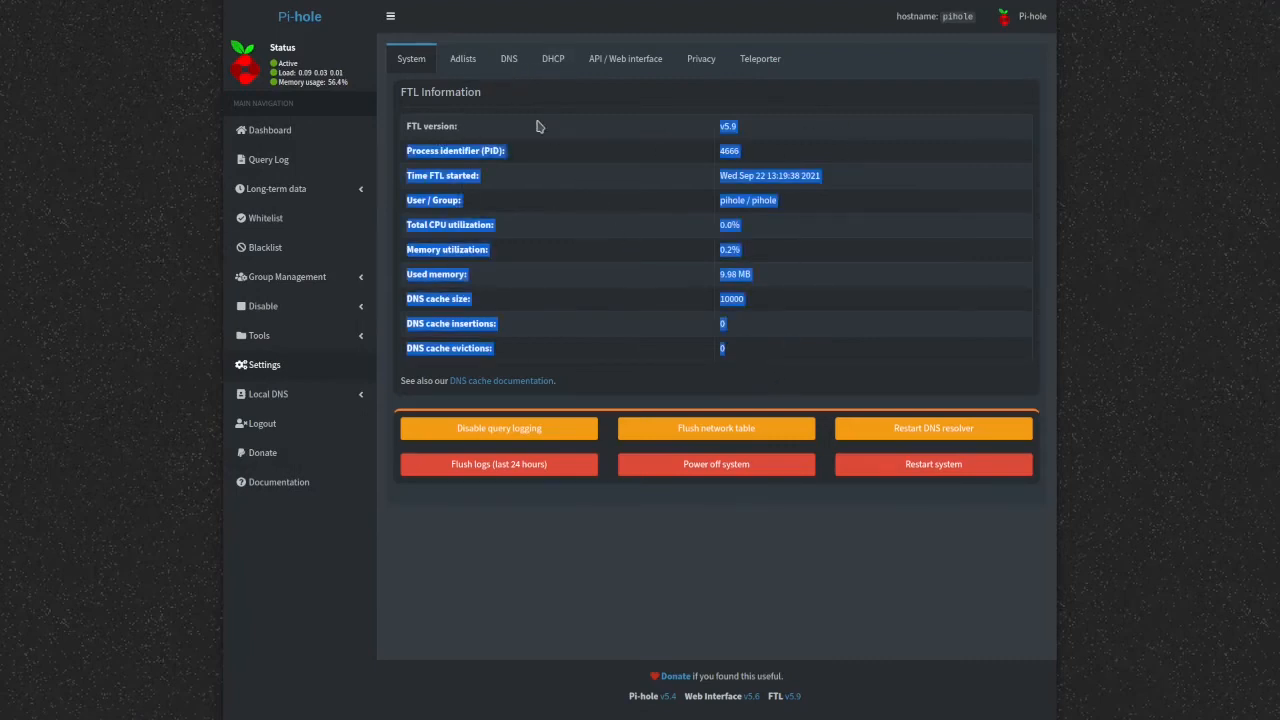
- Highlight the FTL details, glance at the Adlists tab, then show the upstream DNS servers with Quad9 checked
left_click(1116, 218)
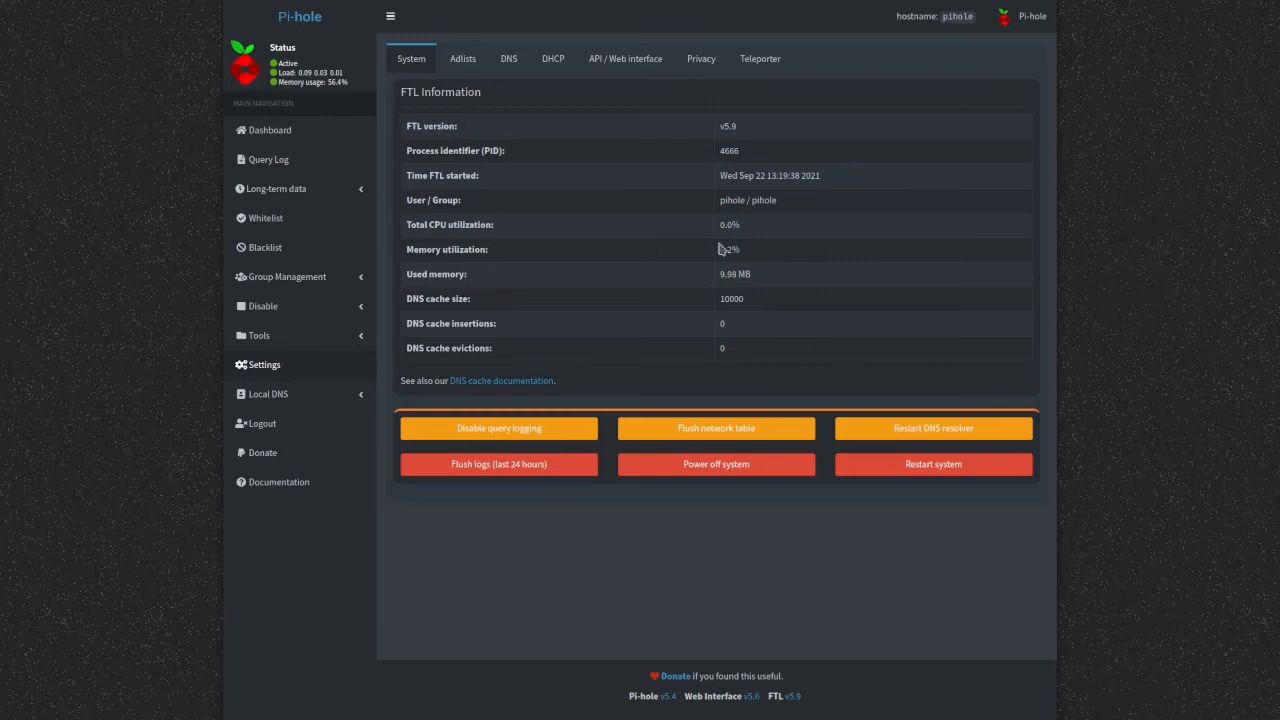
left_click(462, 58)
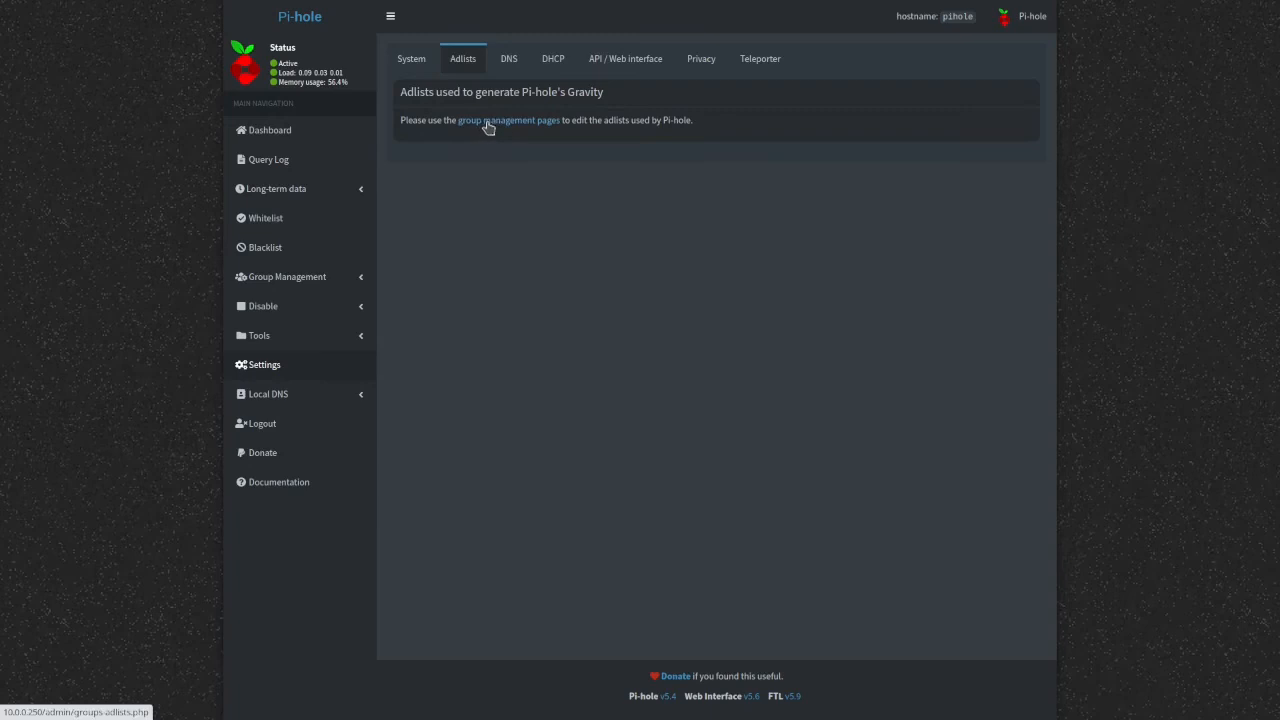
left_click(504, 58)
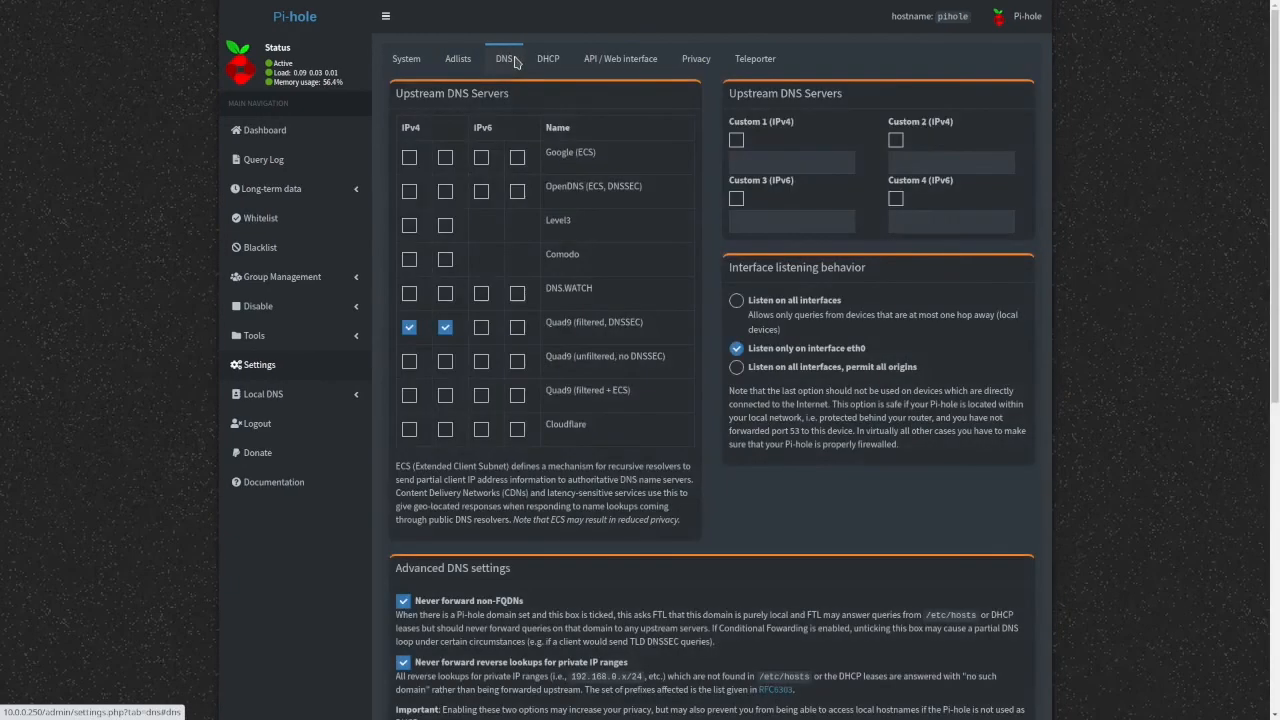
- Show the DHCP settings with the server disabled and no active or static leases
left_click(504, 58)
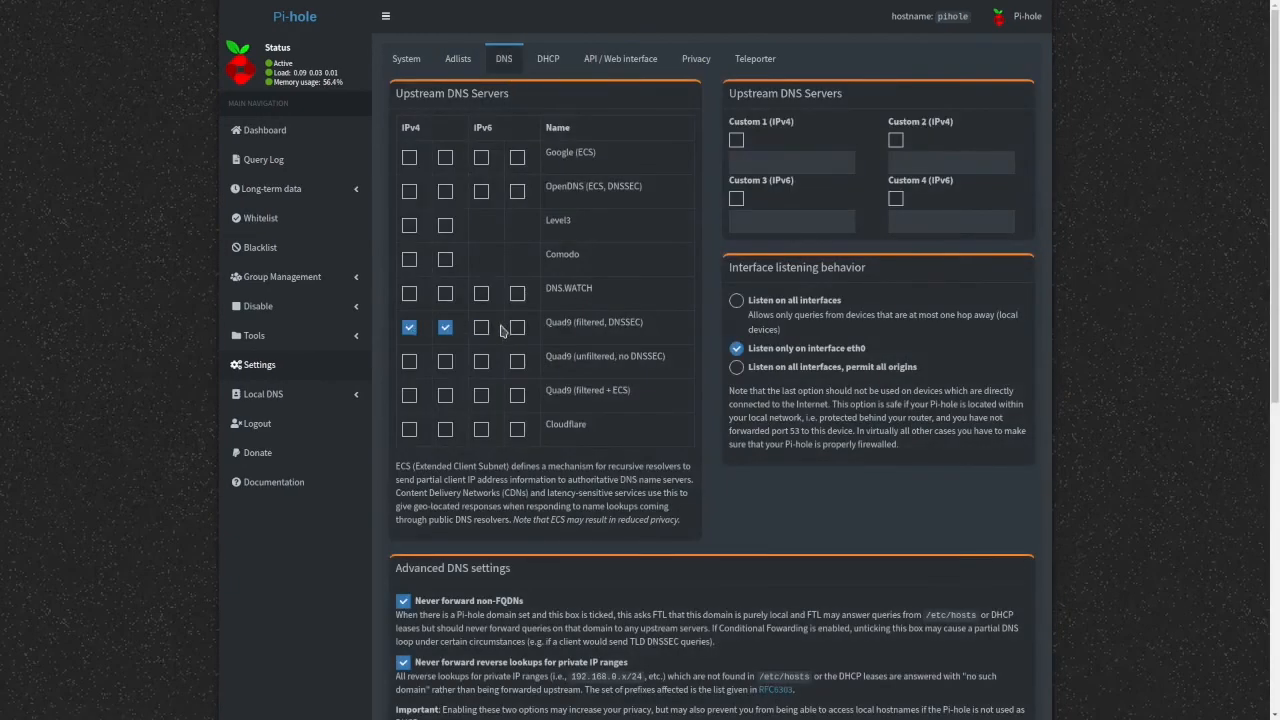
mouse_move(616, 168)
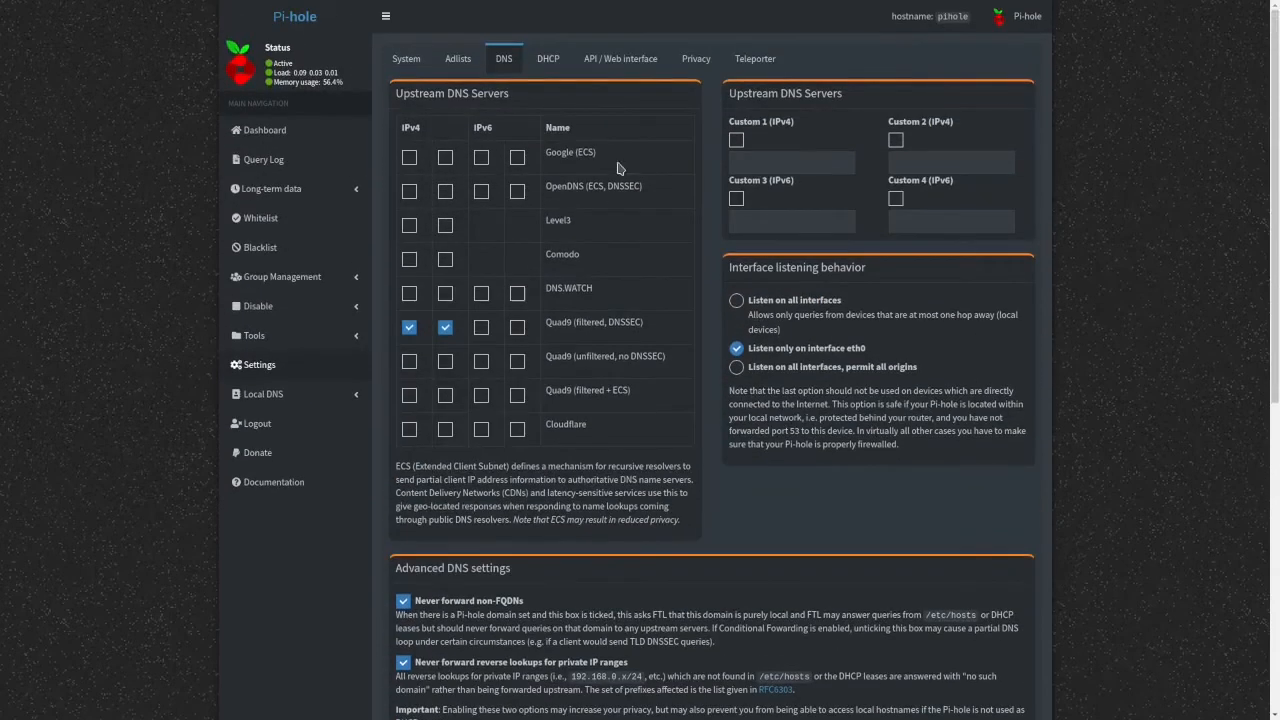
left_click(548, 58)
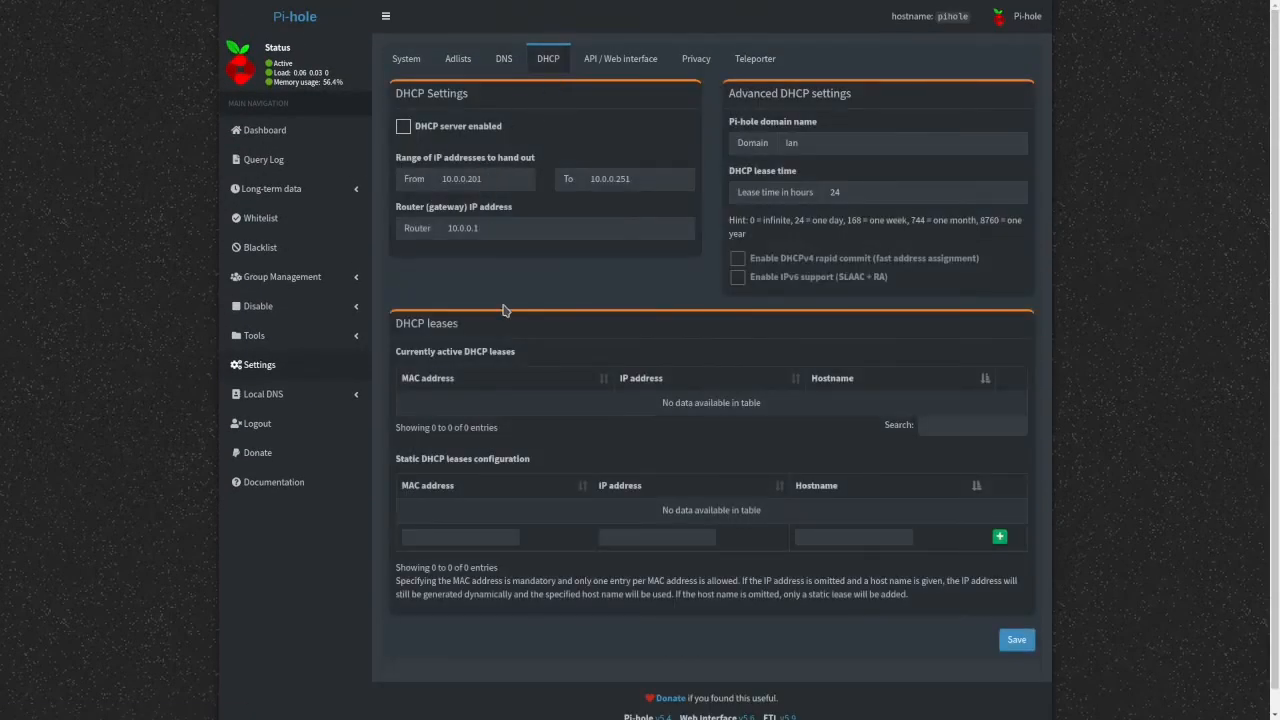
mouse_move(556, 248)
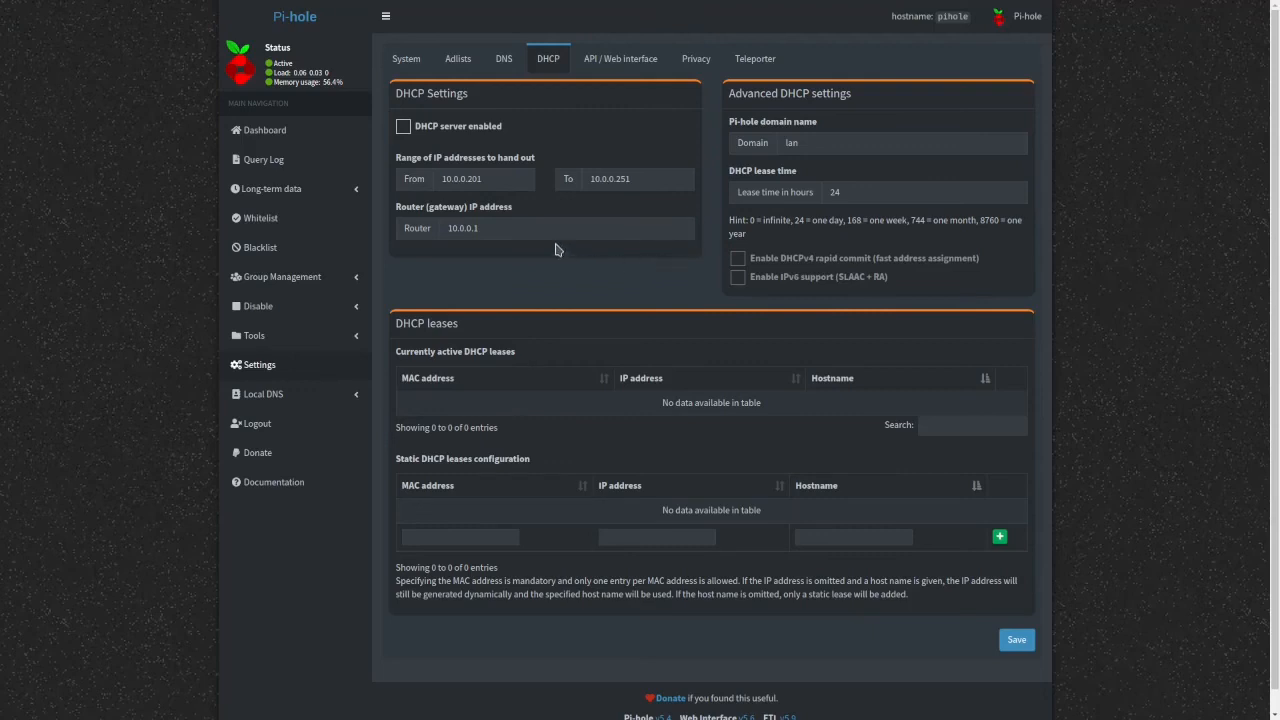
mouse_move(608, 154)
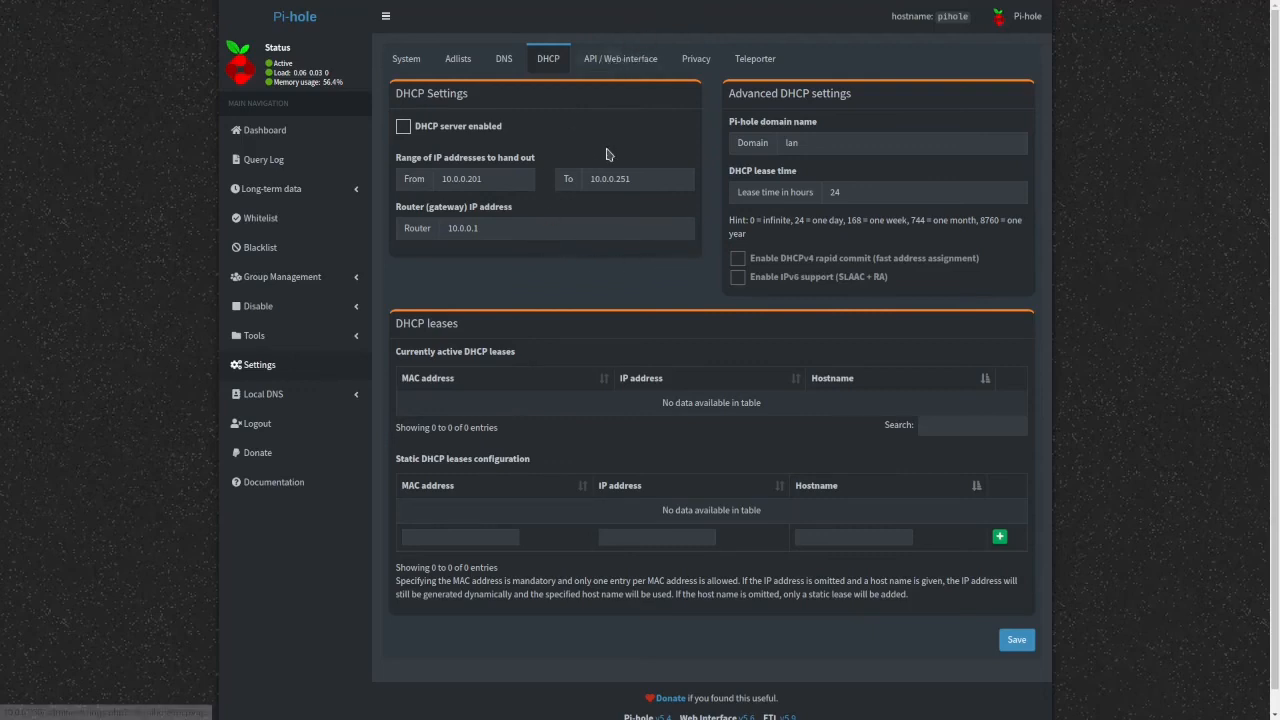
mouse_move(552, 158)
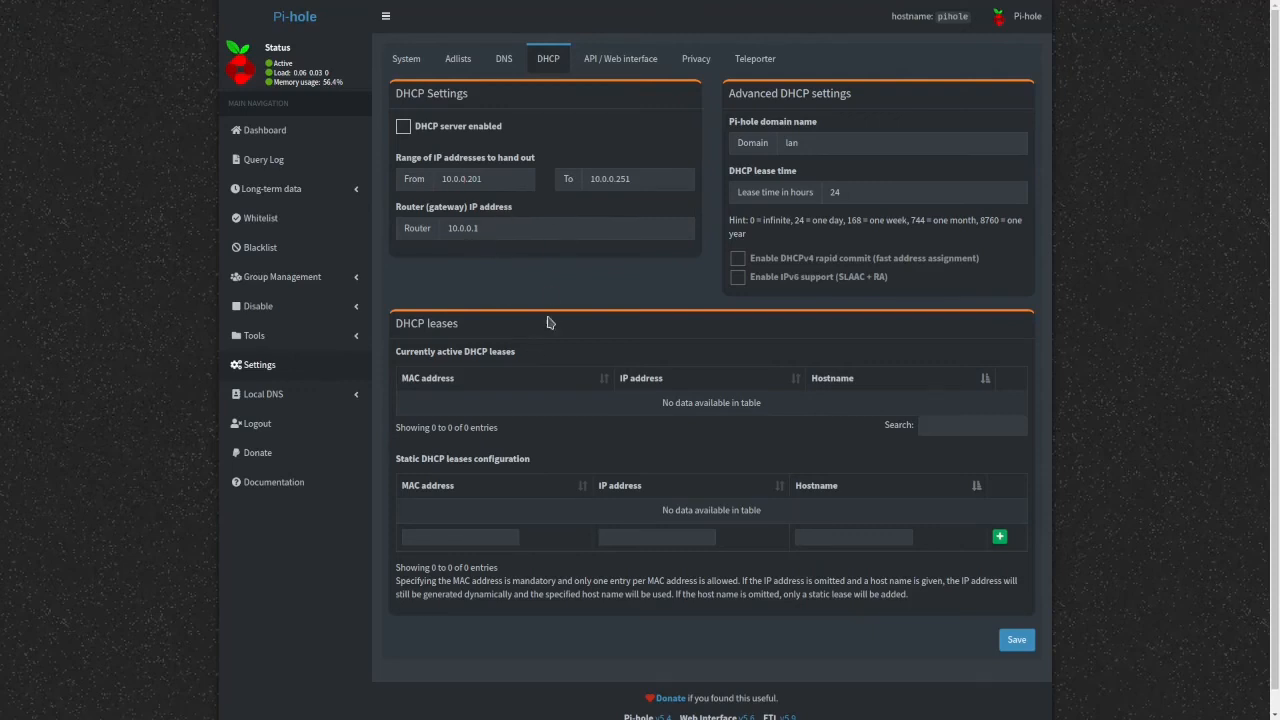
mouse_move(592, 210)
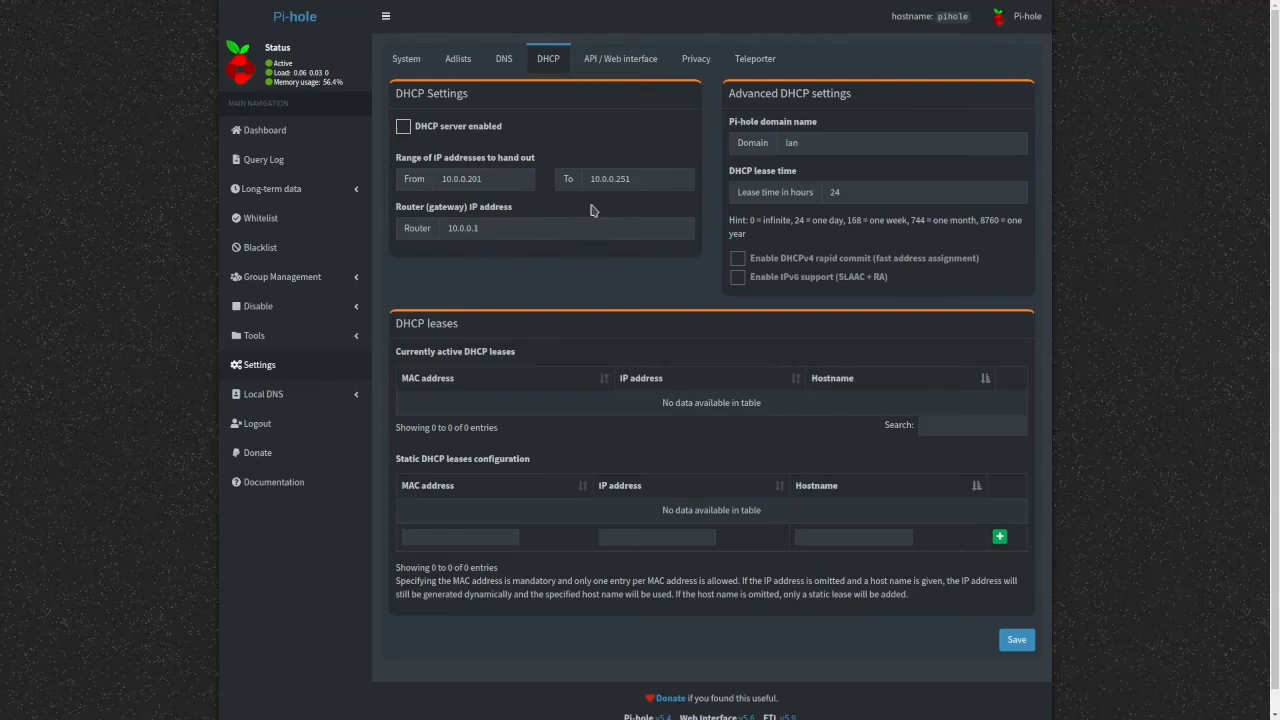
mouse_move(620, 58)
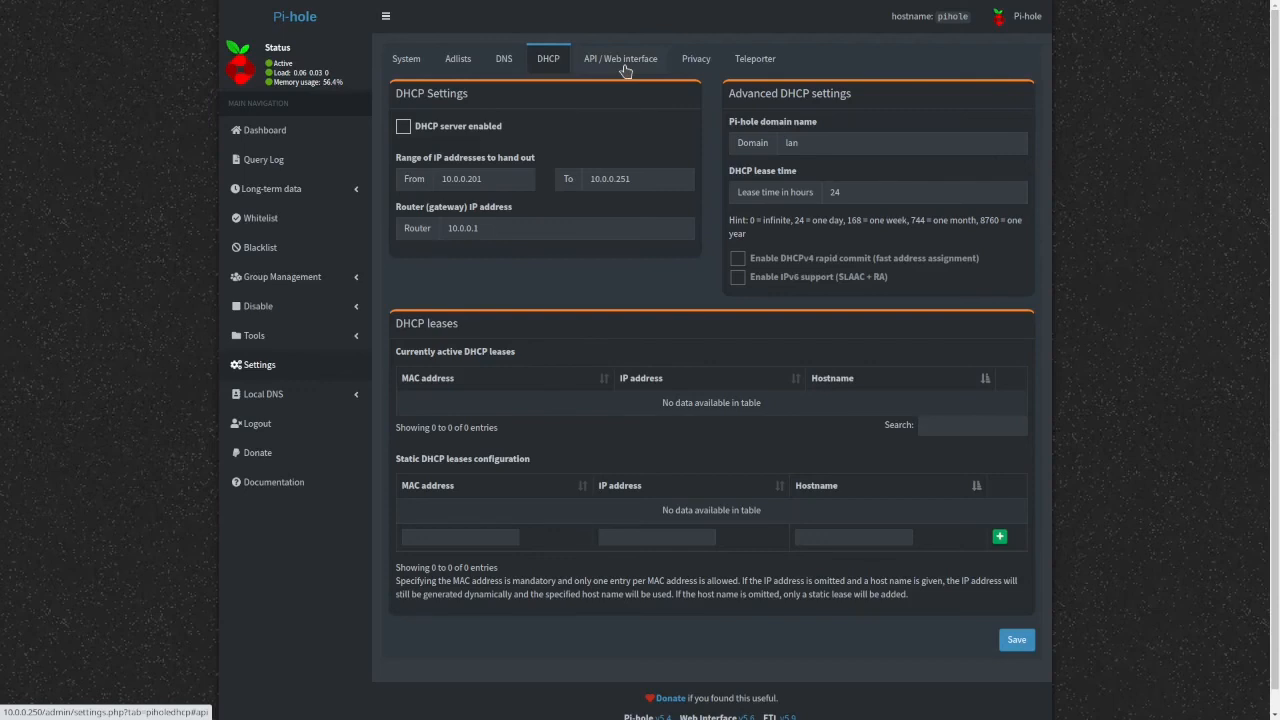
- View the API / Web interface settings, then the Privacy tab's DNS resolver privacy levels
left_click(620, 58)
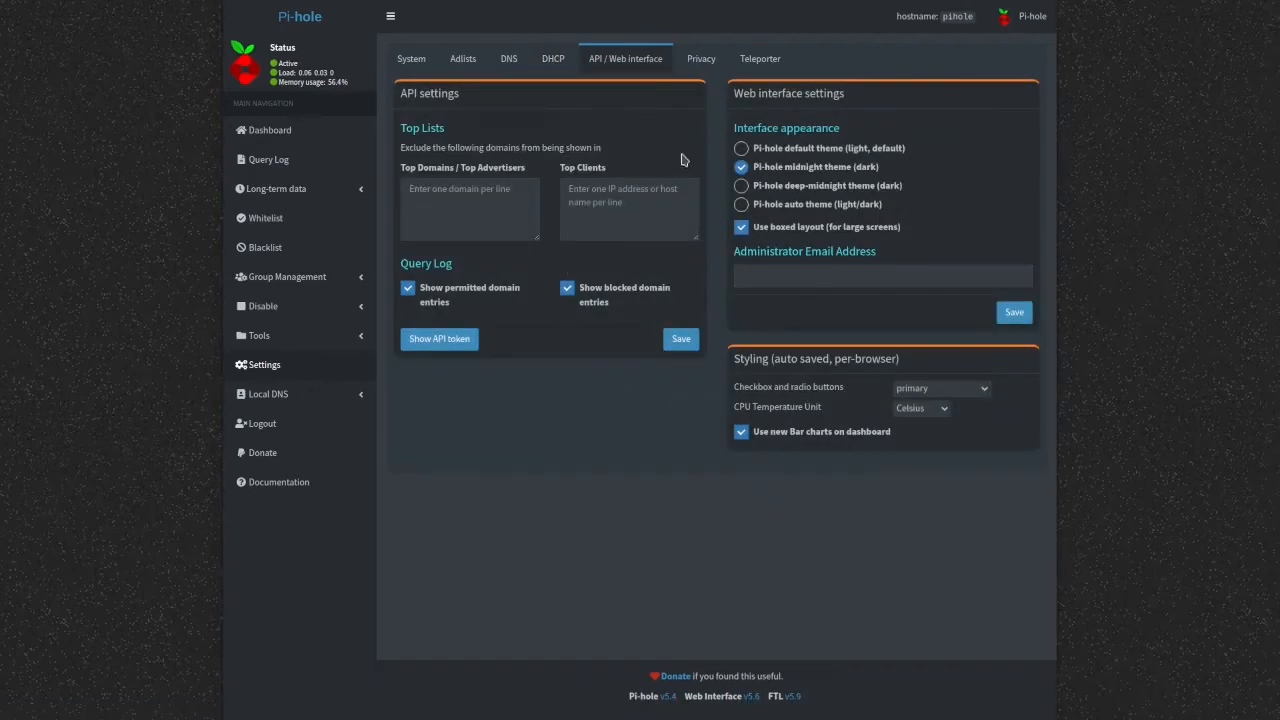
mouse_move(784, 184)
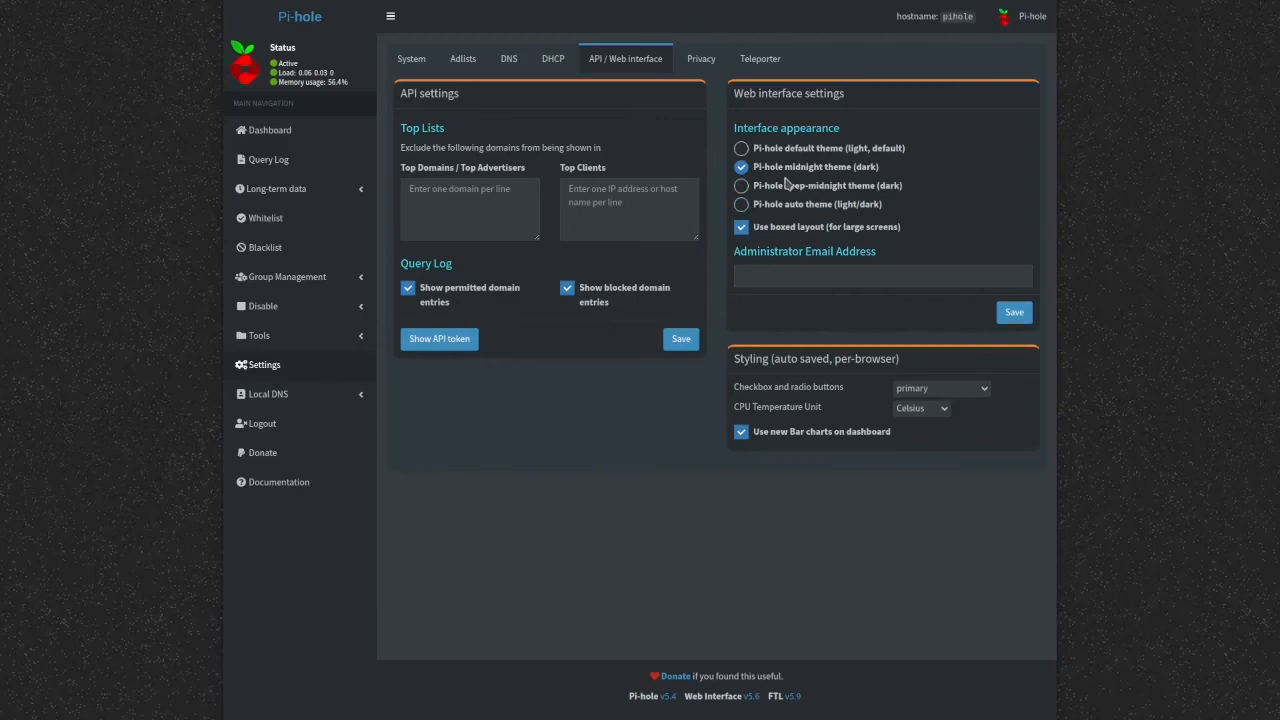
mouse_move(870, 168)
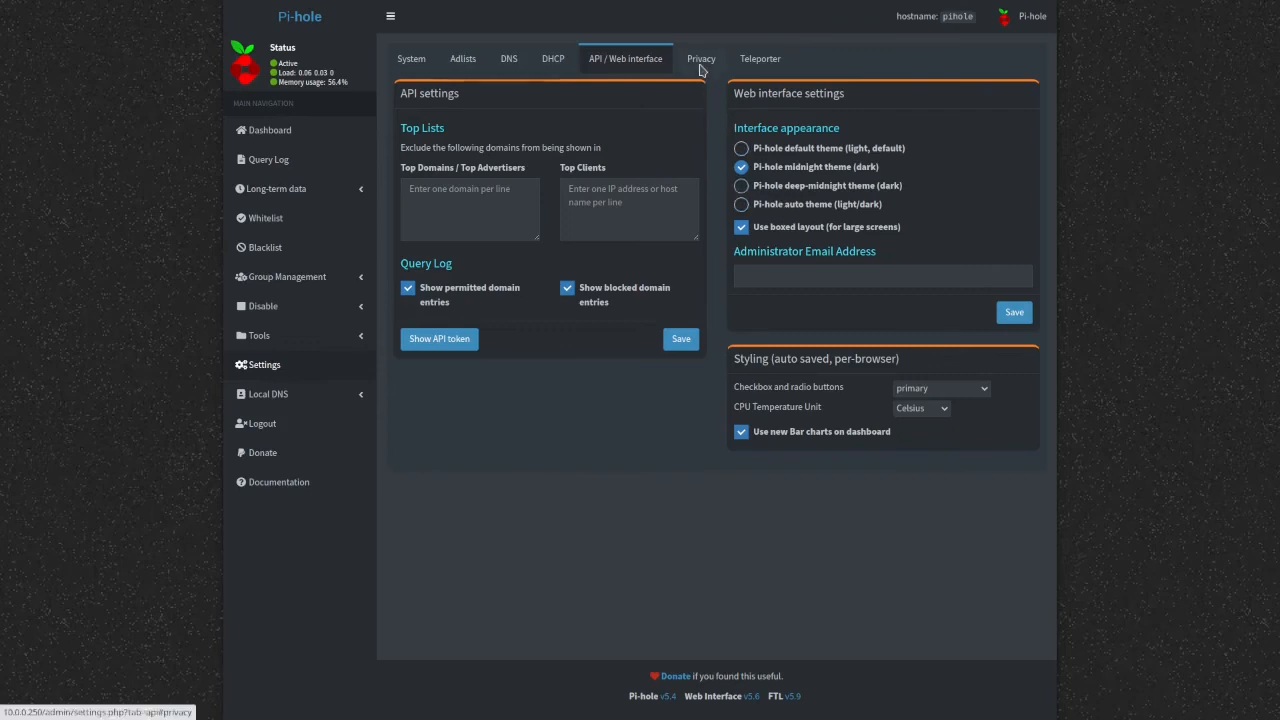
left_click(700, 58)
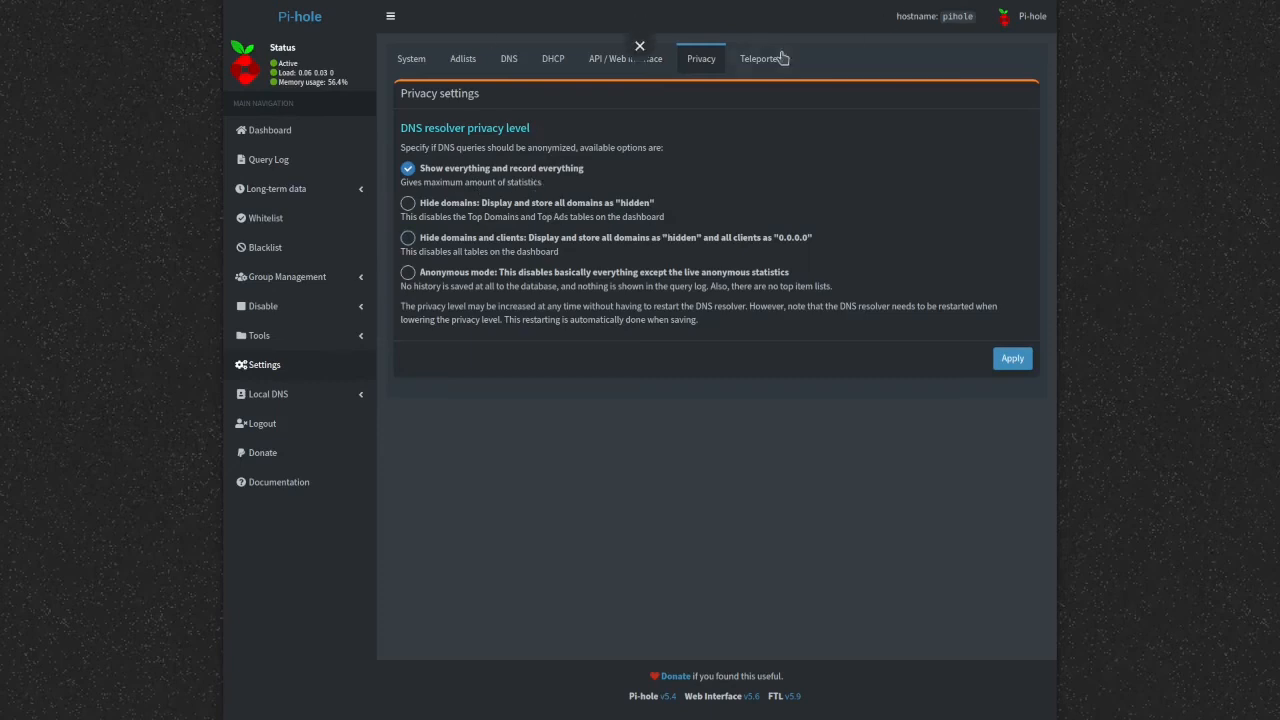
- View the Teleporter tab's configuration backup and restore options
left_click(760, 58)
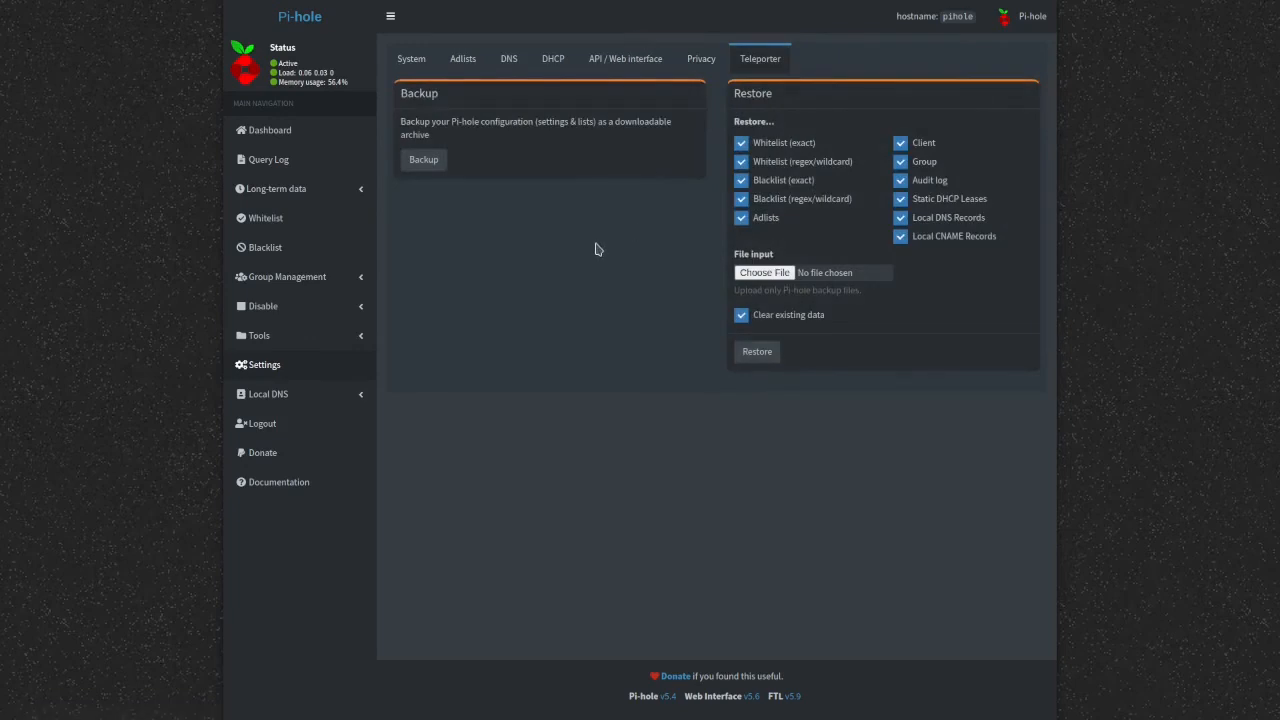
mouse_move(556, 220)
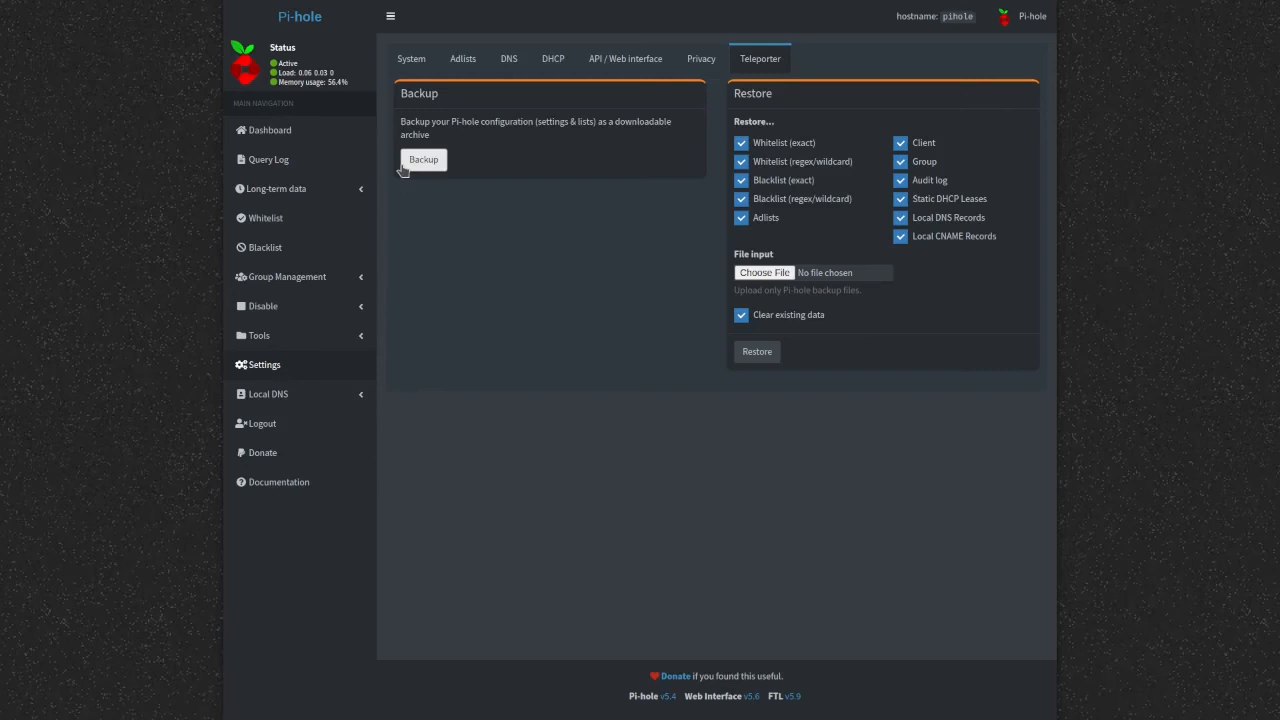
mouse_move(290, 392)
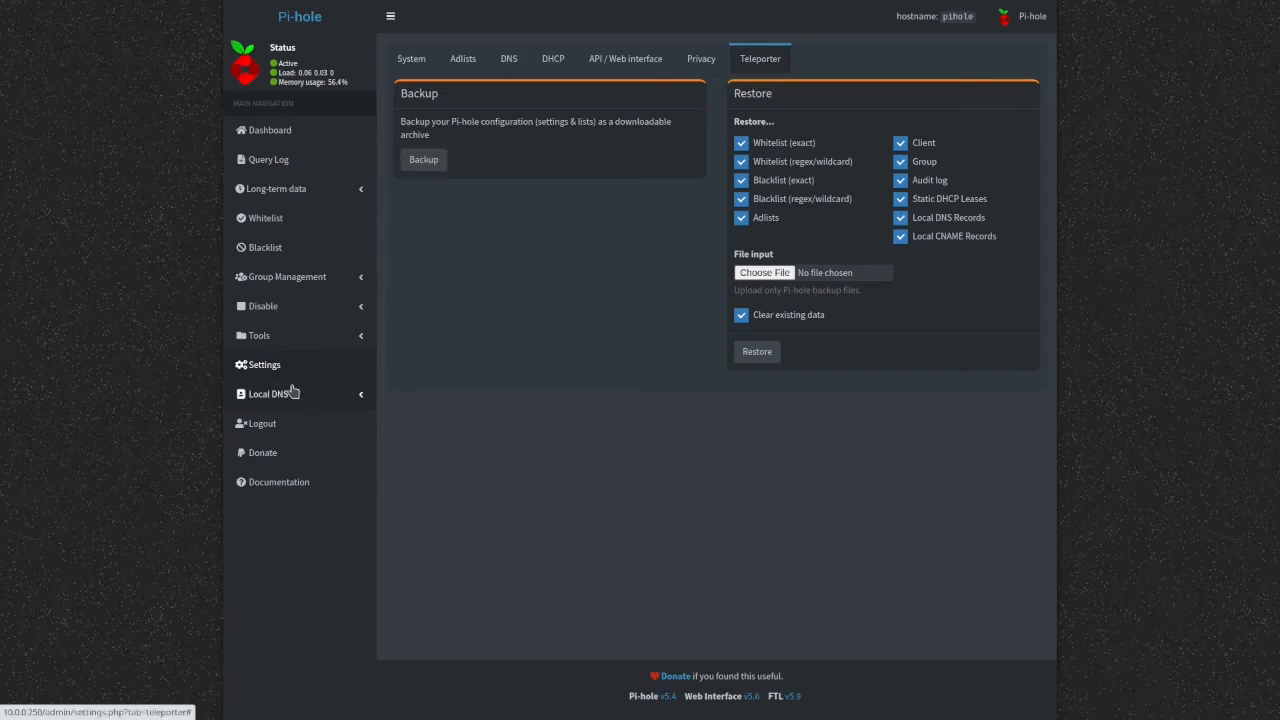
mouse_move(320, 392)
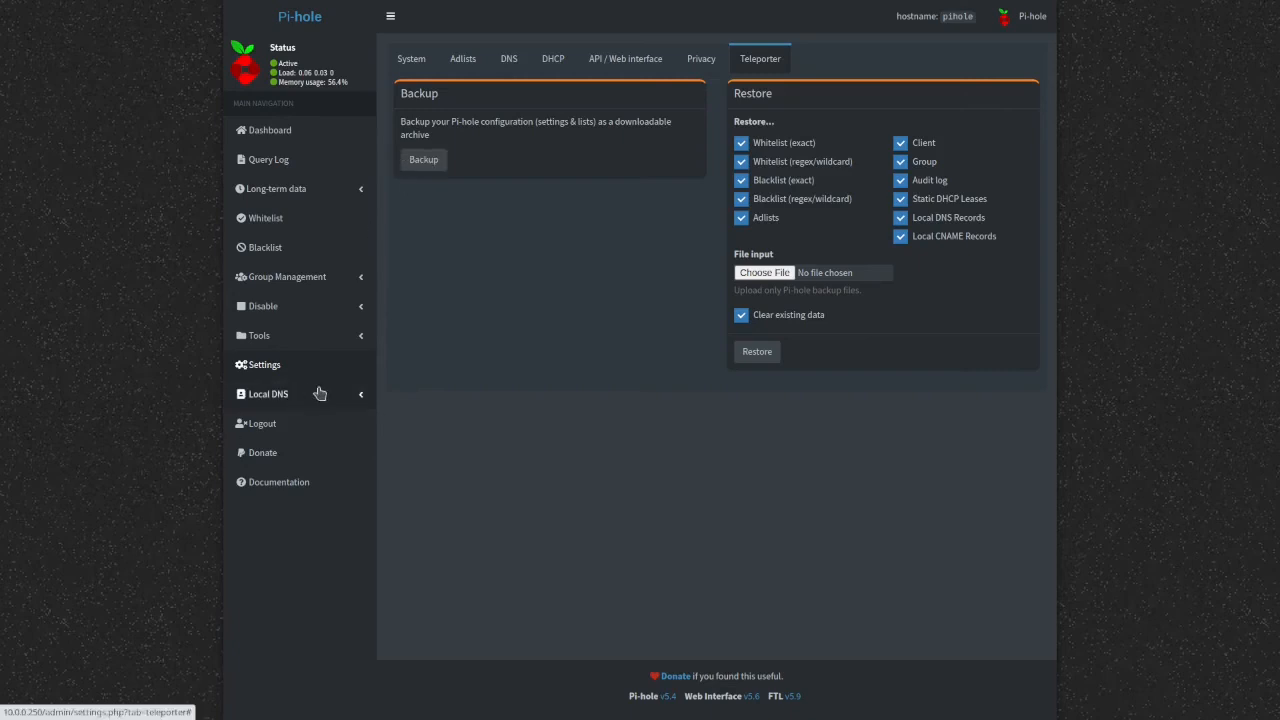
mouse_move(350, 404)
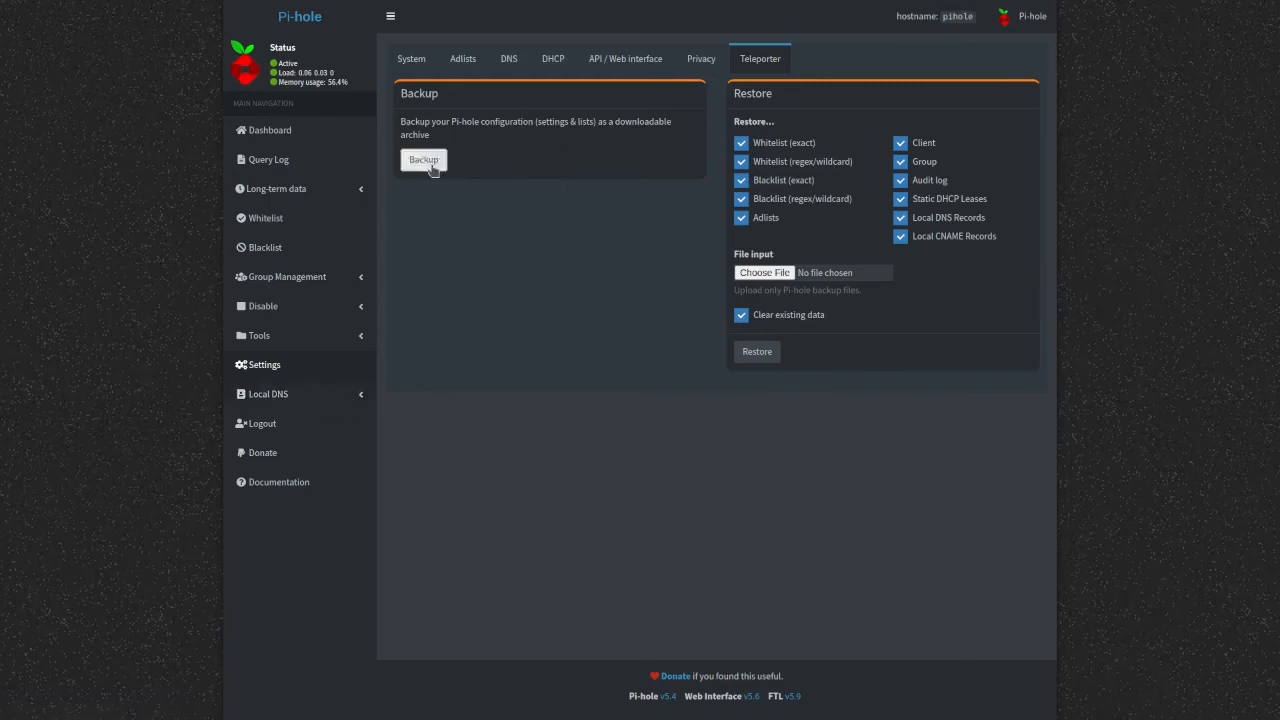
mouse_move(468, 388)
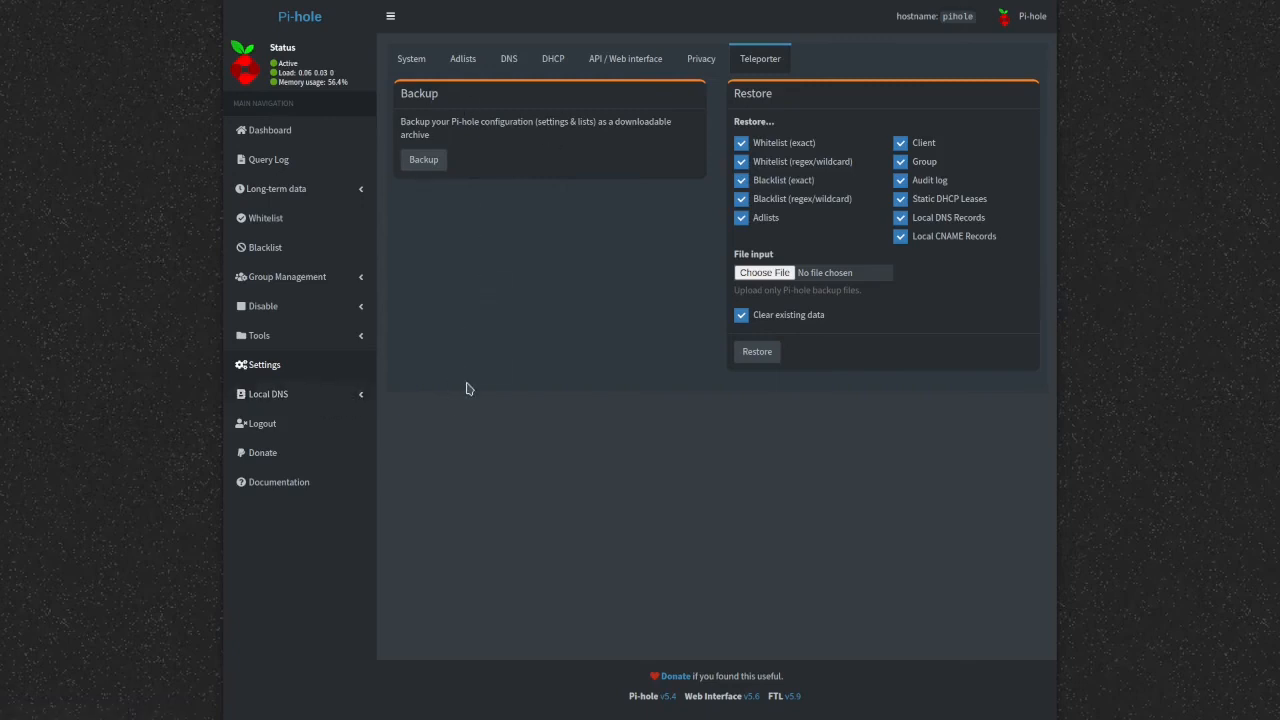
mouse_move(768, 336)
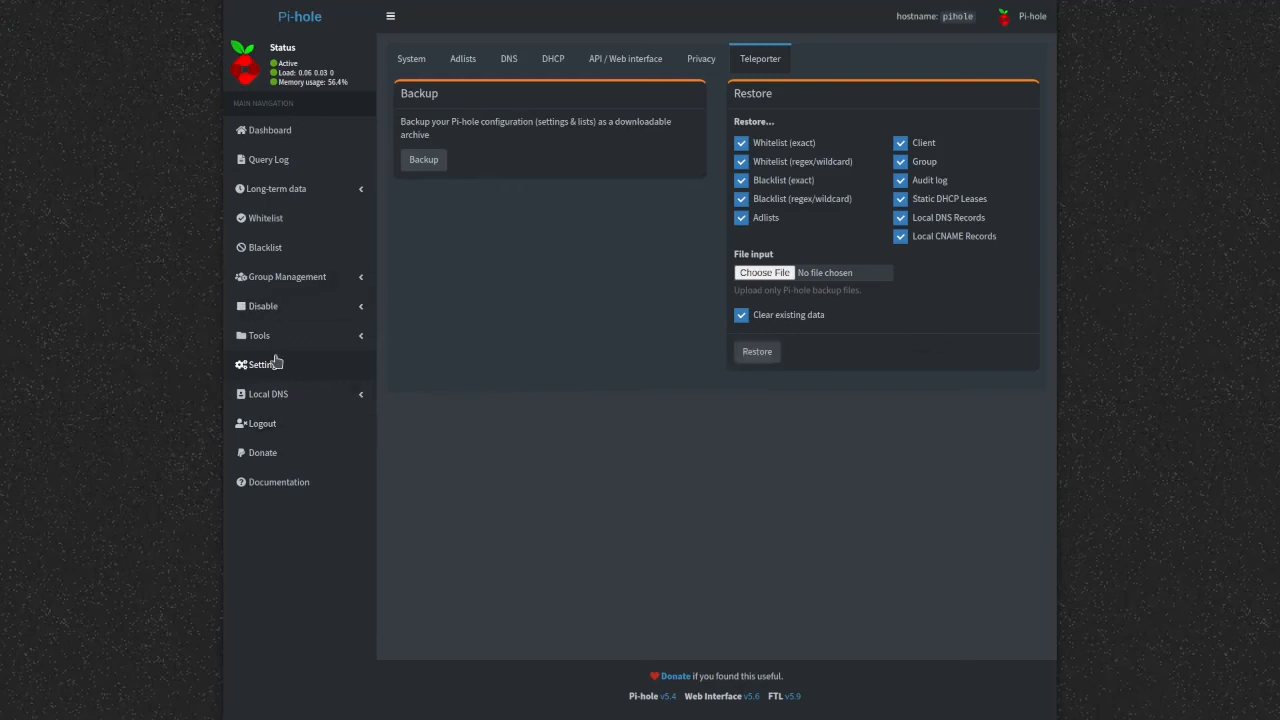
- Expand Local DNS in the sidebar to show DNS Records and CNAME Records
left_click(268, 392)
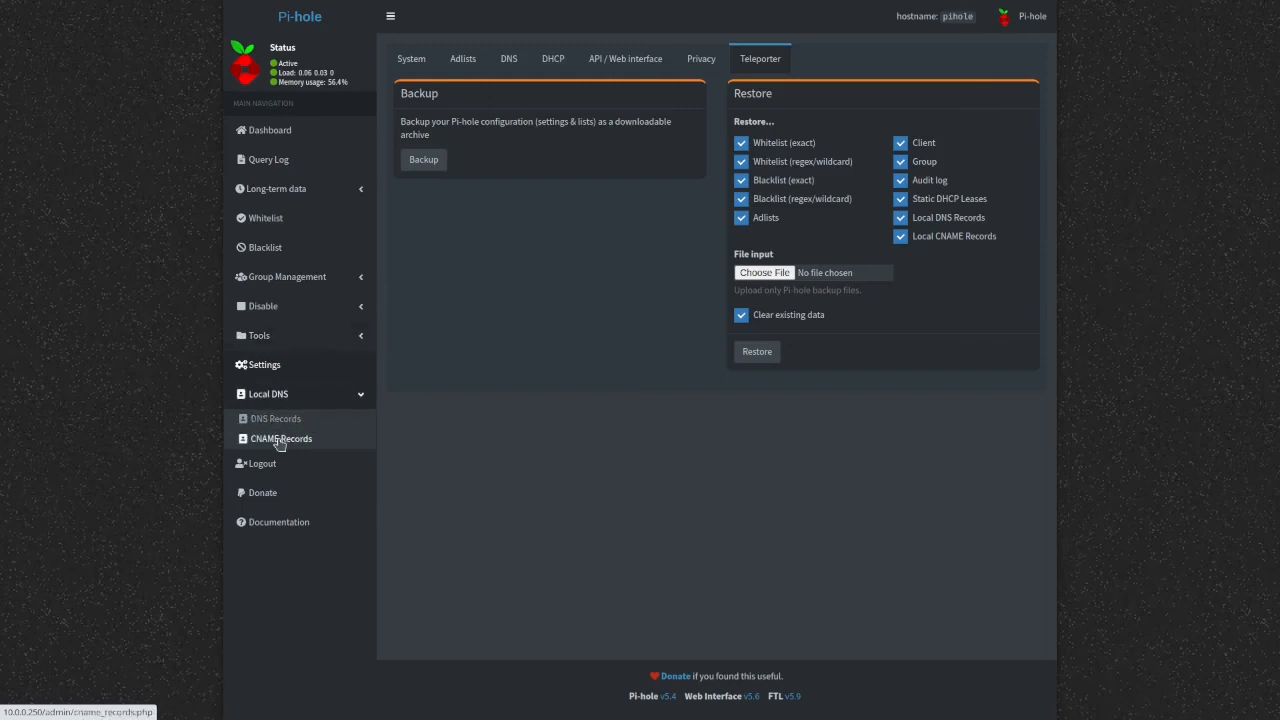
mouse_move(264, 464)
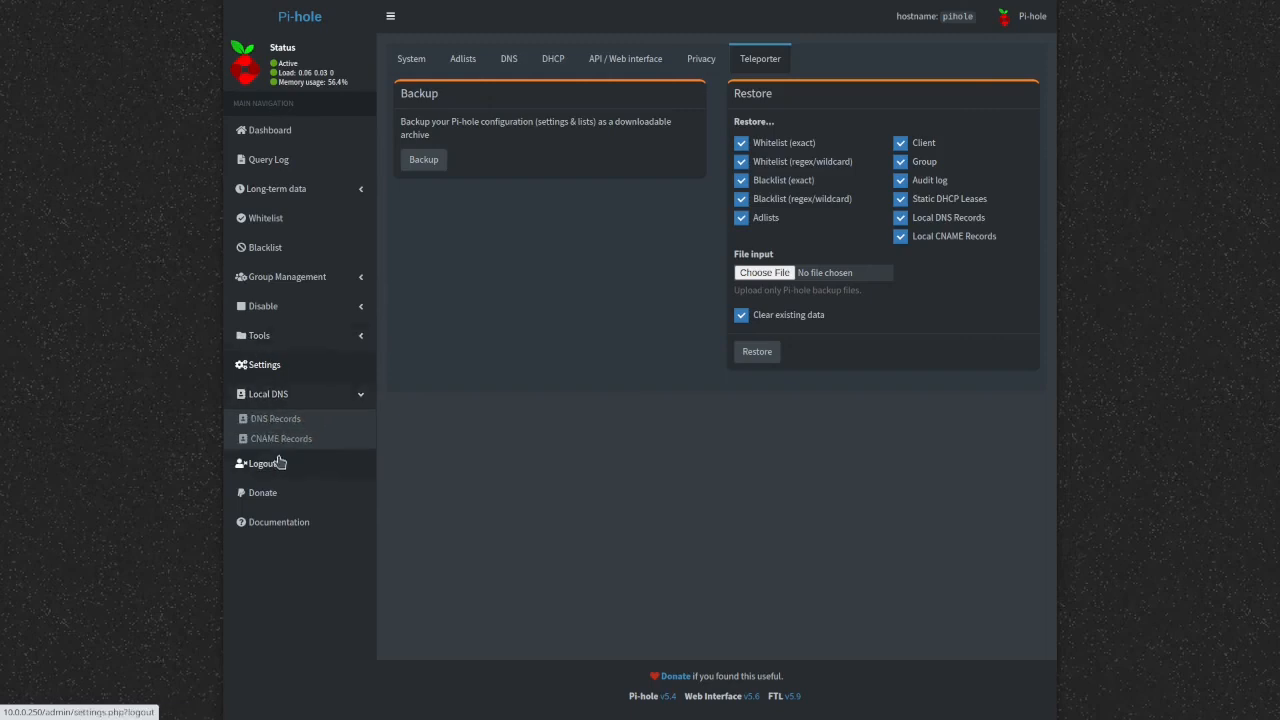
mouse_move(304, 456)
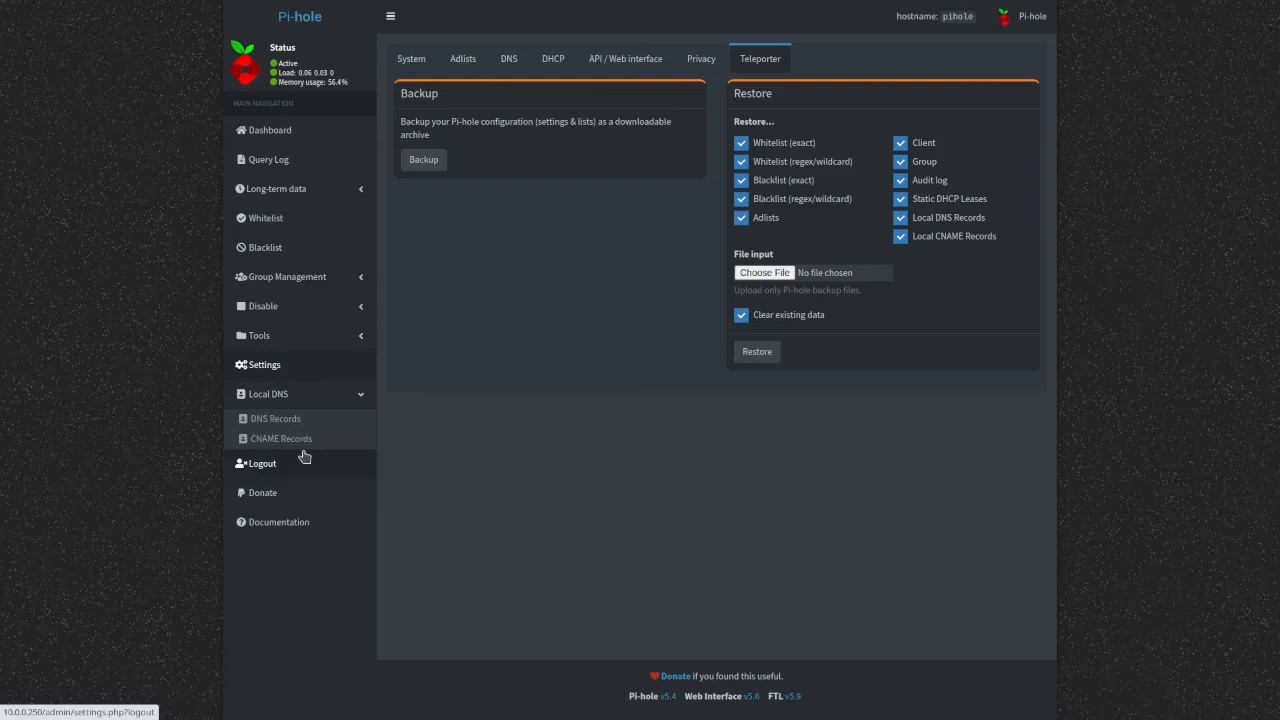
mouse_move(288, 492)
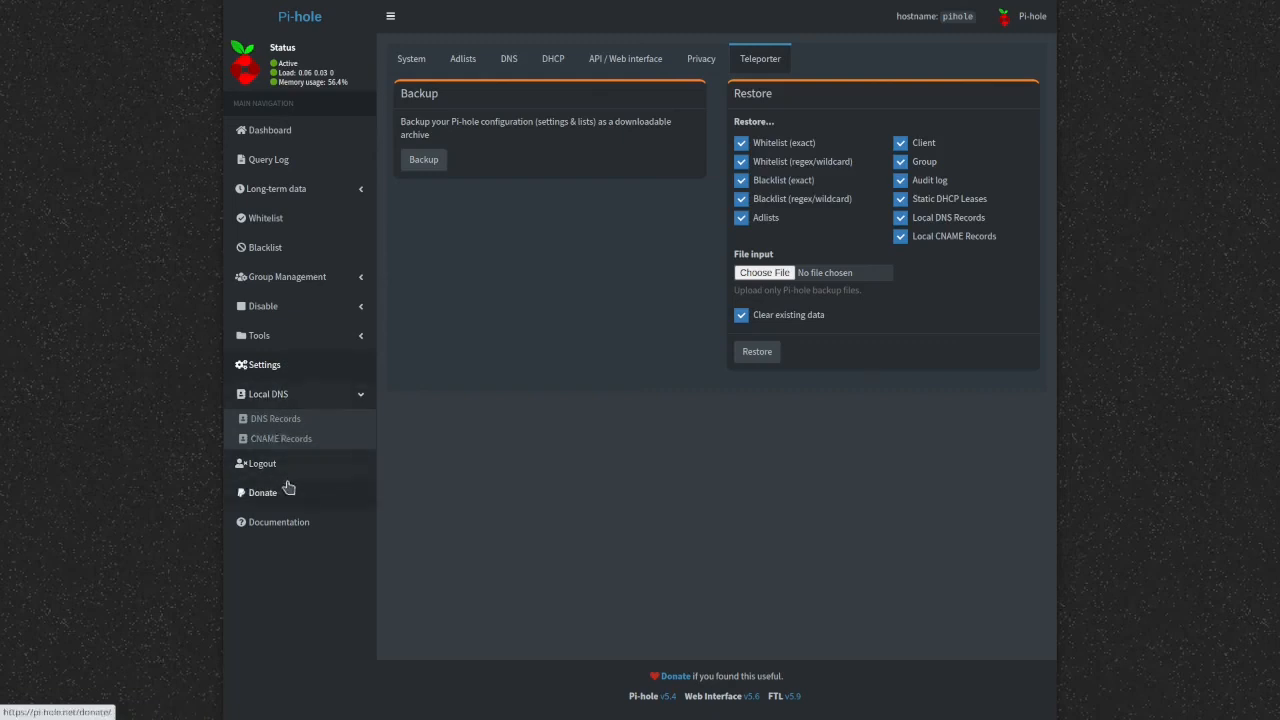
mouse_move(268, 500)
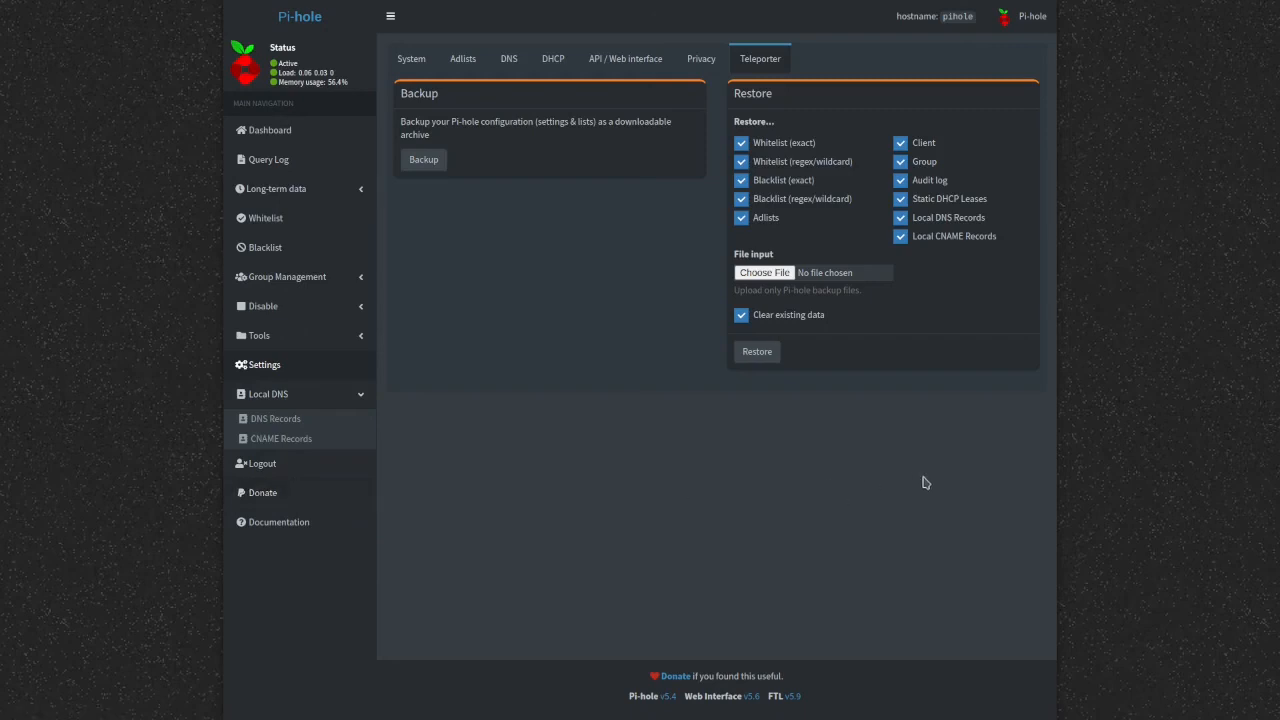
mouse_move(388, 292)
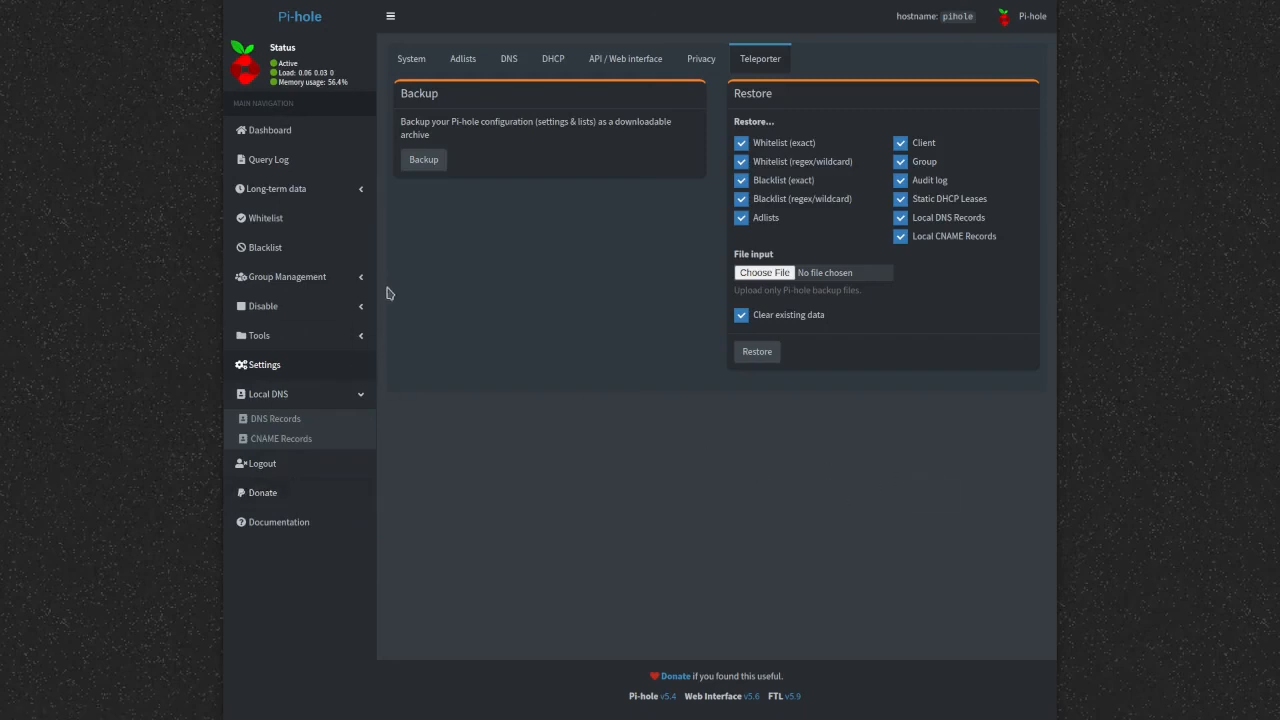
mouse_move(884, 532)
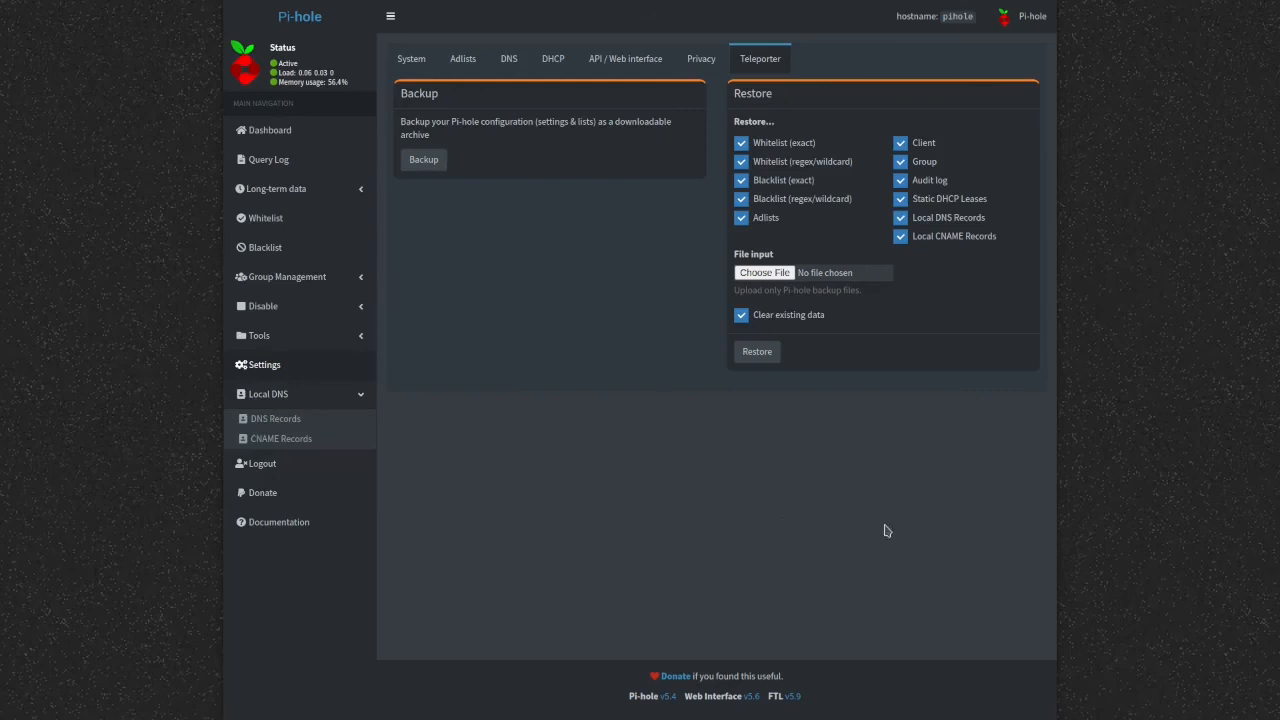
mouse_move(594, 456)
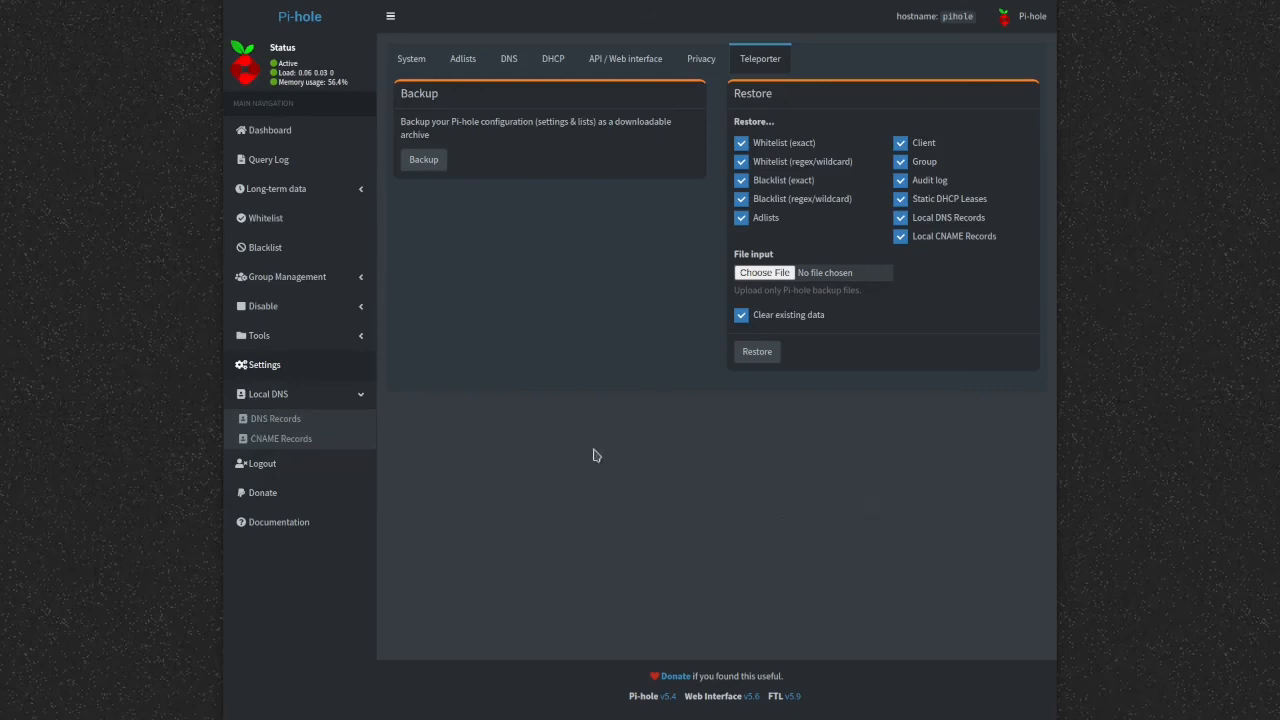
mouse_move(278, 520)
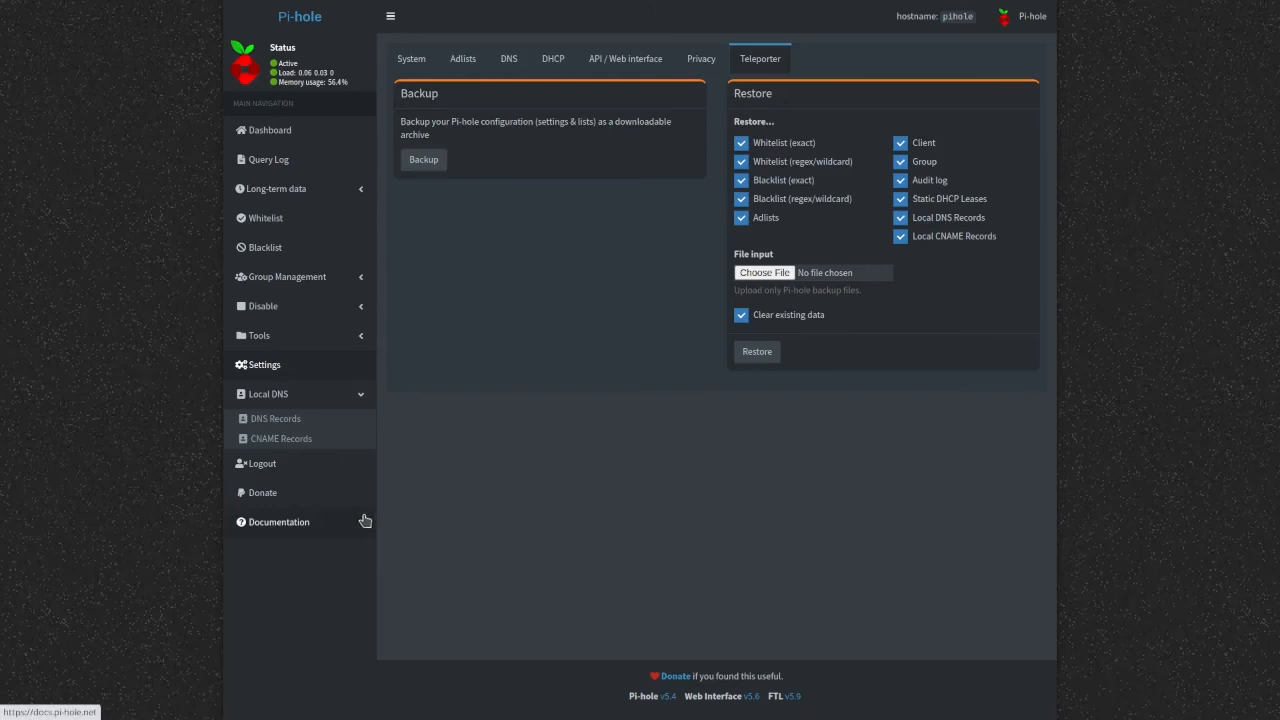
mouse_move(704, 280)
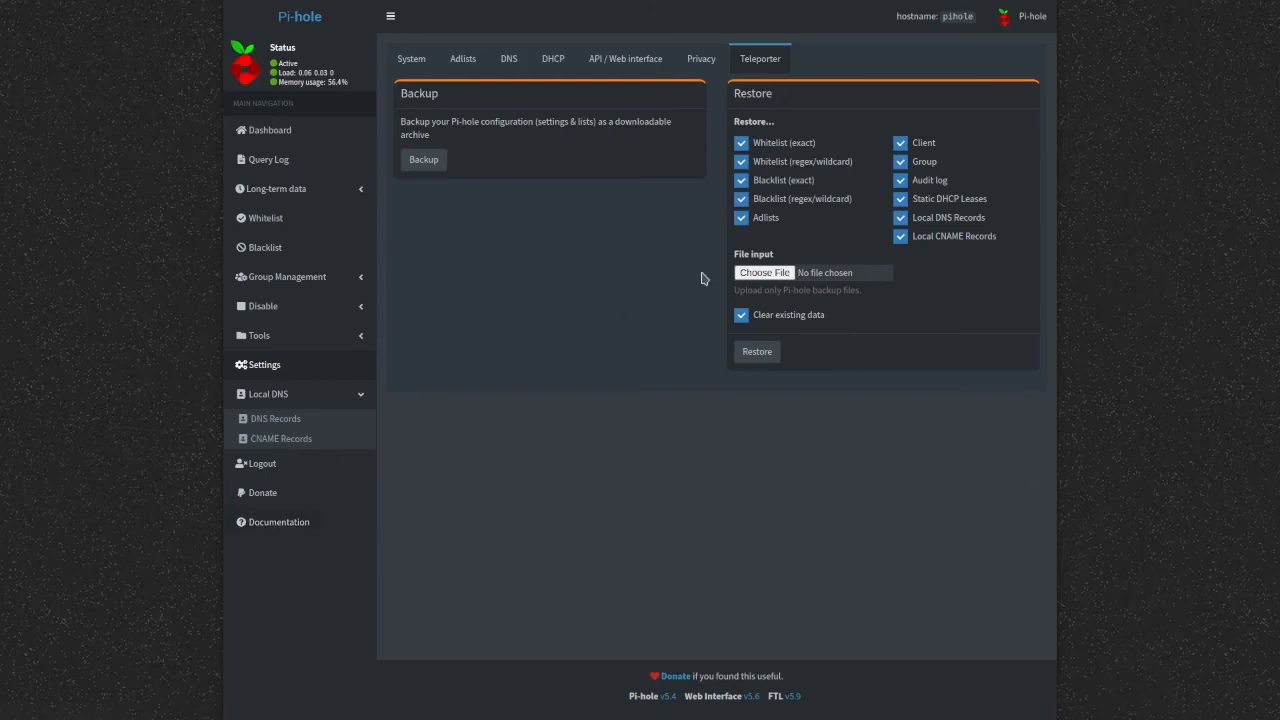
mouse_move(264, 188)
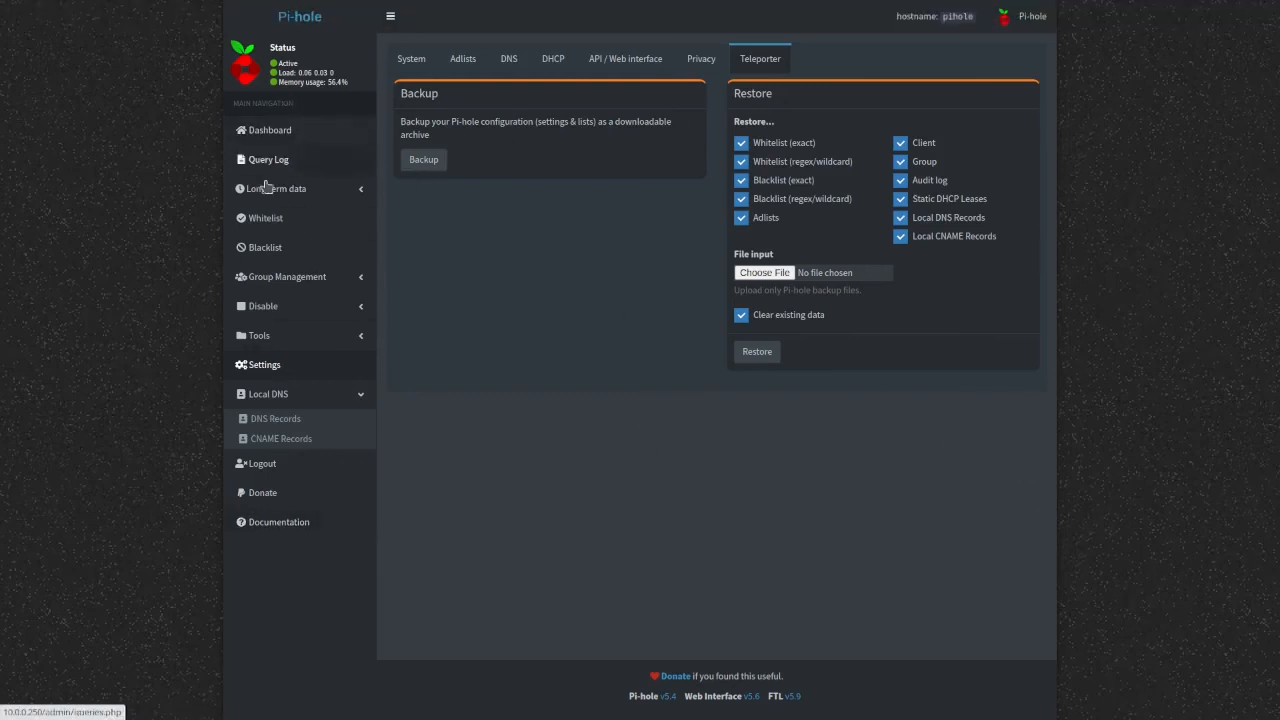
mouse_move(168, 204)
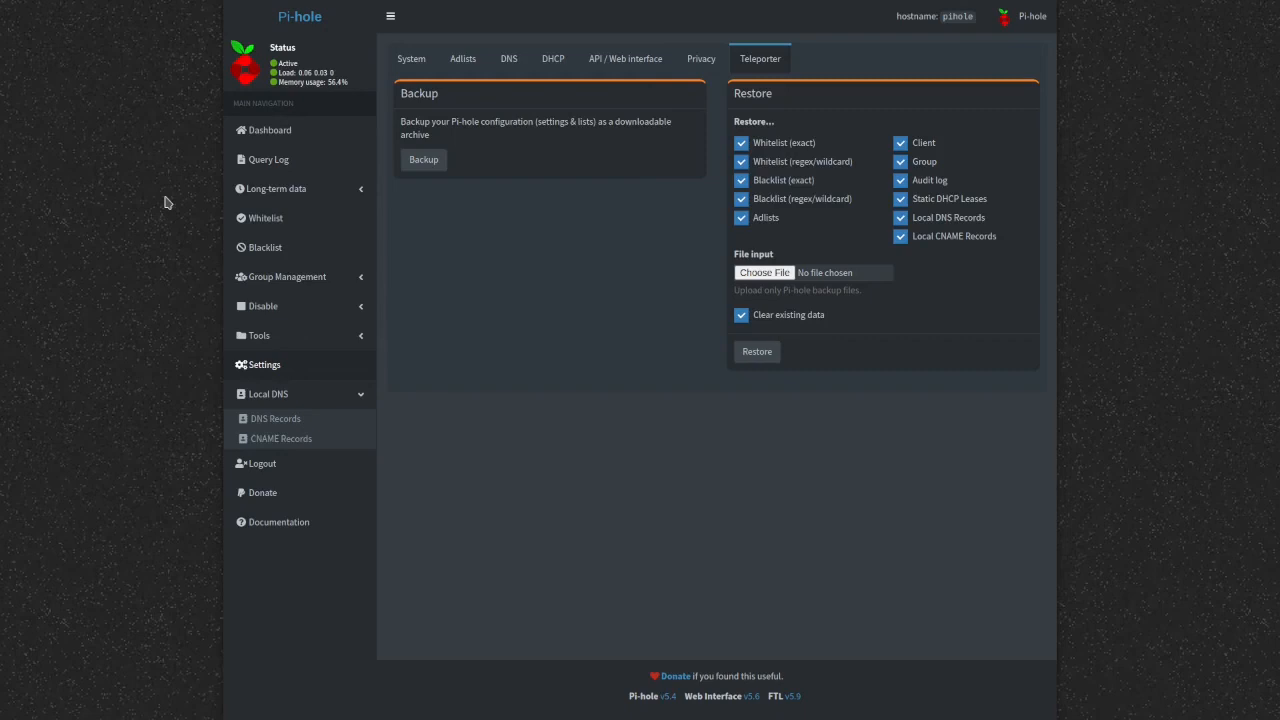
mouse_move(1040, 218)
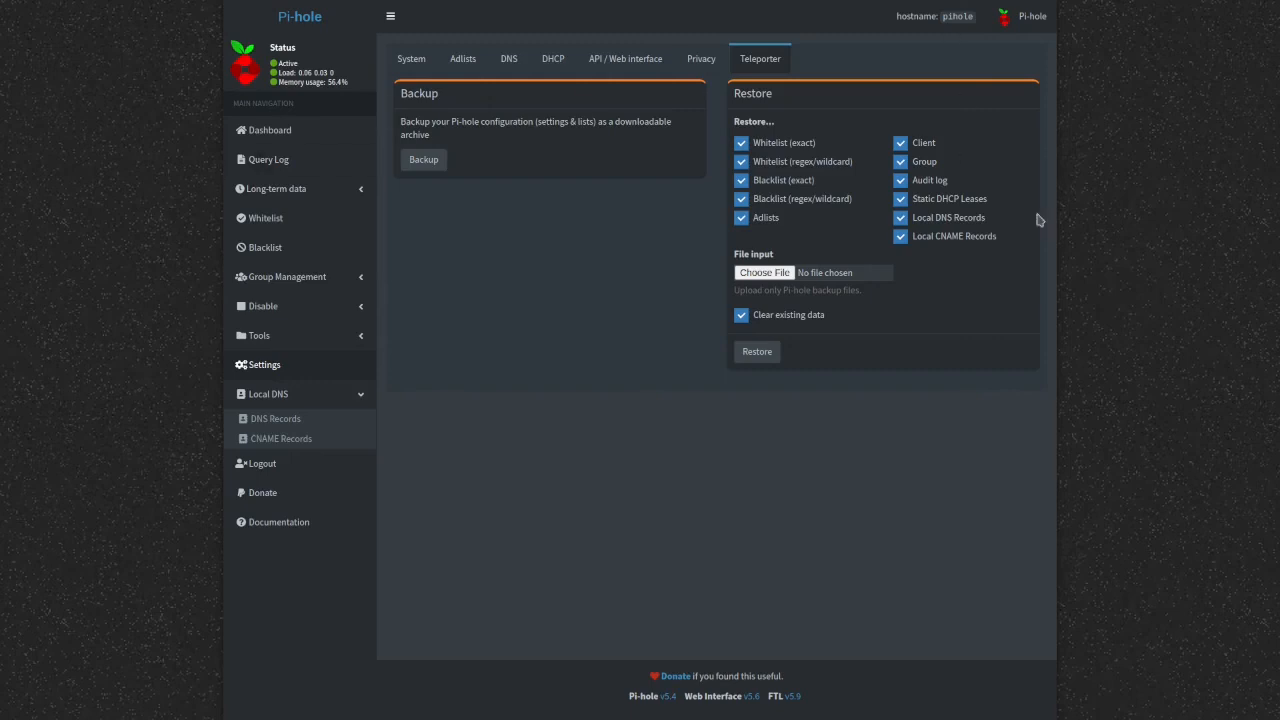
mouse_move(1038, 220)
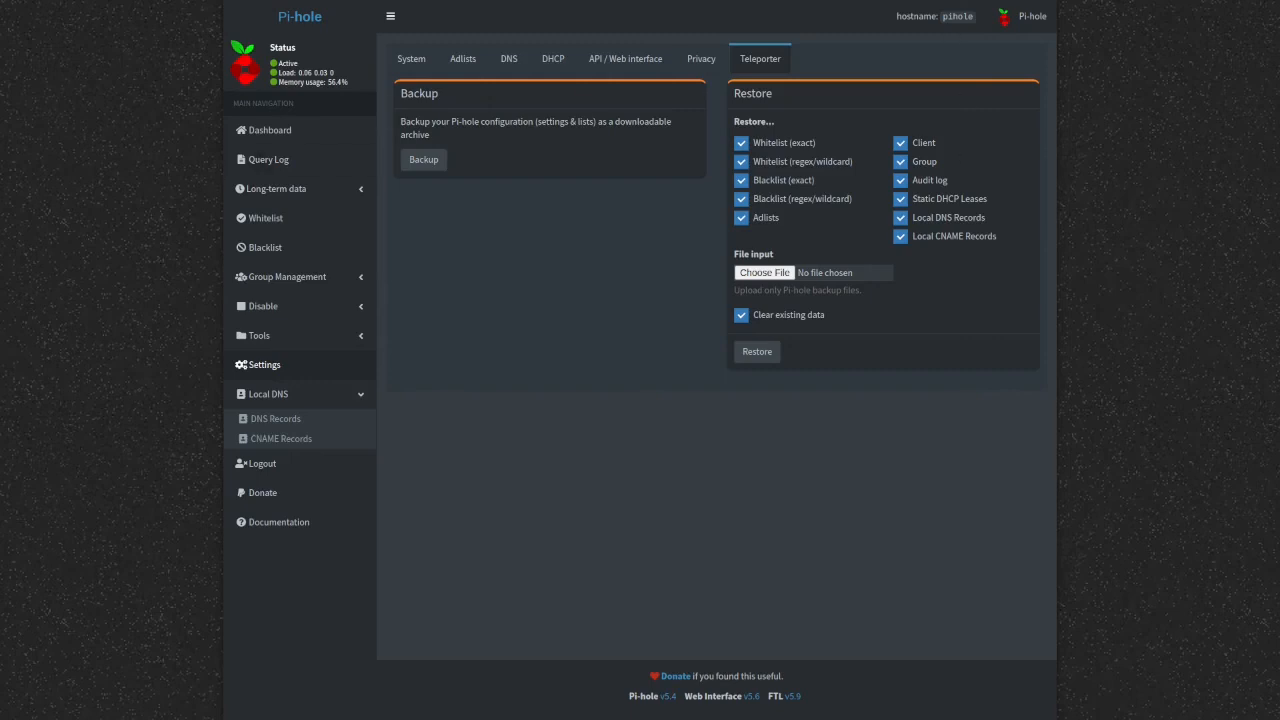